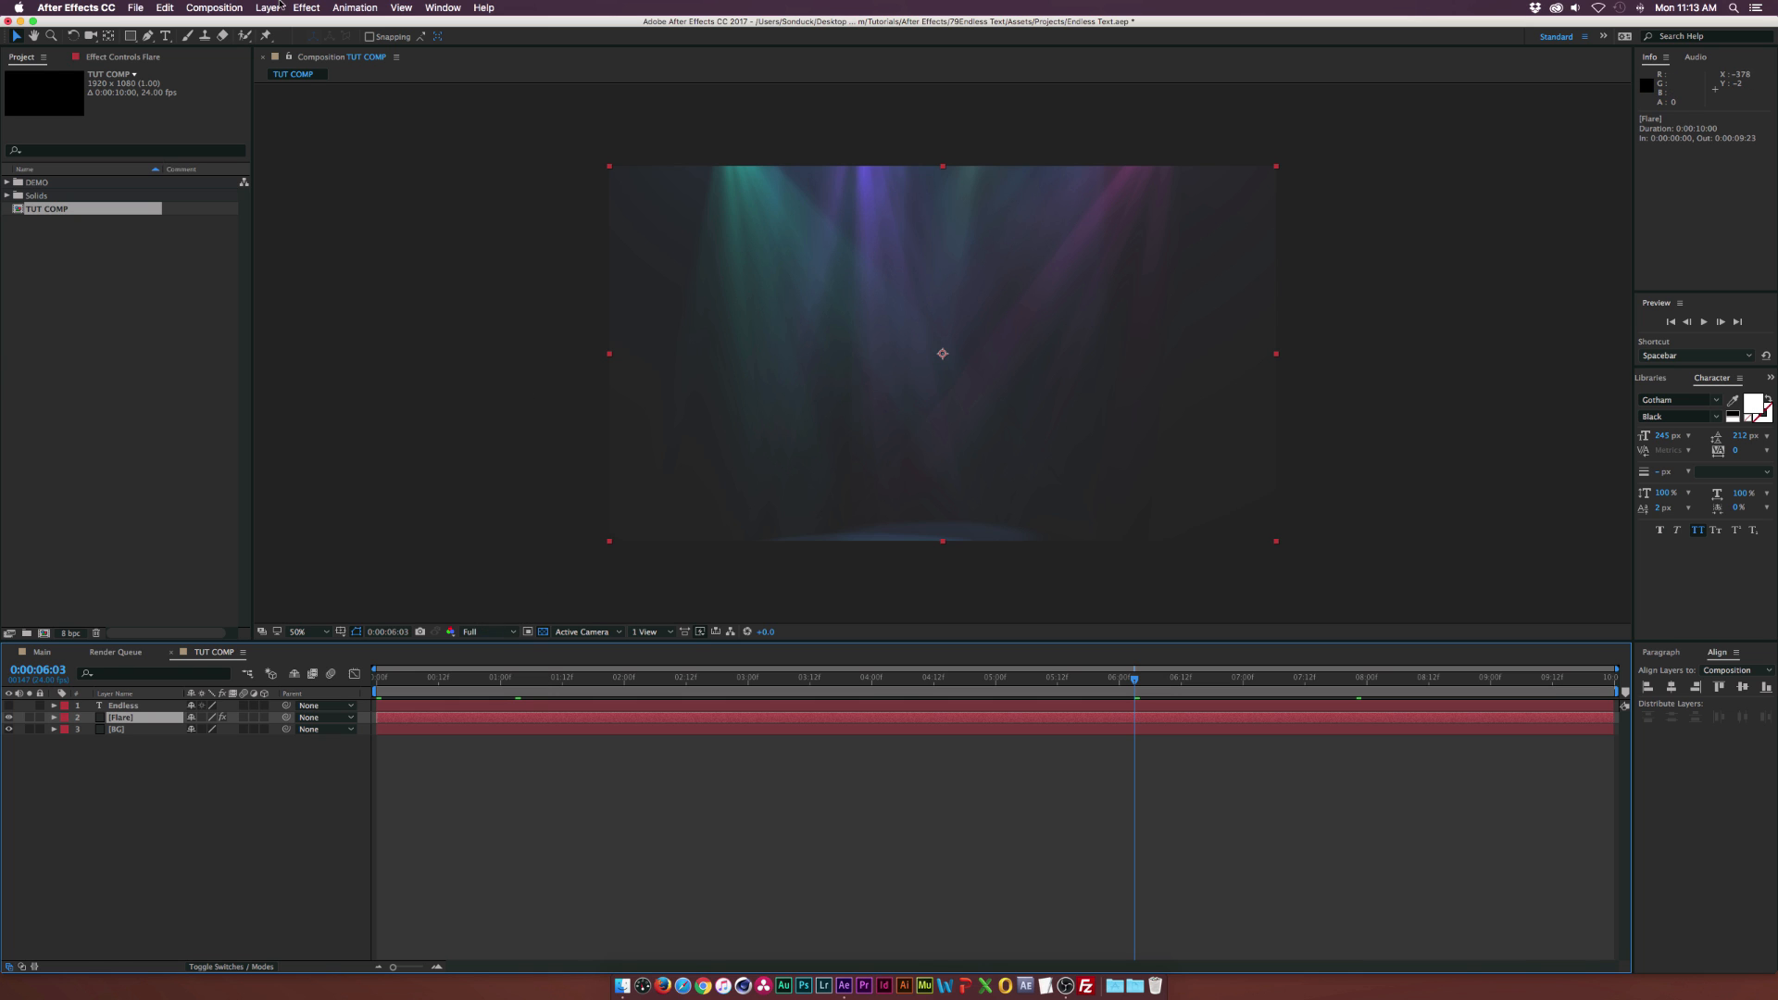
Type ENDLESS in large white capitals and centre it horizontally and vertically with Align
{"action": "left_click", "coordinate": [125, 57]}
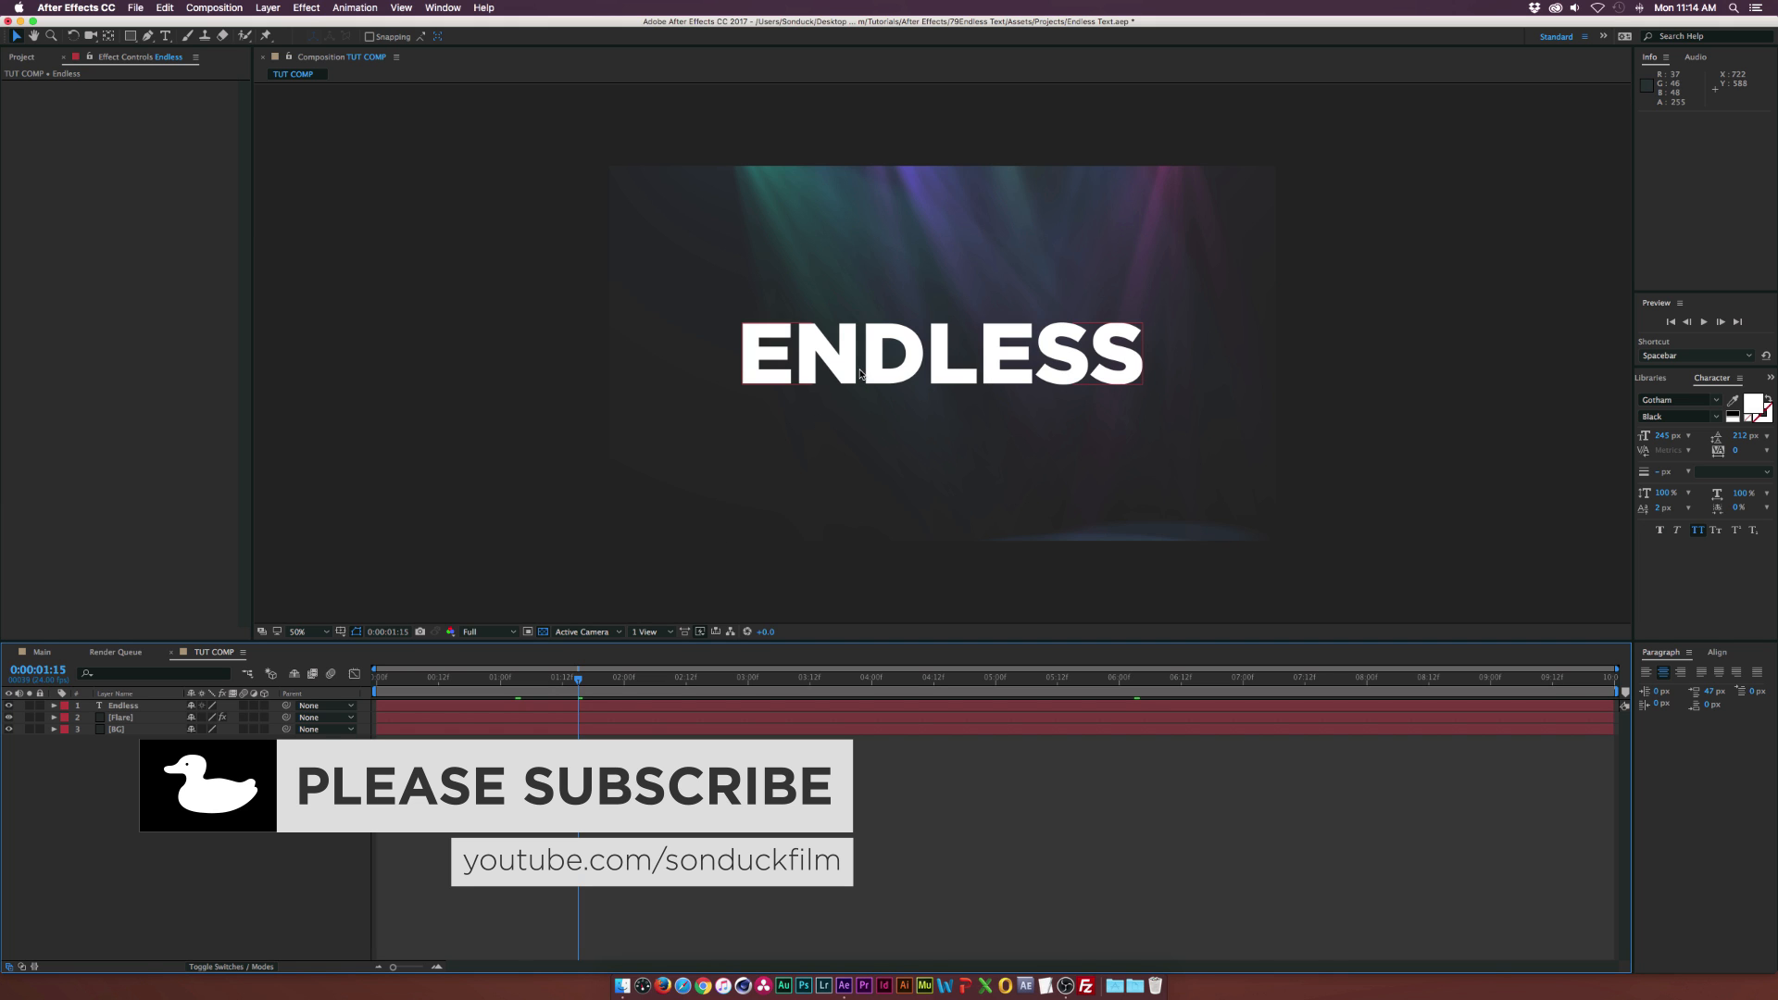
{"action": "left_click", "coordinate": [122, 706]}
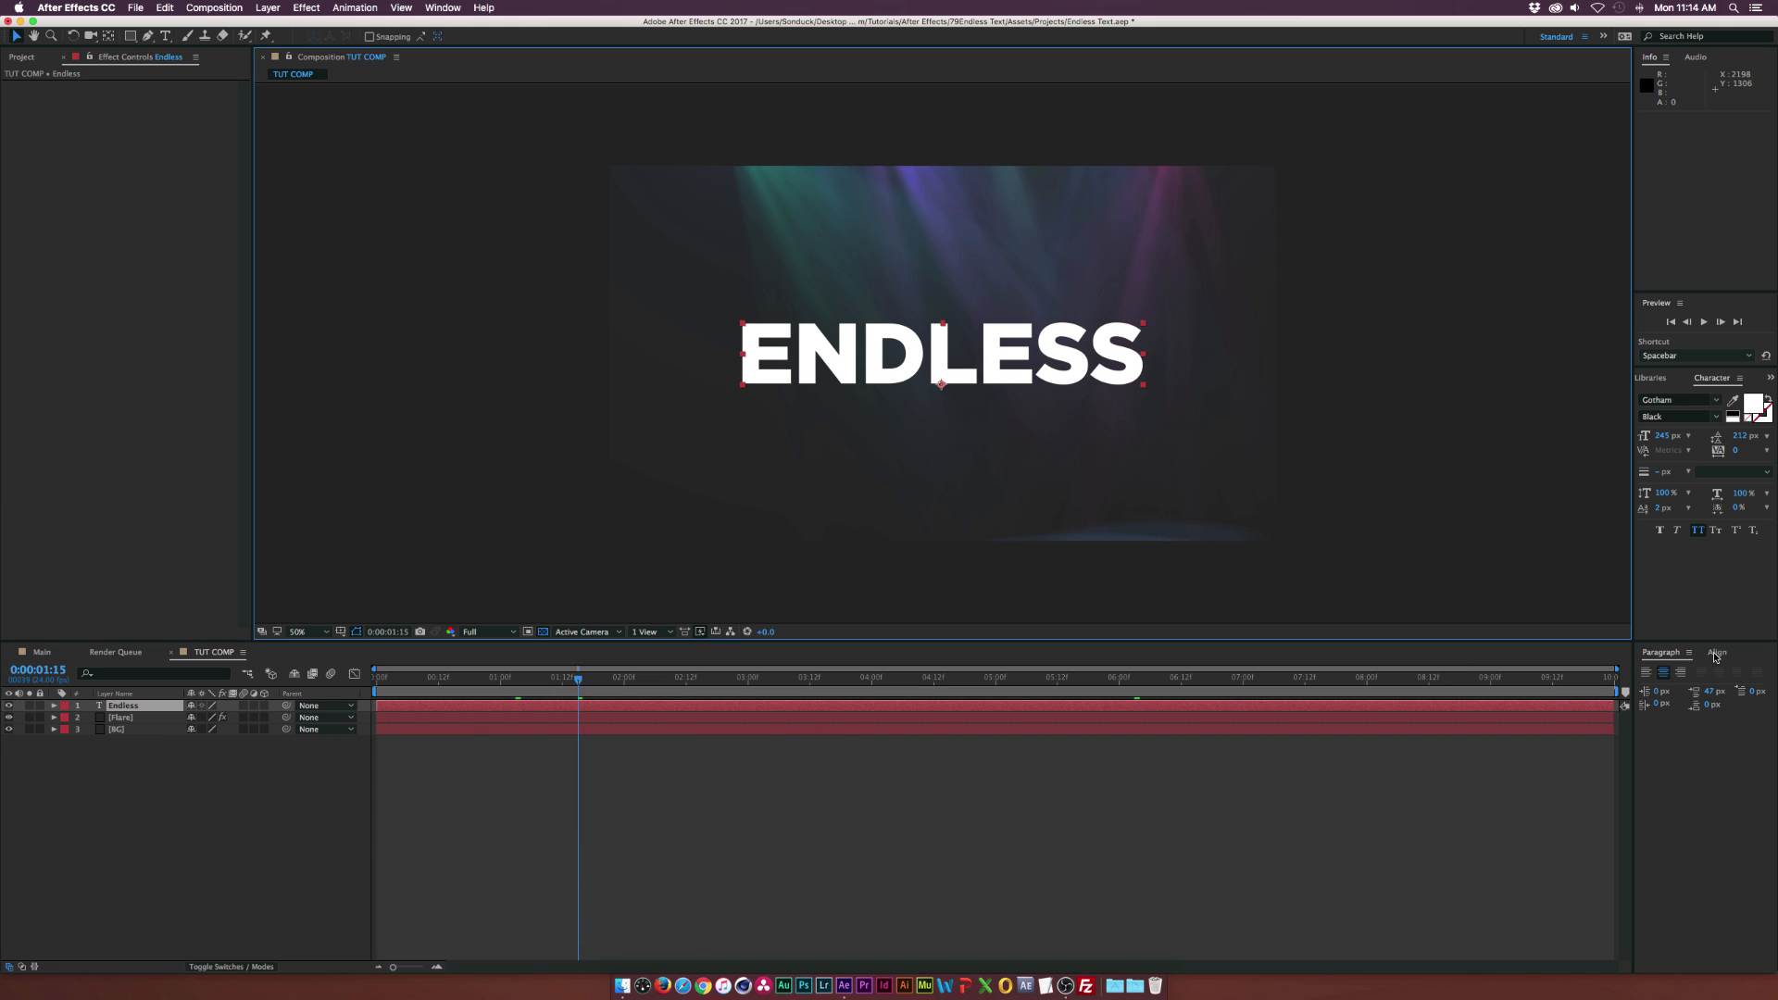
{"action": "left_click", "coordinate": [1719, 652]}
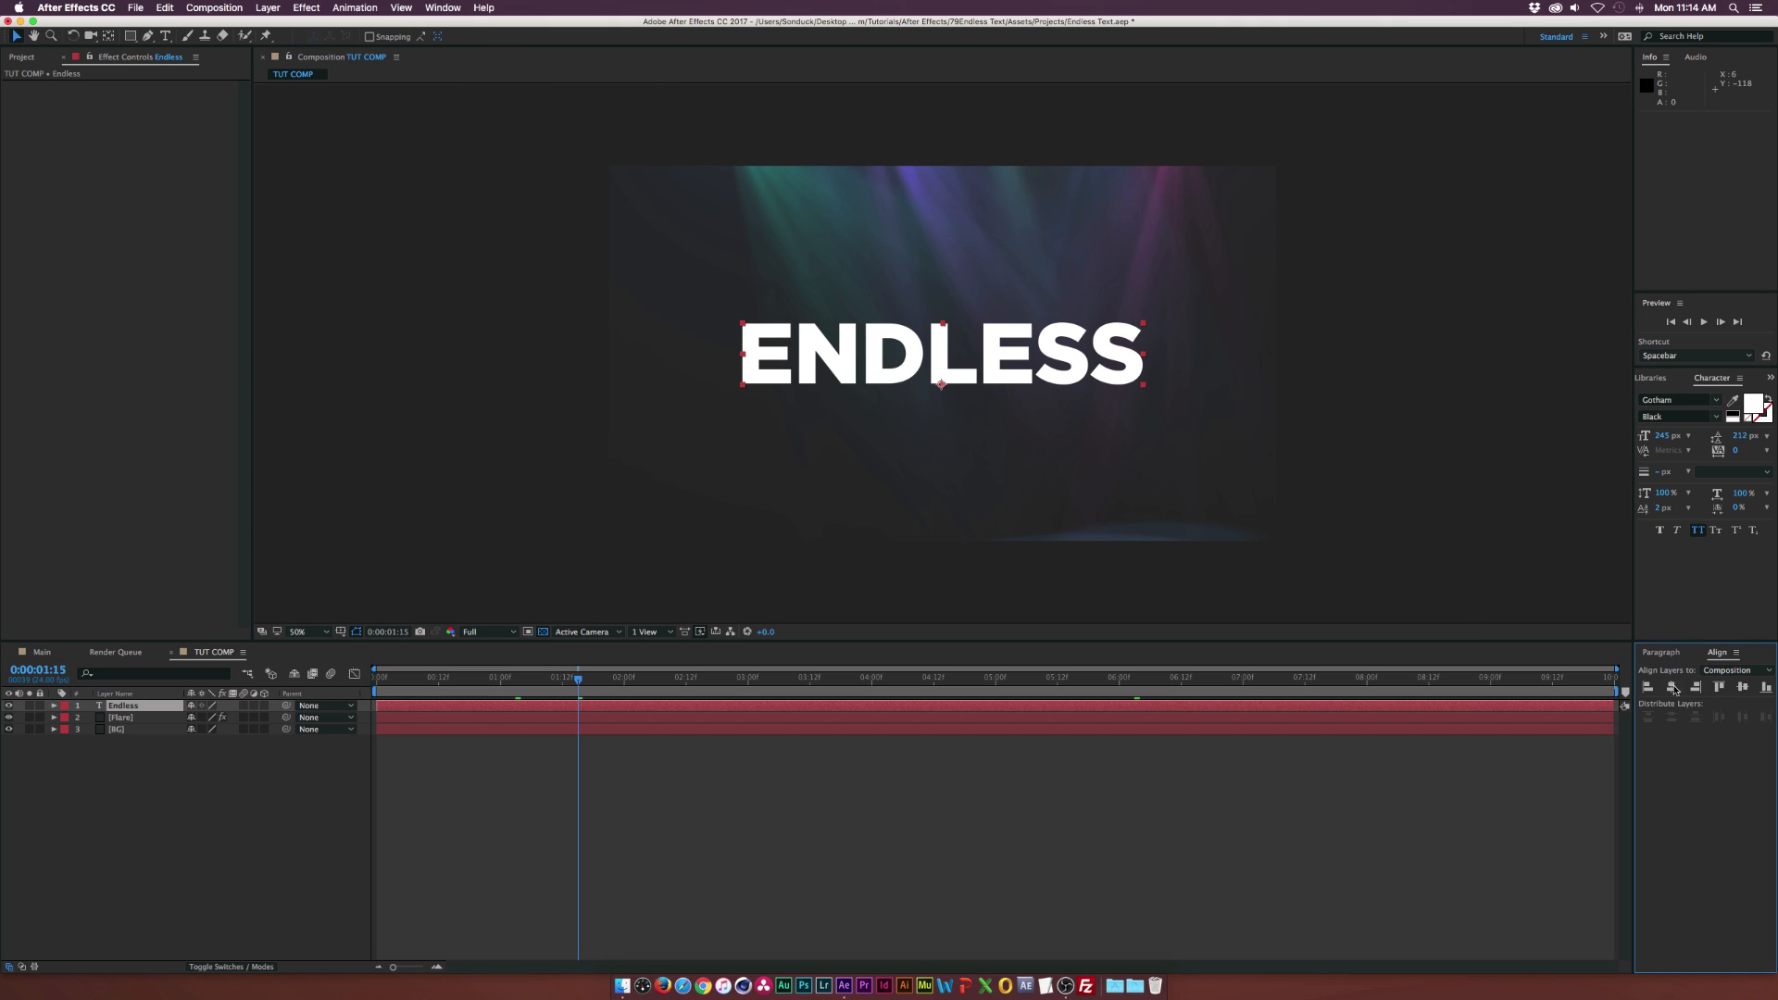
{"action": "mouse_move", "coordinate": [1728, 690]}
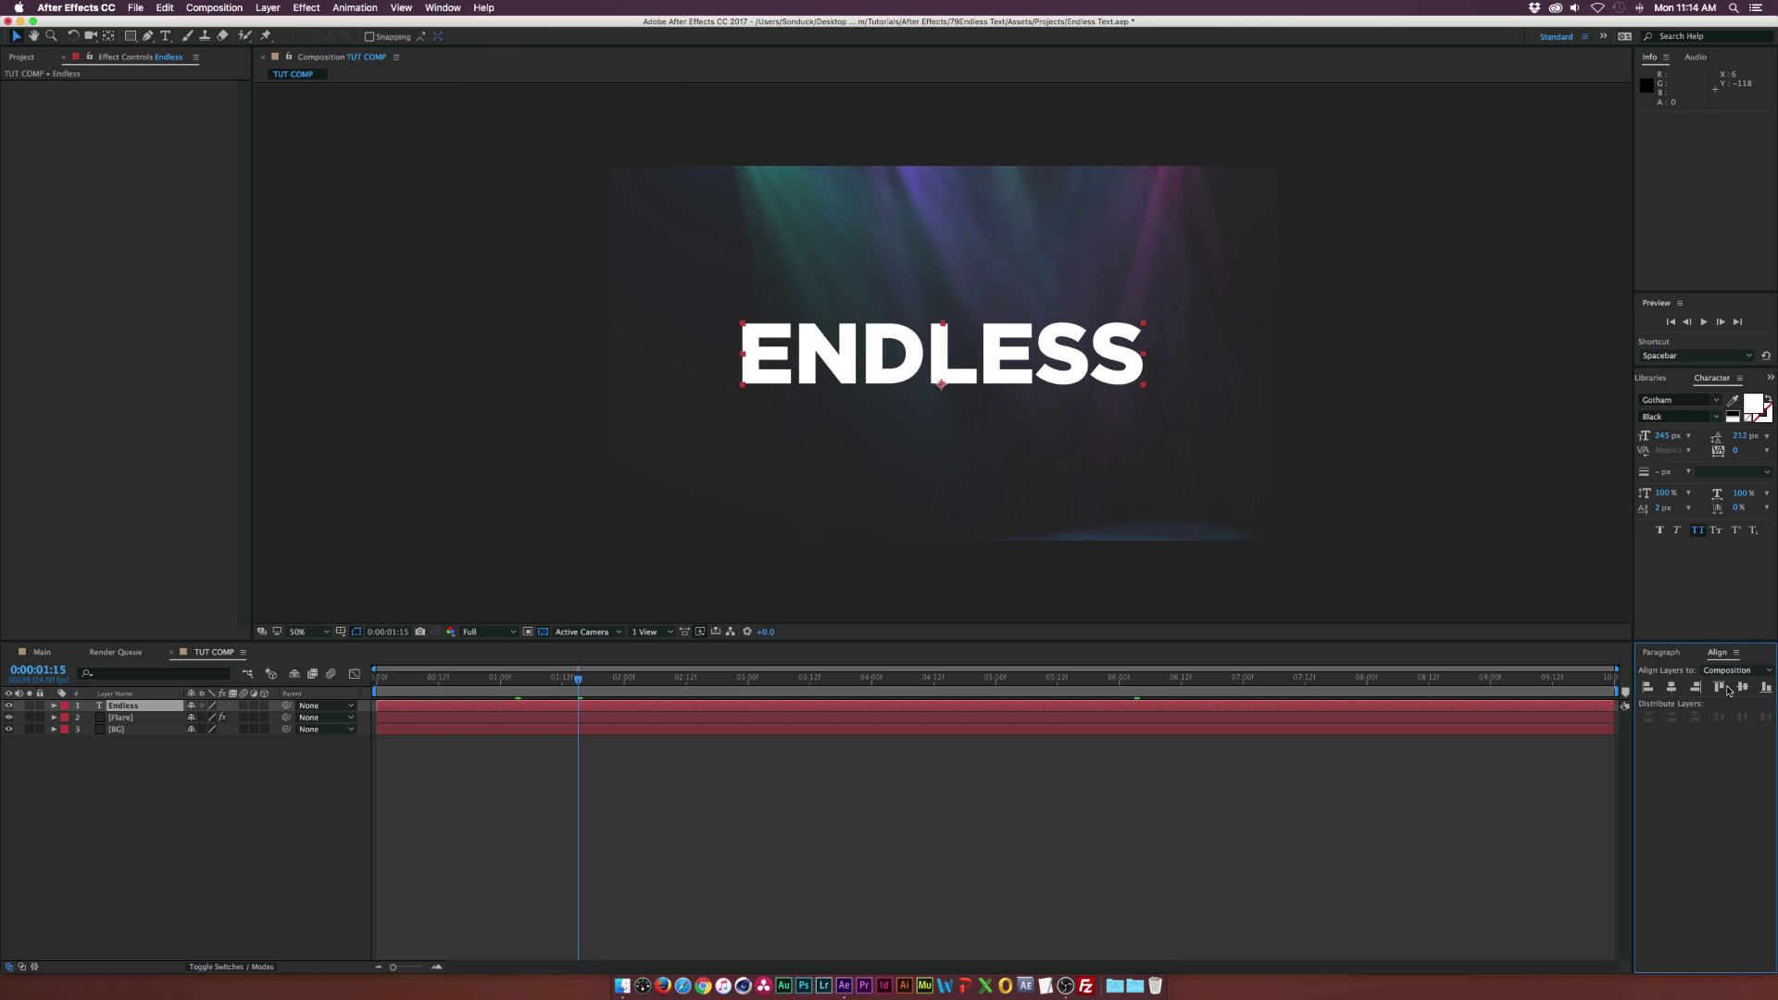
{"action": "mouse_move", "coordinate": [893, 392]}
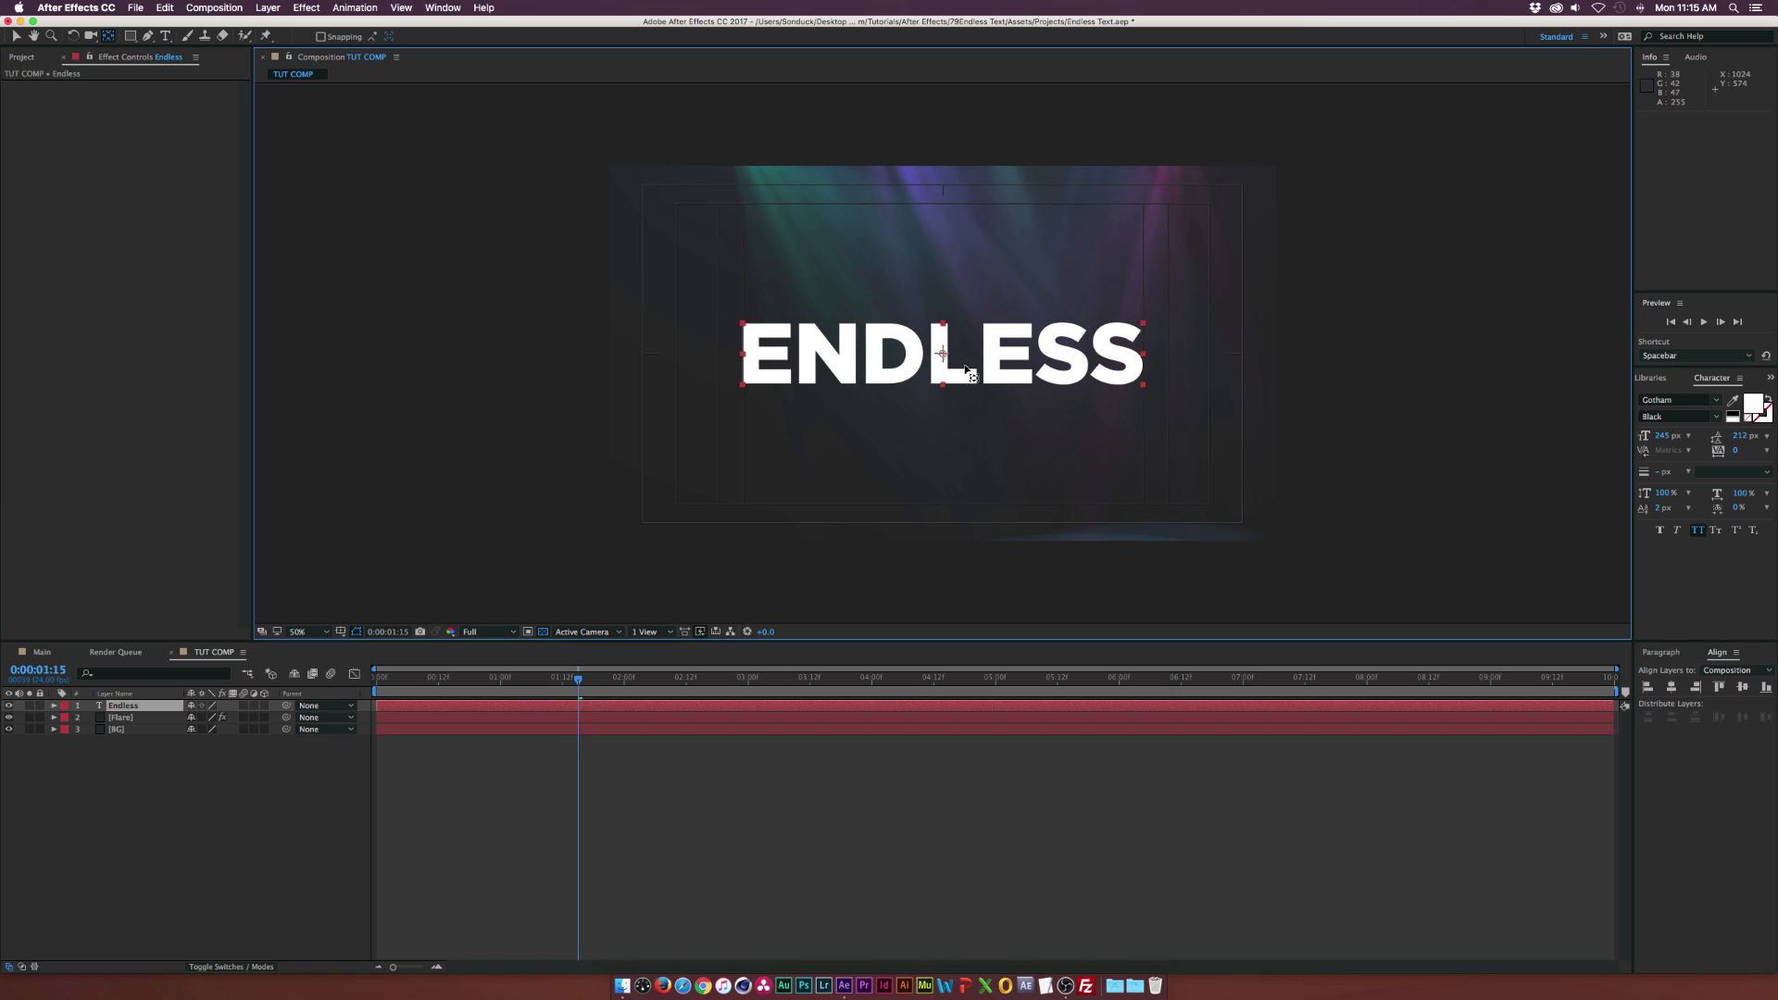
Draw a thin white rectangle stroke at the left edge of ENDLESS and duplicate it
{"action": "left_click", "coordinate": [144, 823]}
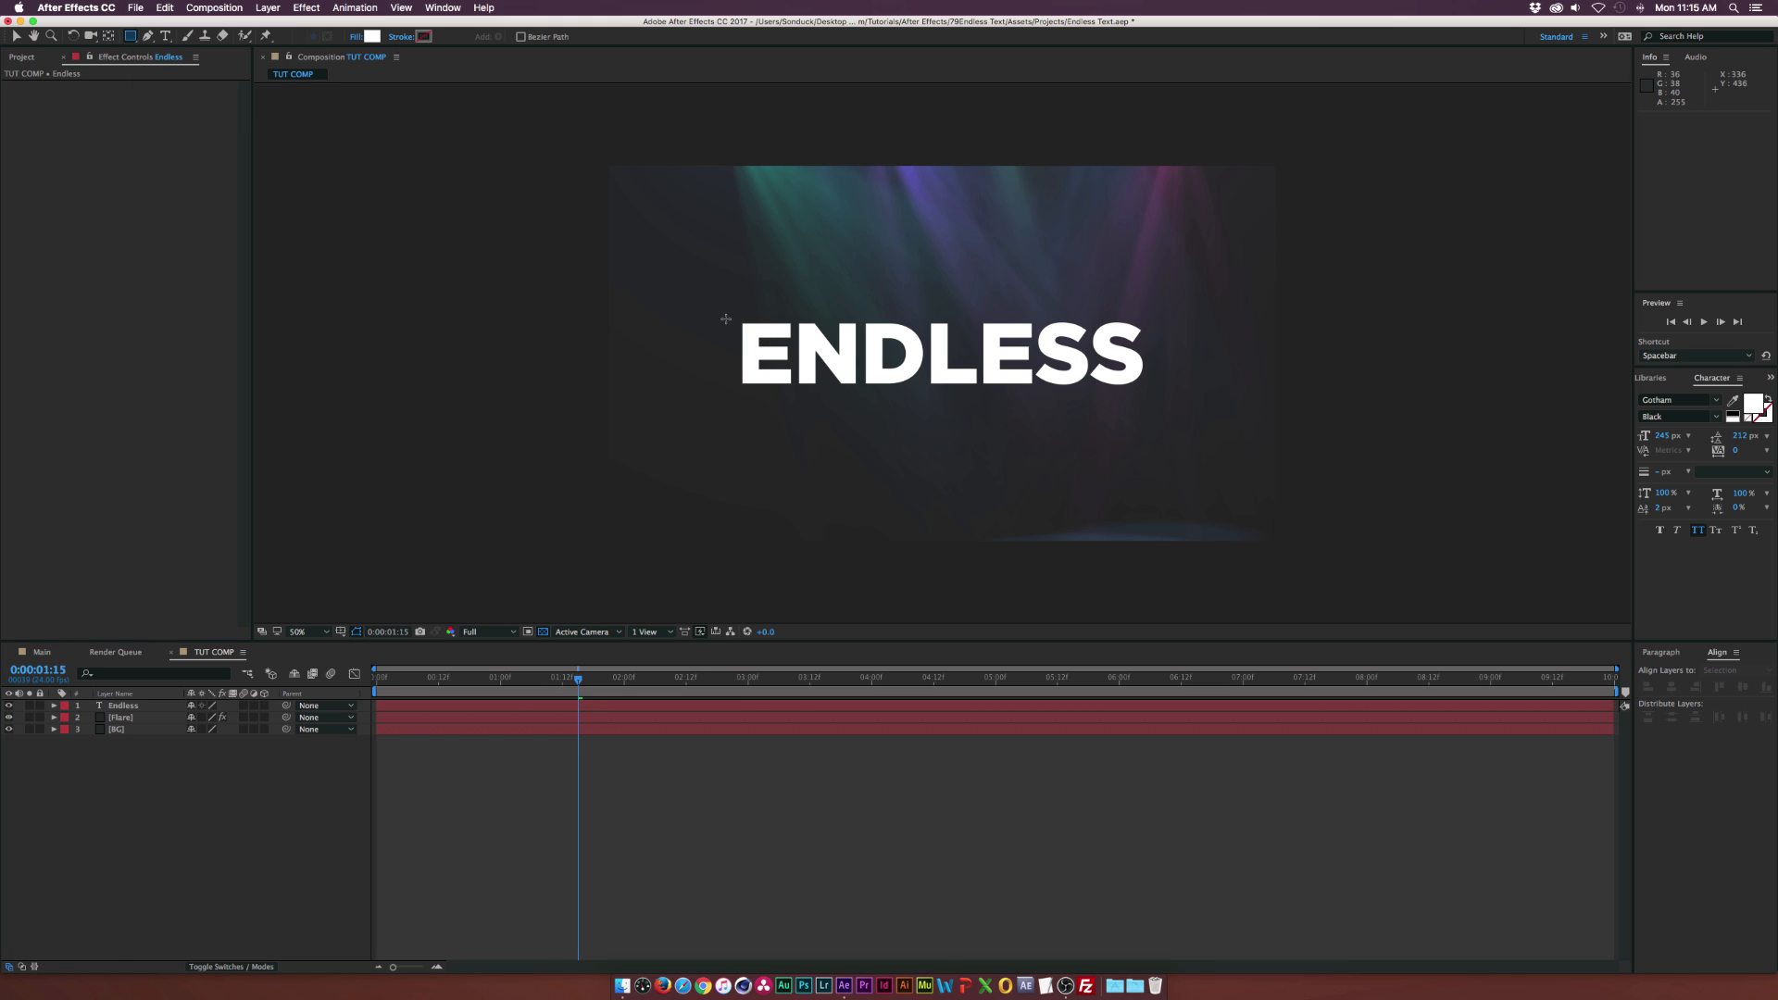
{"action": "left_click", "coordinate": [299, 632]}
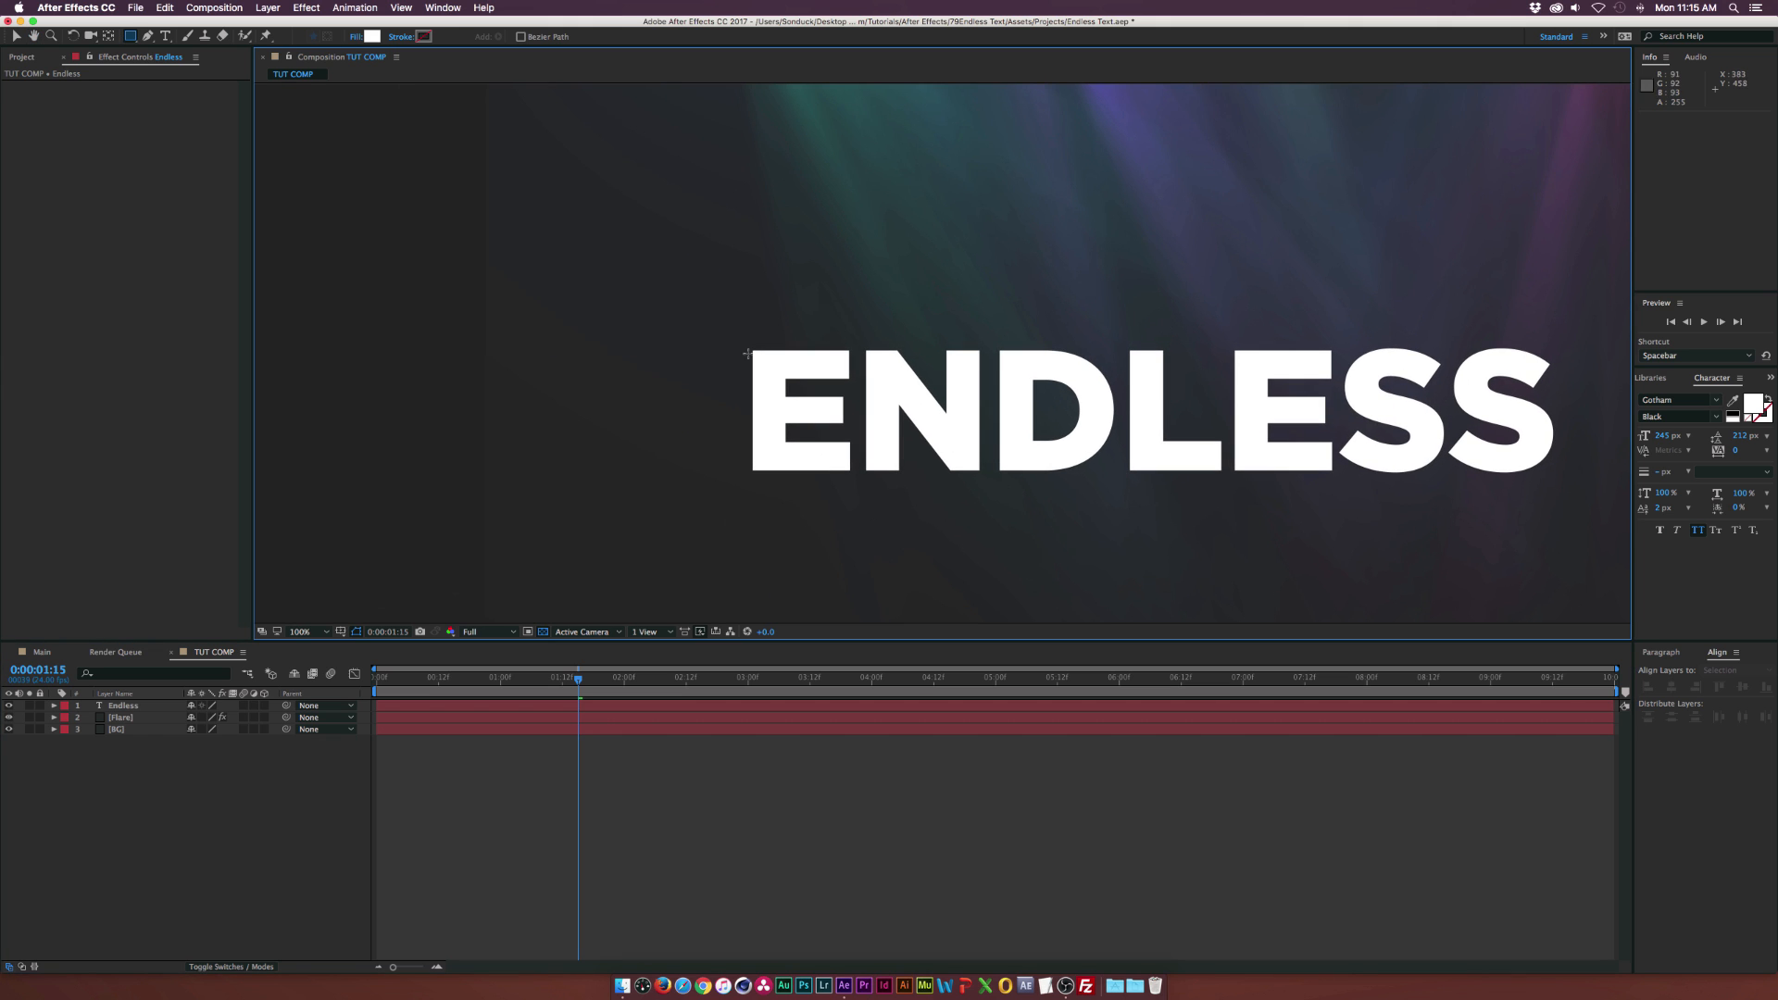
{"action": "mouse_move", "coordinate": [718, 374]}
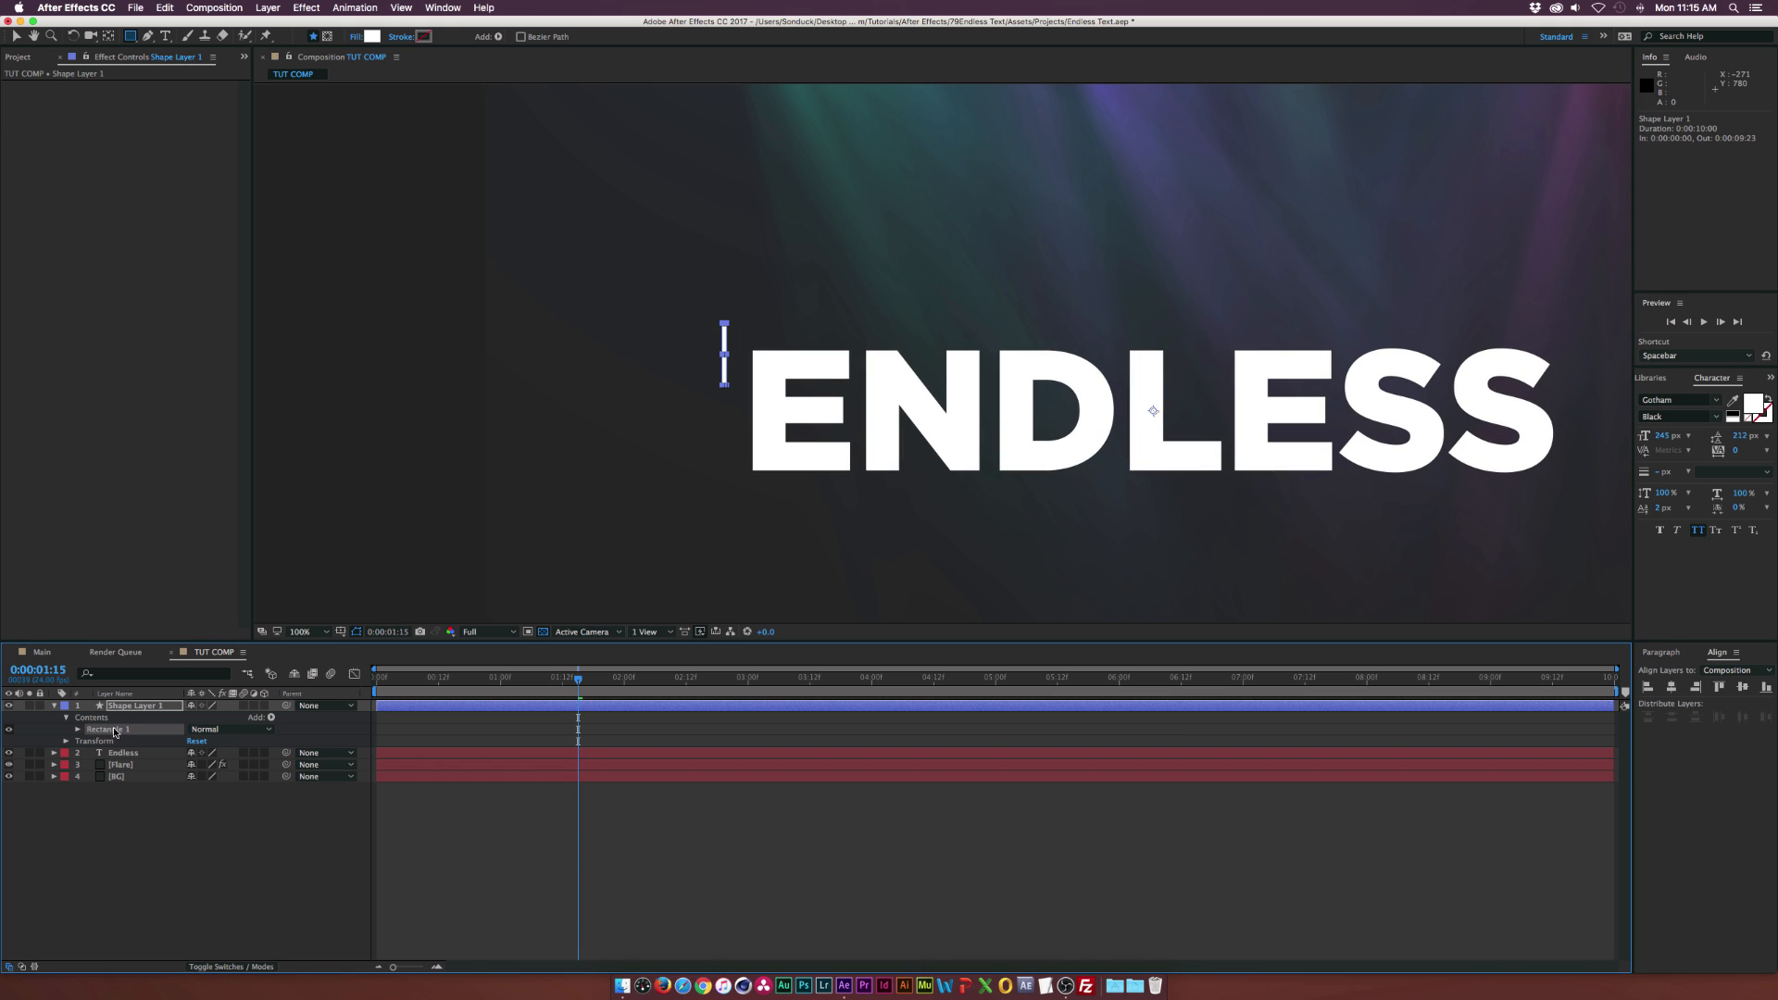
{"action": "left_click", "coordinate": [165, 7]}
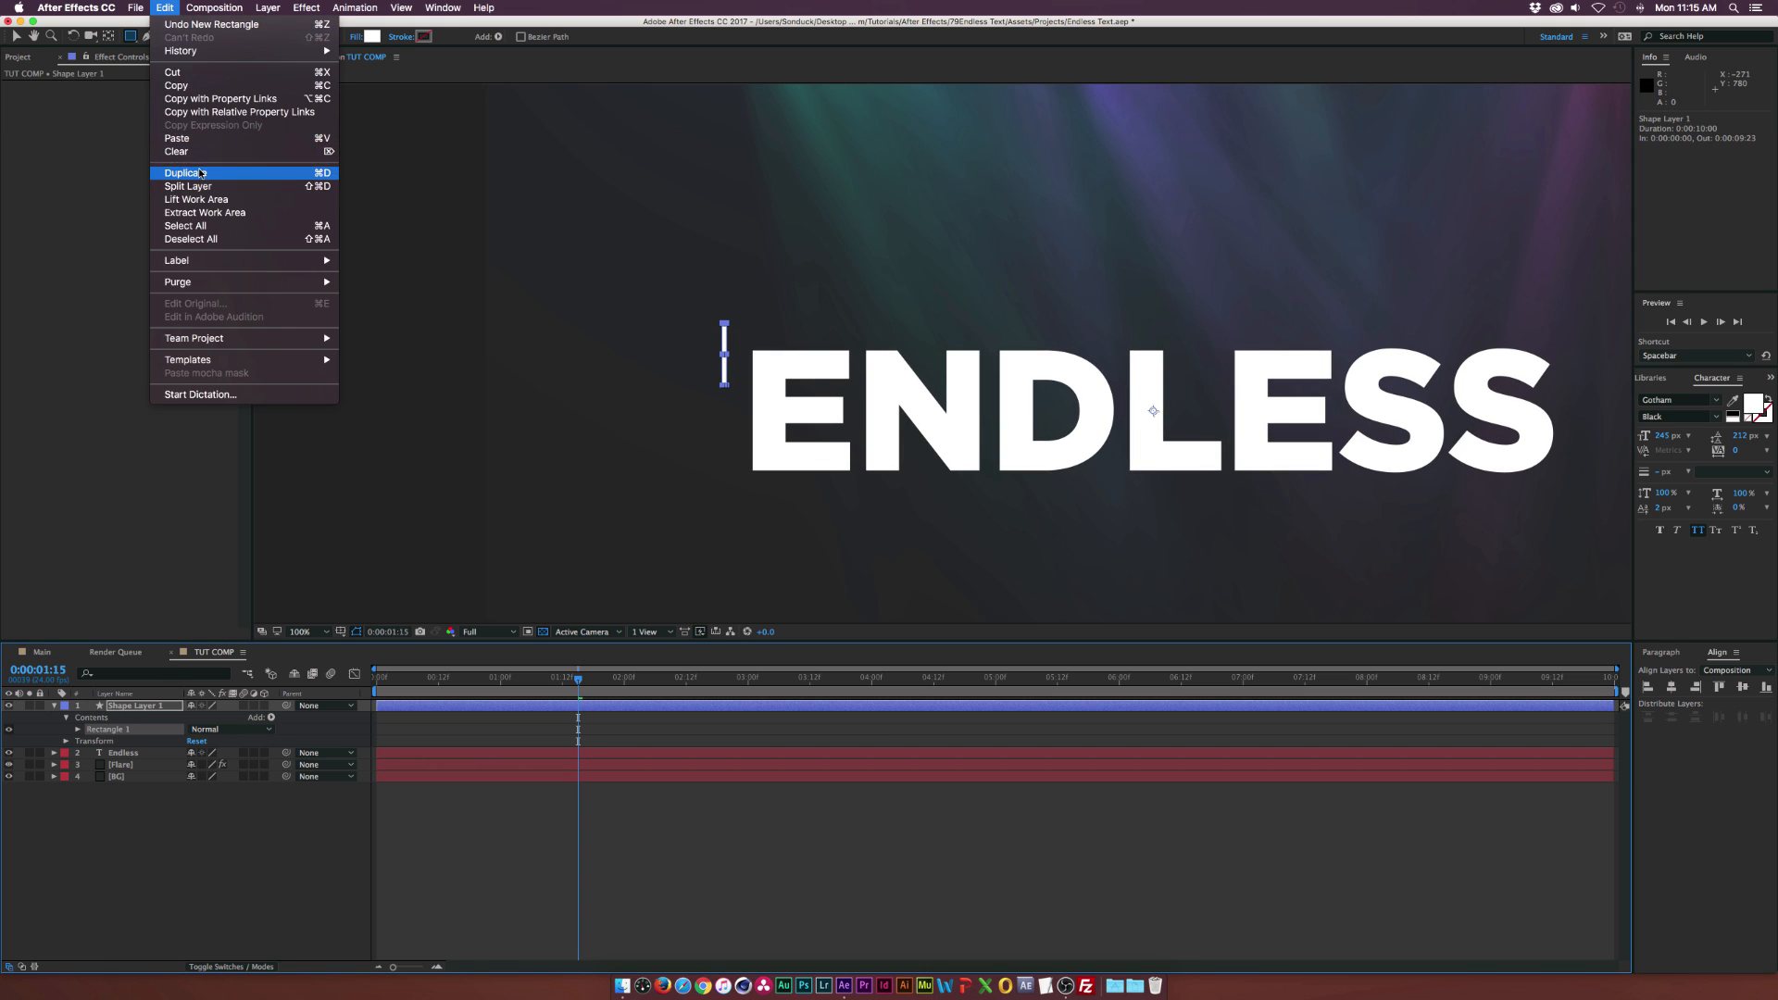
{"action": "left_click", "coordinate": [185, 172]}
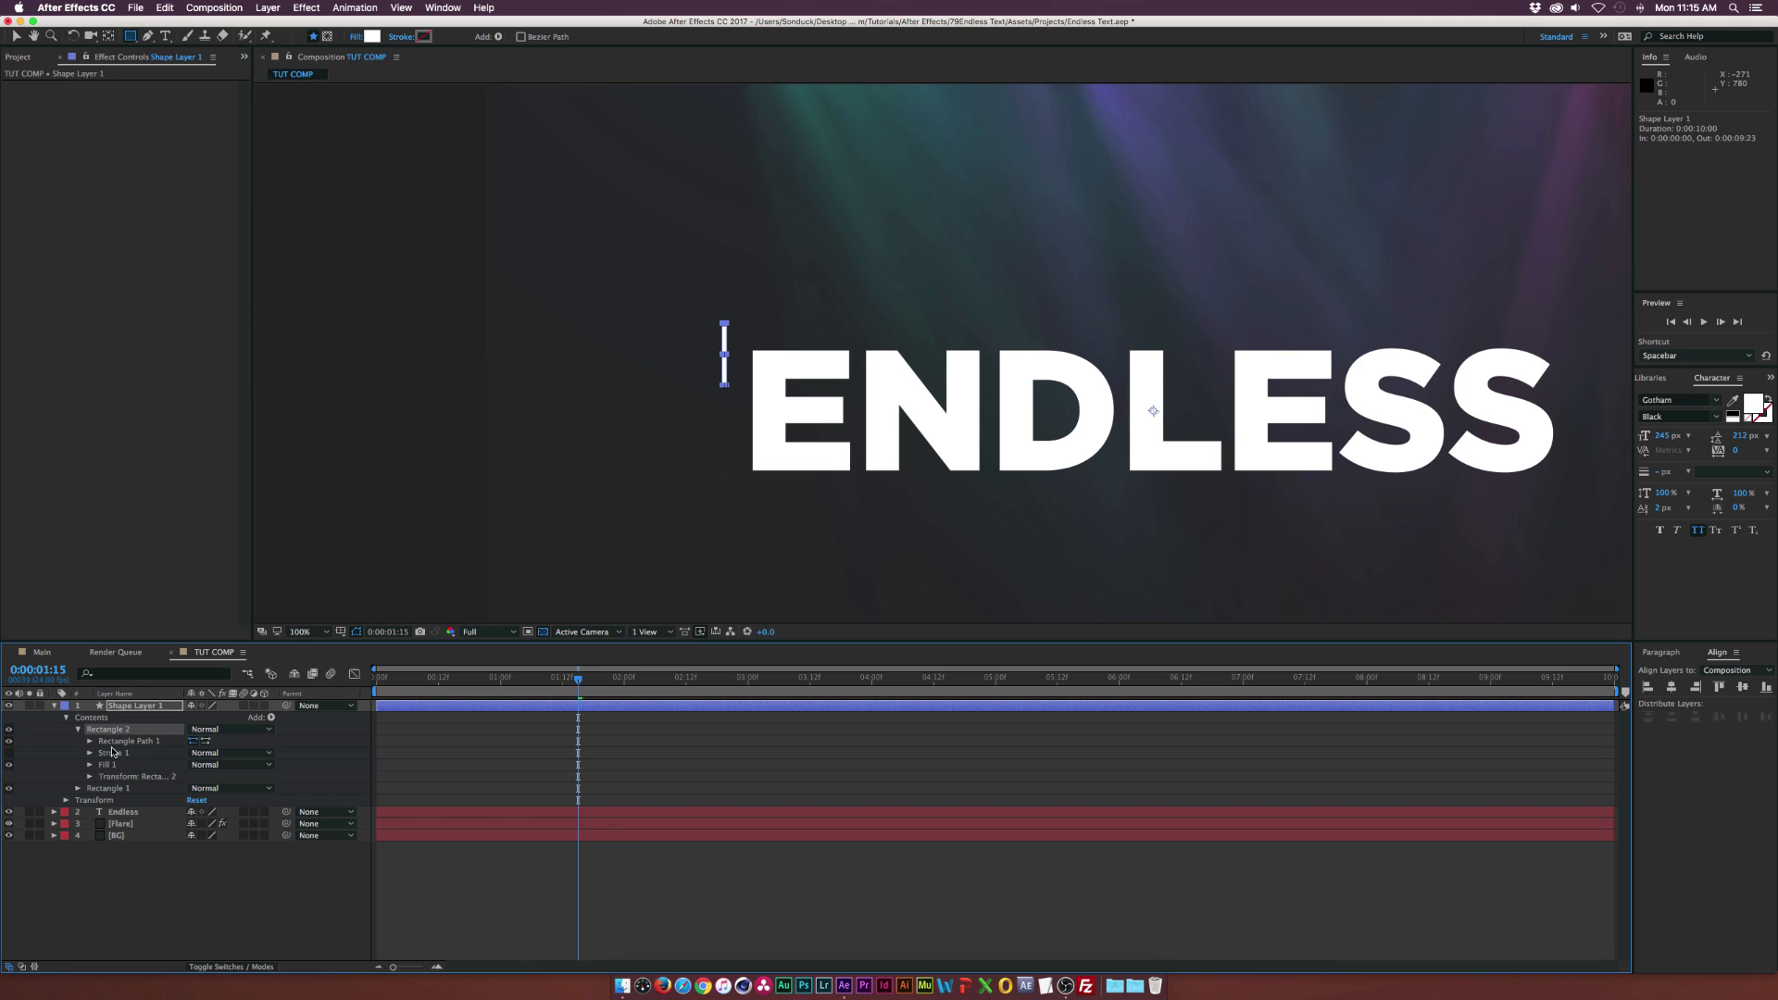
Rotate the copy 90° and position it atop the first stroke to form a corner bracket
{"action": "left_click", "coordinate": [90, 776]}
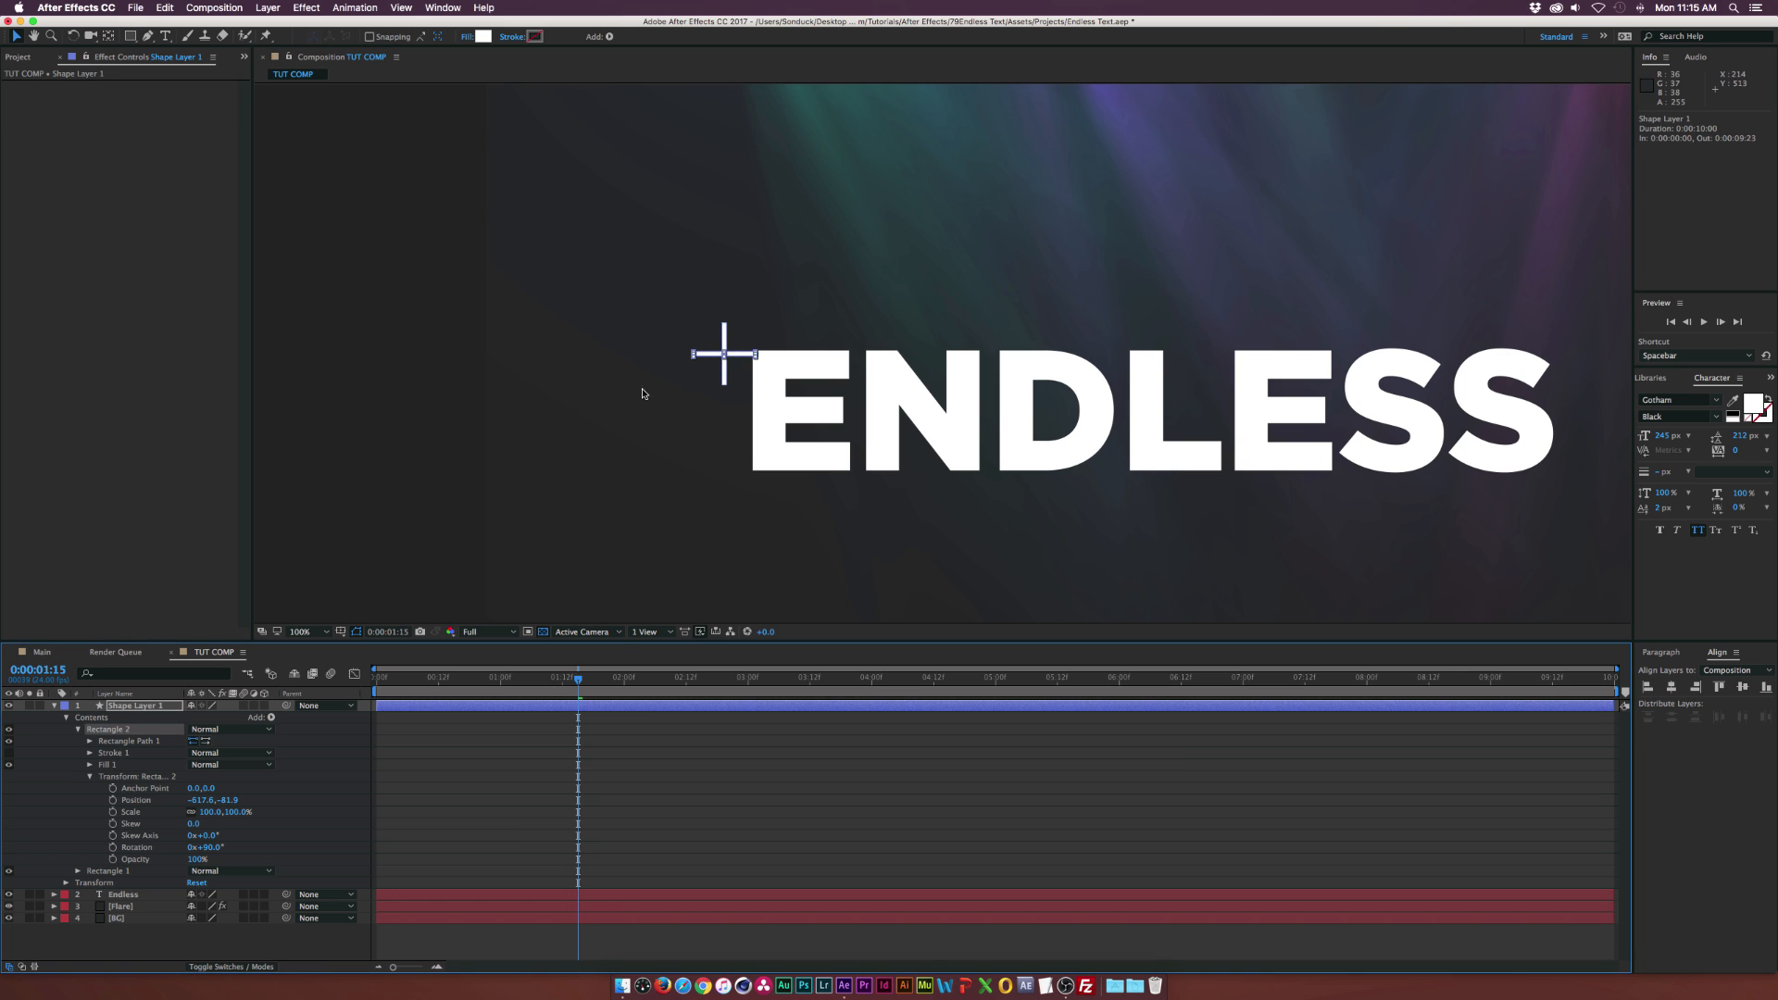
{"action": "left_click_drag", "start_coordinate": [724, 354], "coordinate": [760, 326]}
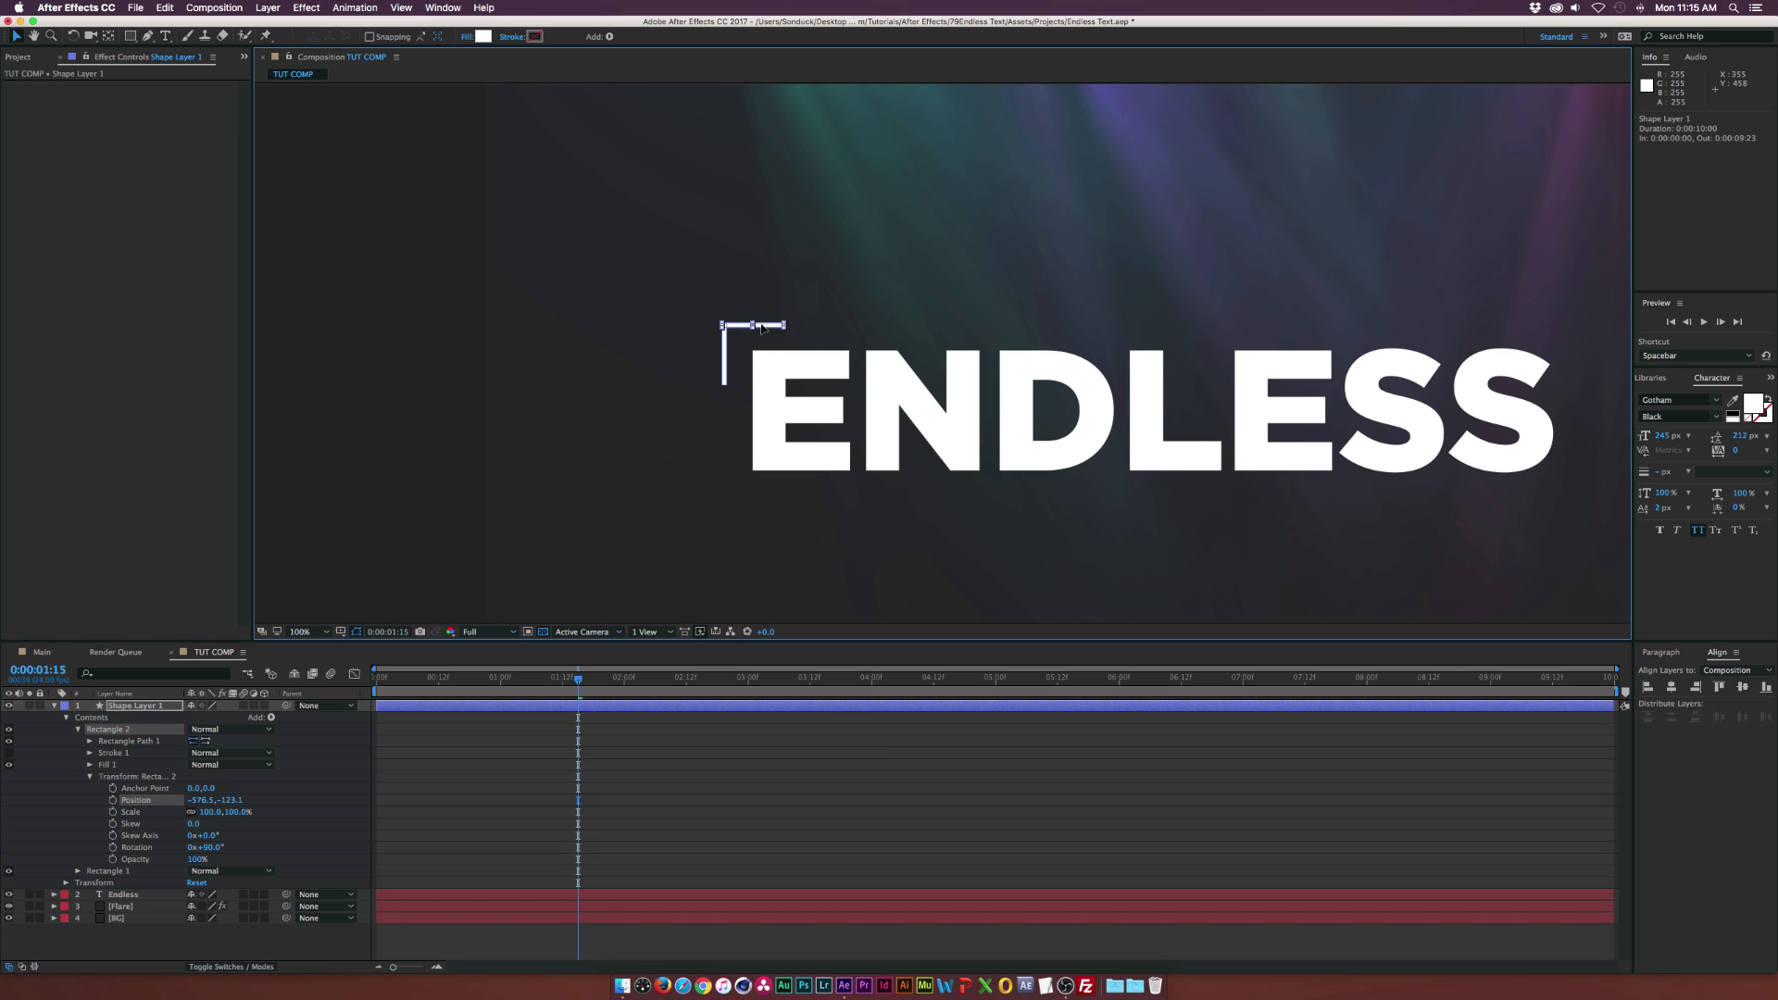
{"action": "left_click", "coordinate": [300, 631]}
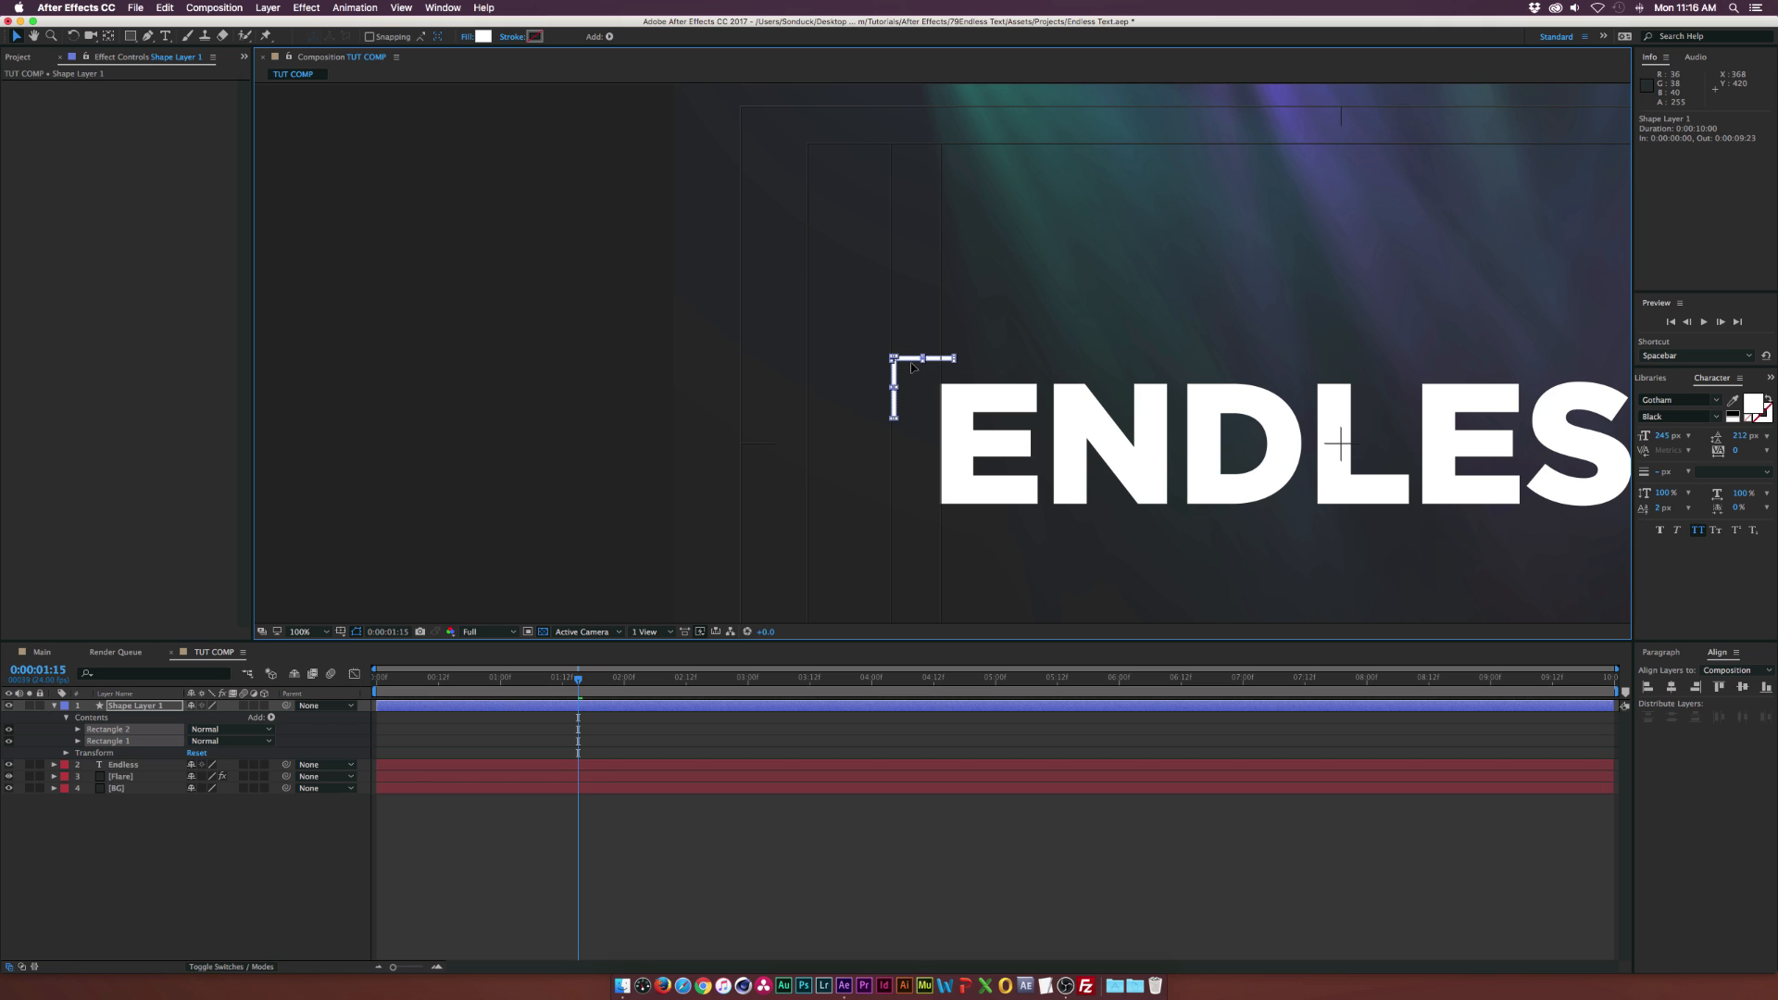
{"action": "key", "text": "Up"}
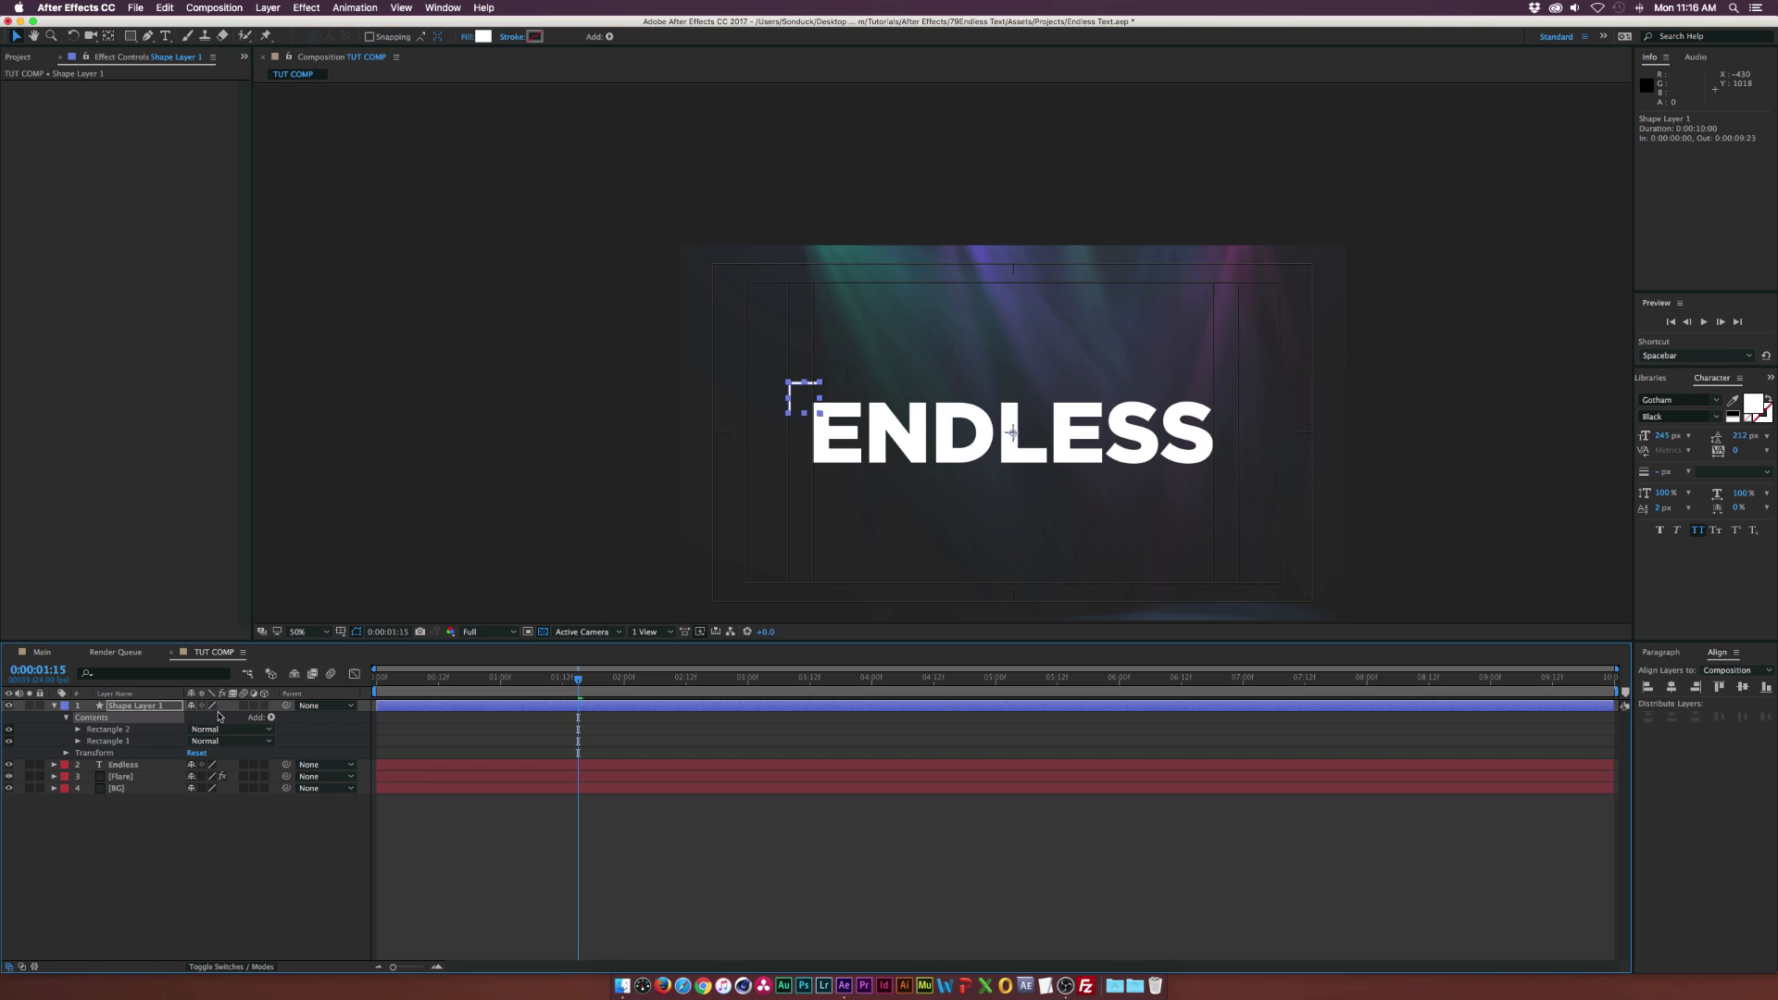
Group the bracket shapes and duplicate/rotate copies to frame all four corners of ENDLESS
{"action": "left_click", "coordinate": [271, 717]}
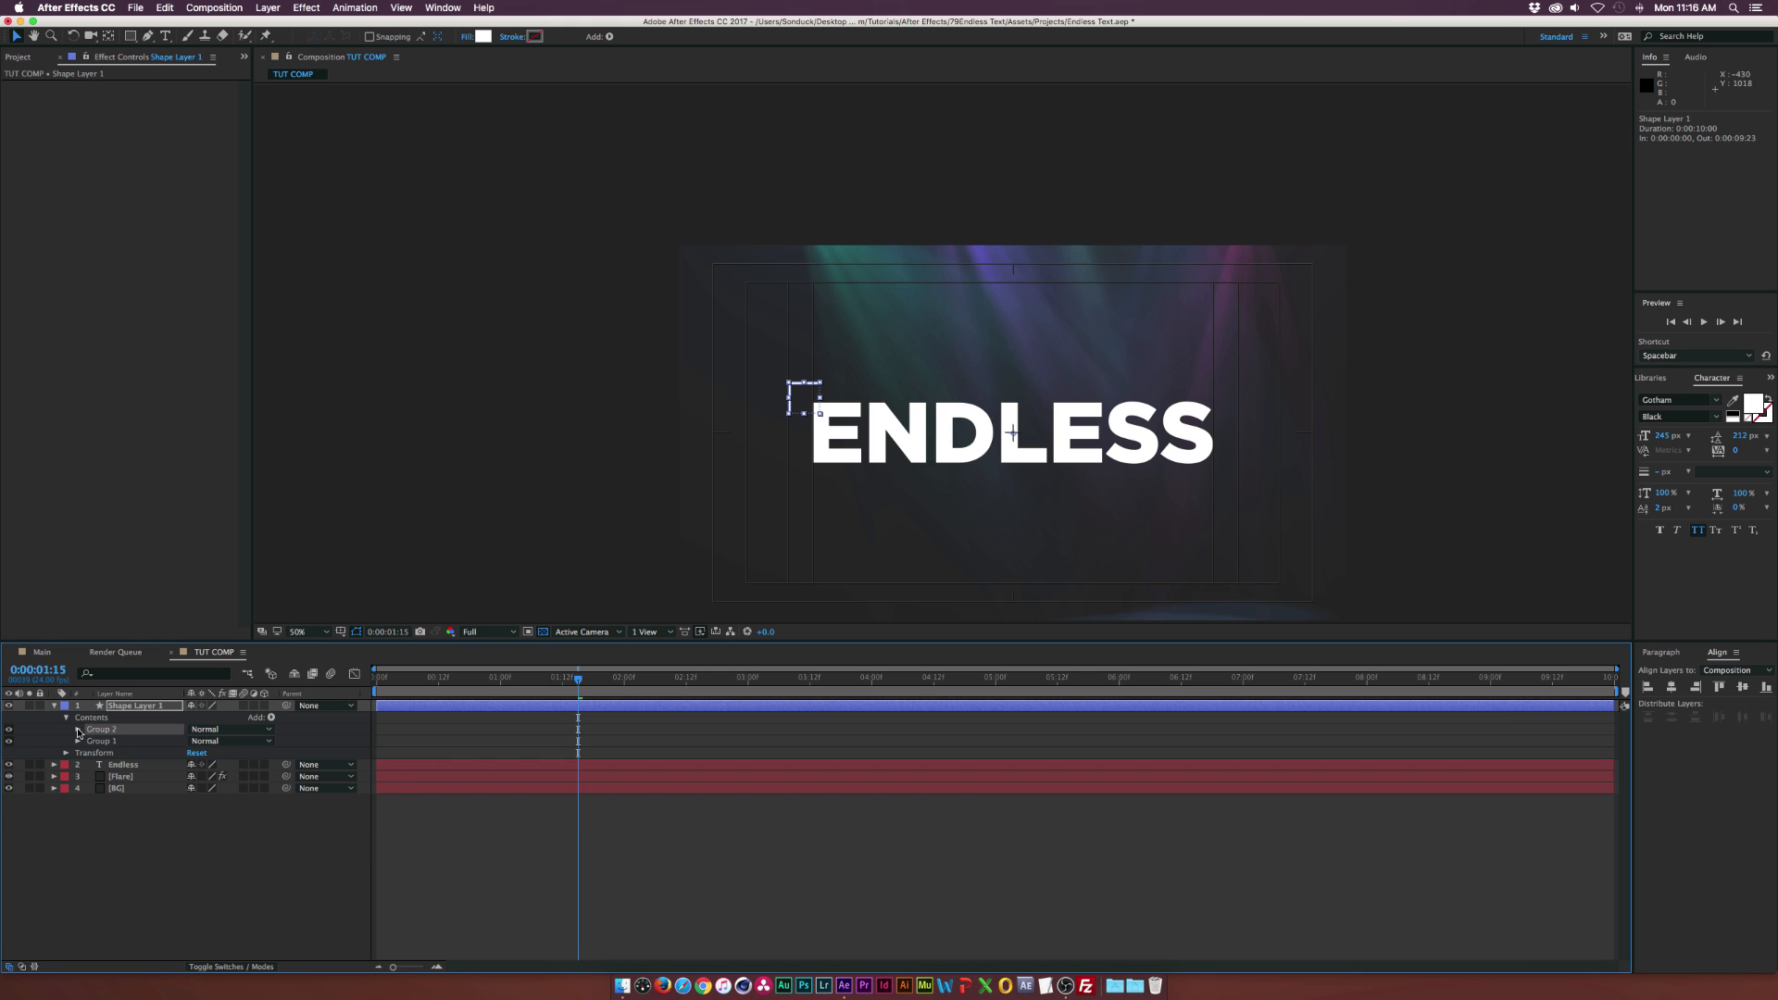
{"action": "left_click", "coordinate": [77, 741]}
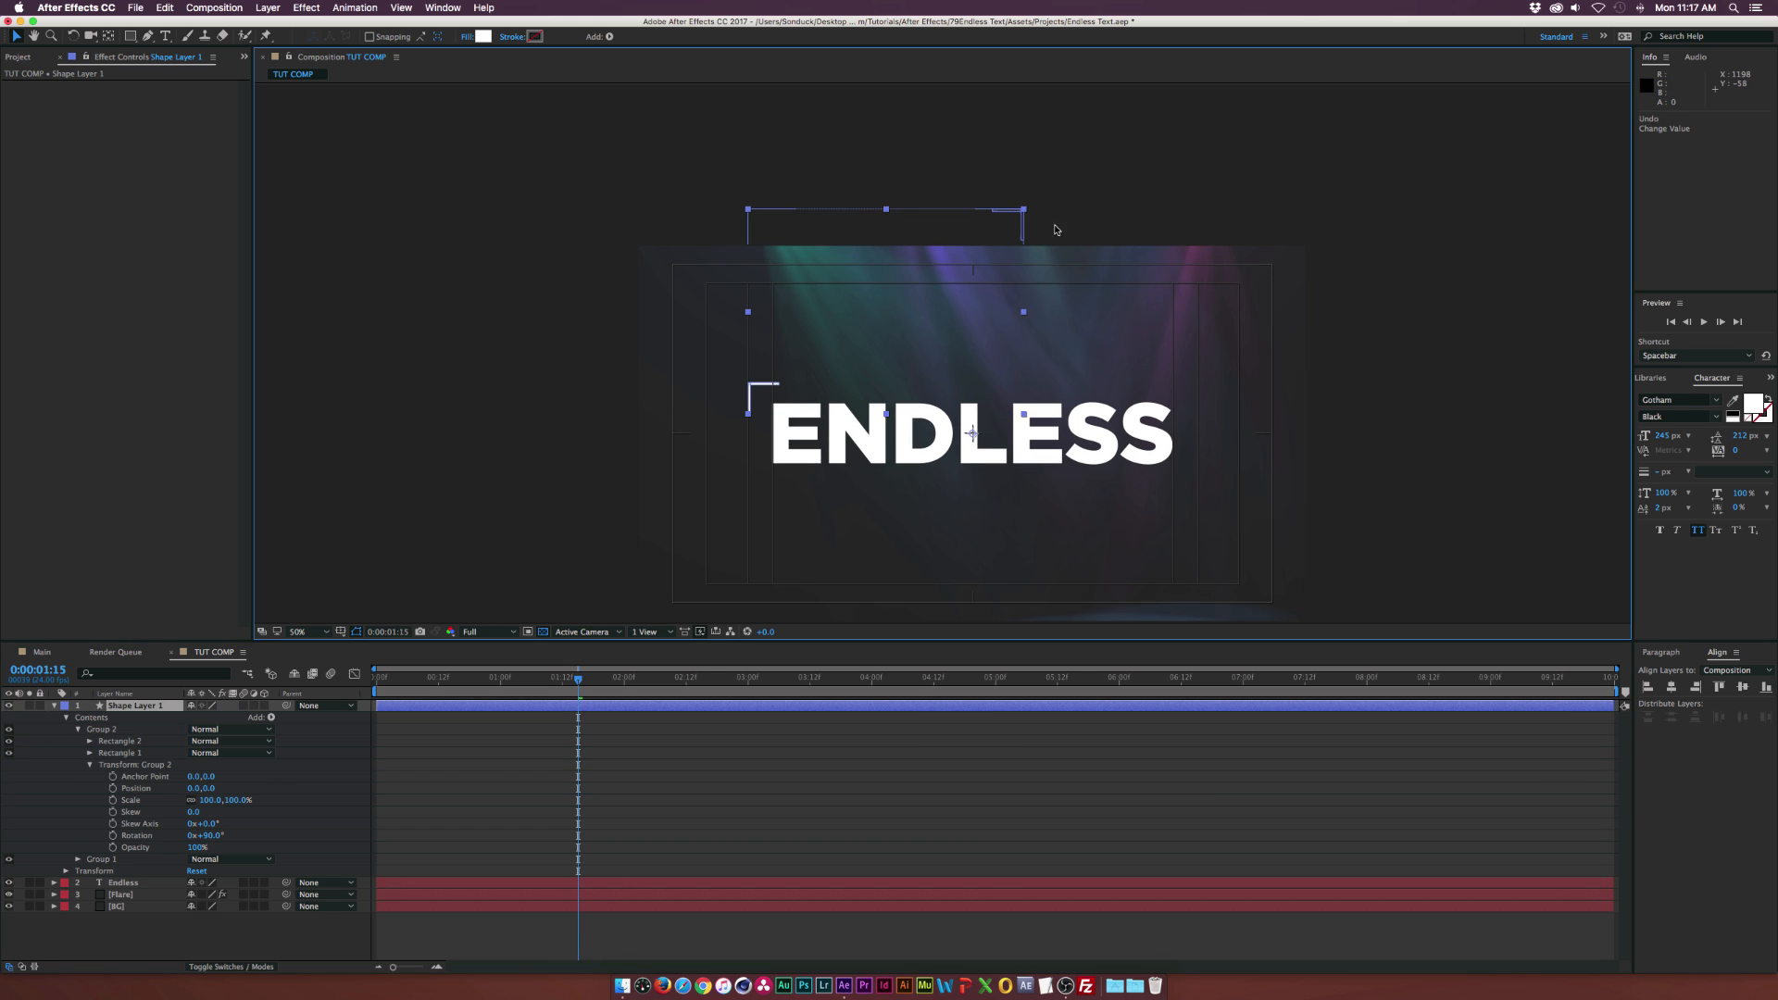
{"action": "left_click_drag", "start_coordinate": [1023, 224], "coordinate": [1008, 224]}
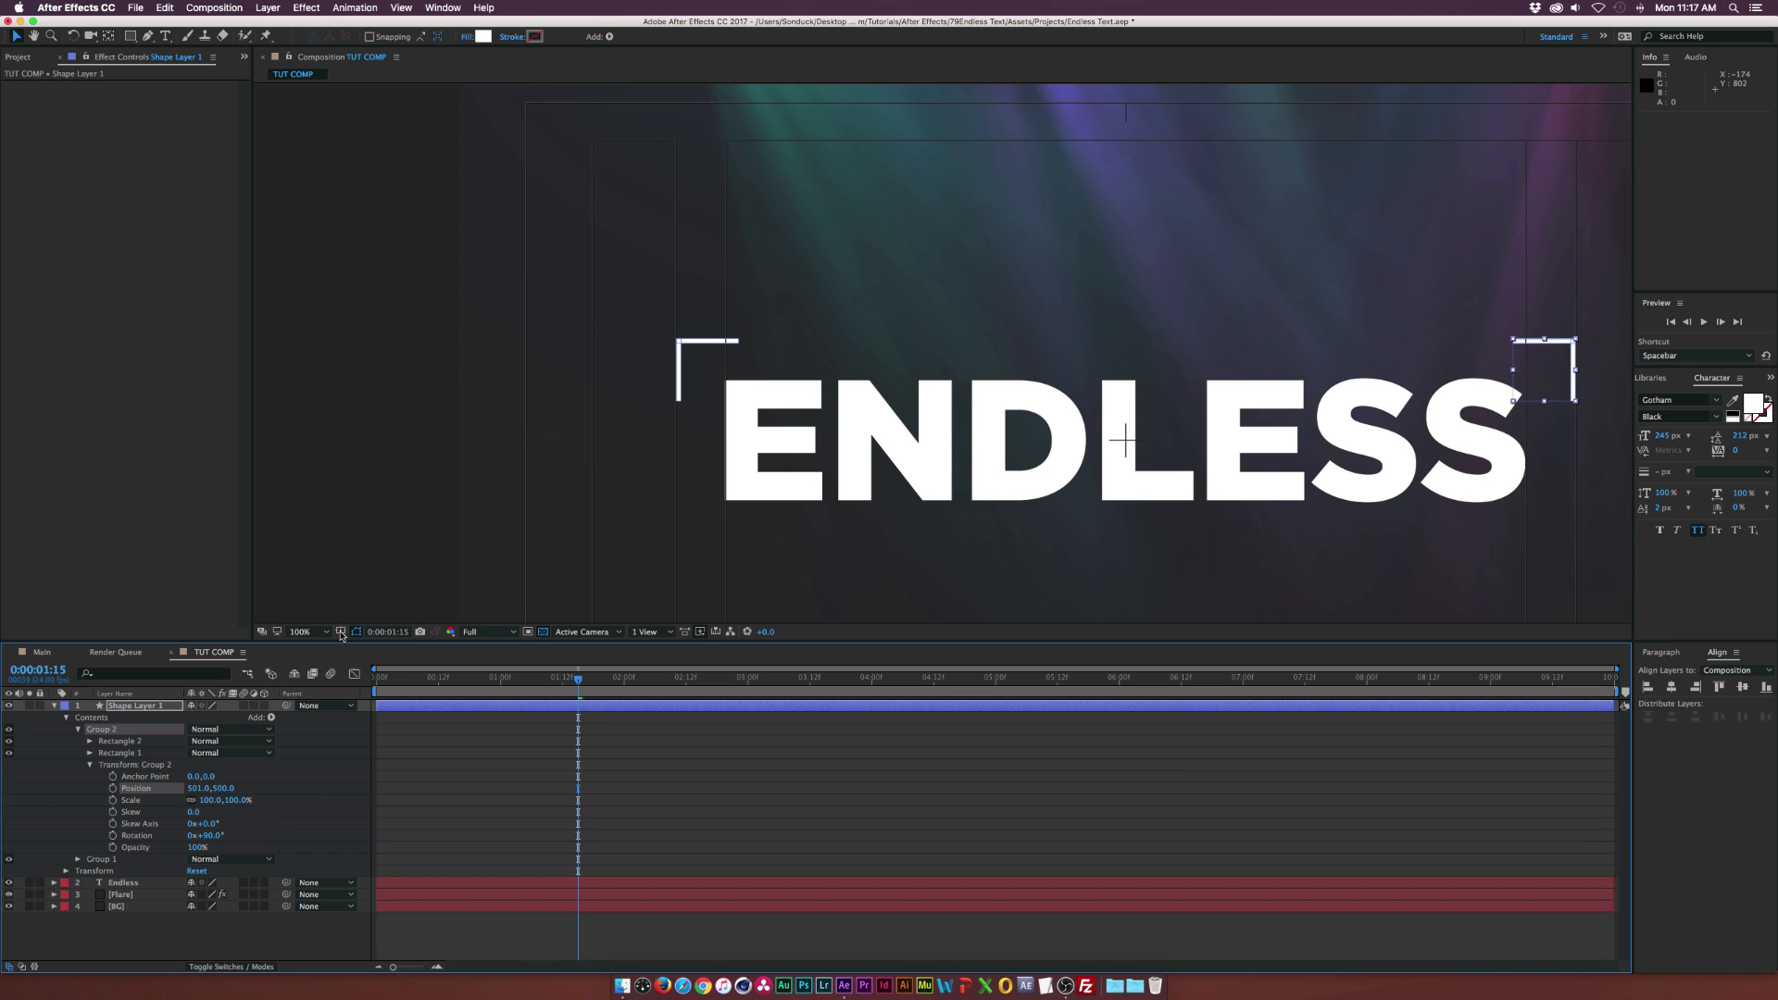
{"action": "left_click", "coordinate": [341, 631]}
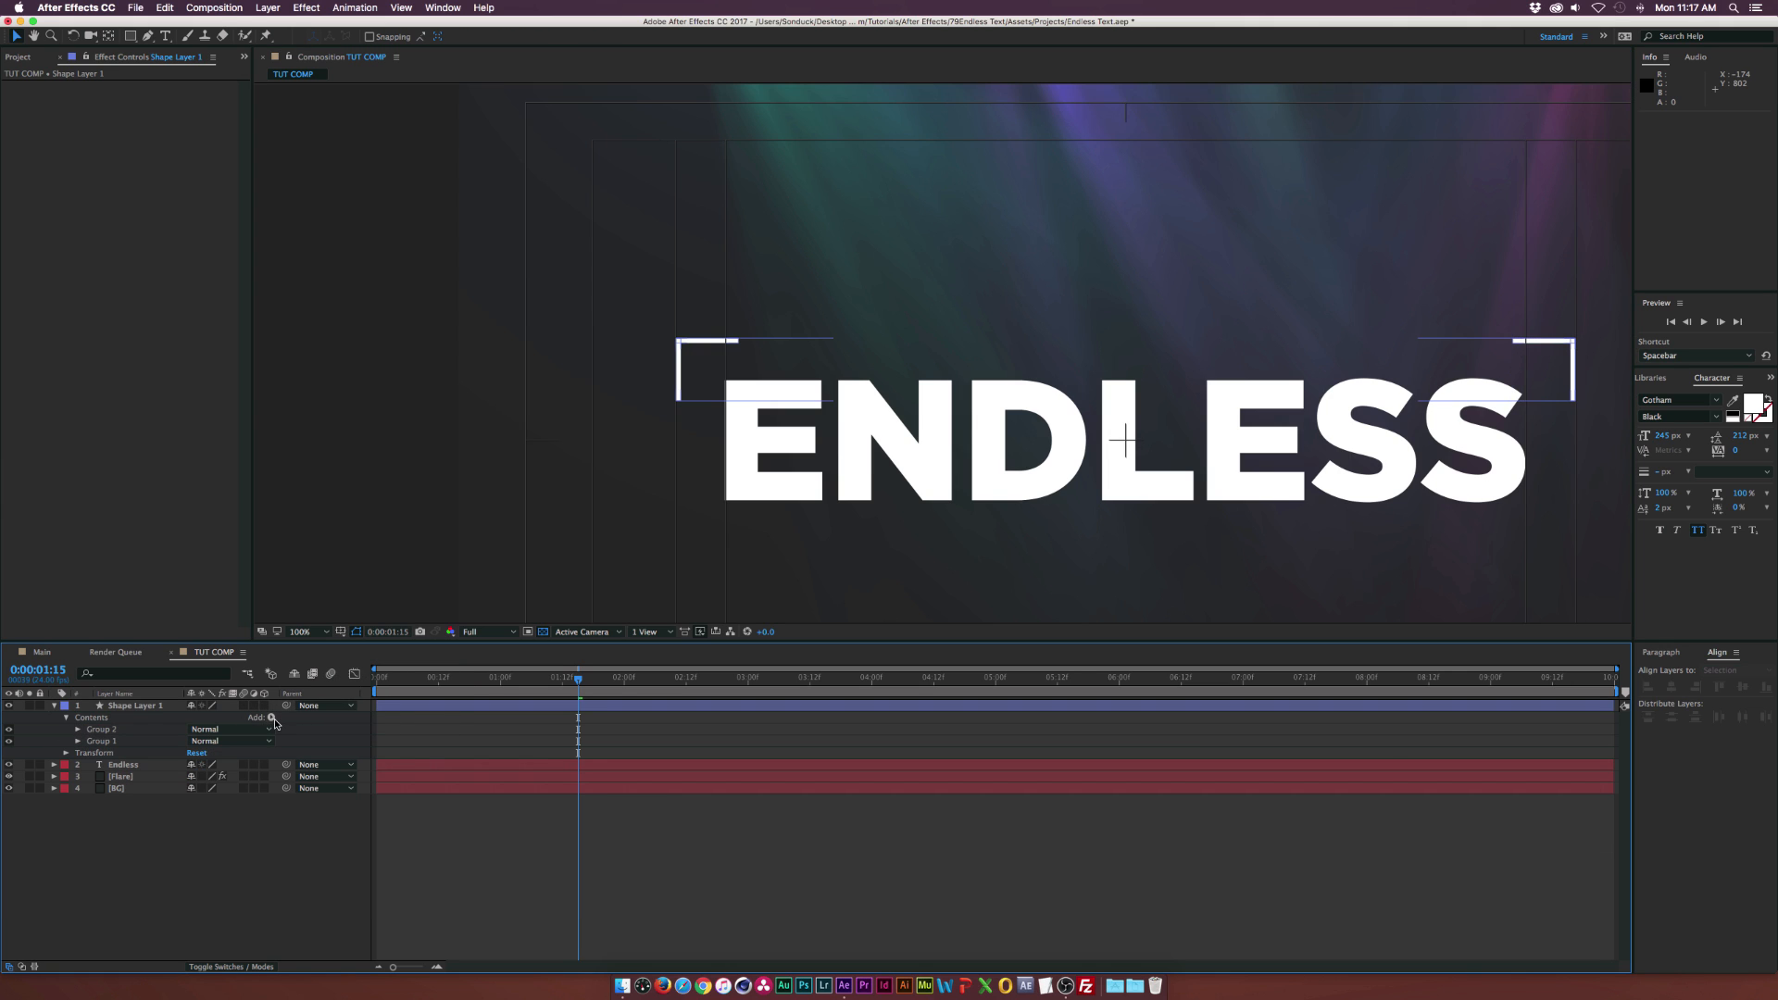
{"action": "left_click", "coordinate": [270, 717]}
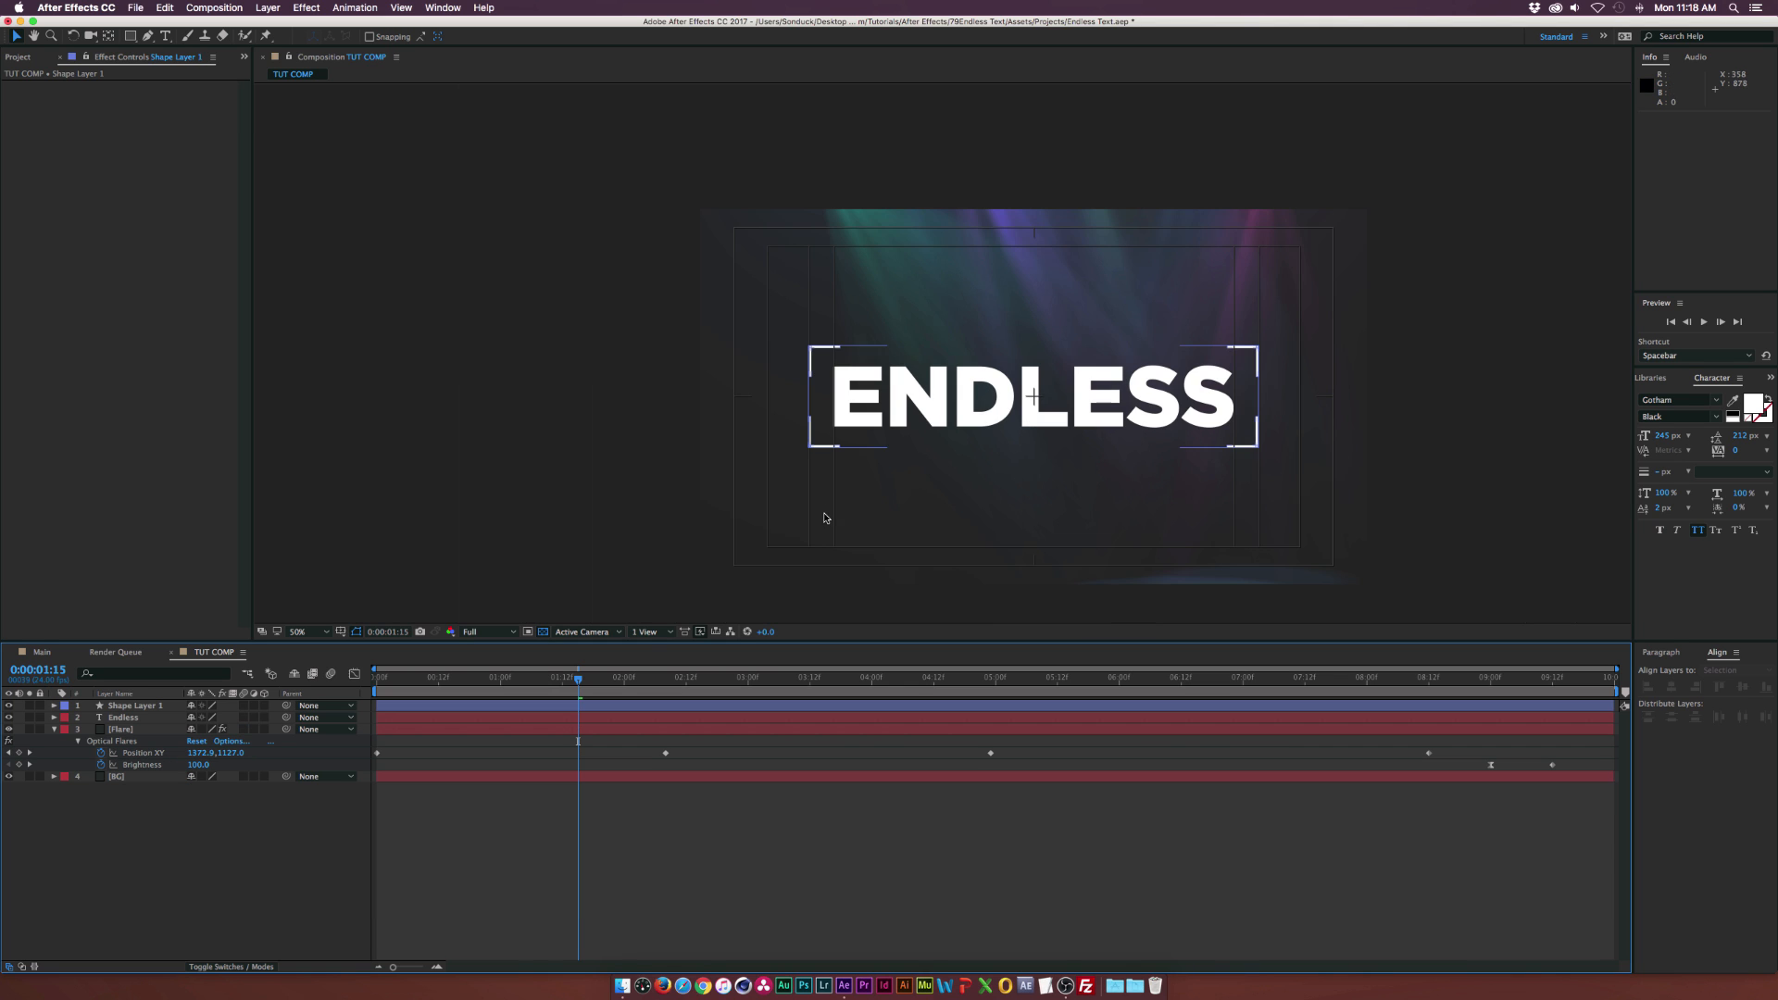
Rename the shape layer Crosshair, make Crosshair and ENDLESS 3D and add Crosshair 2 deeper in Z
{"action": "left_click", "coordinate": [133, 706]}
{"action": "type", "text": "Crosshair"}
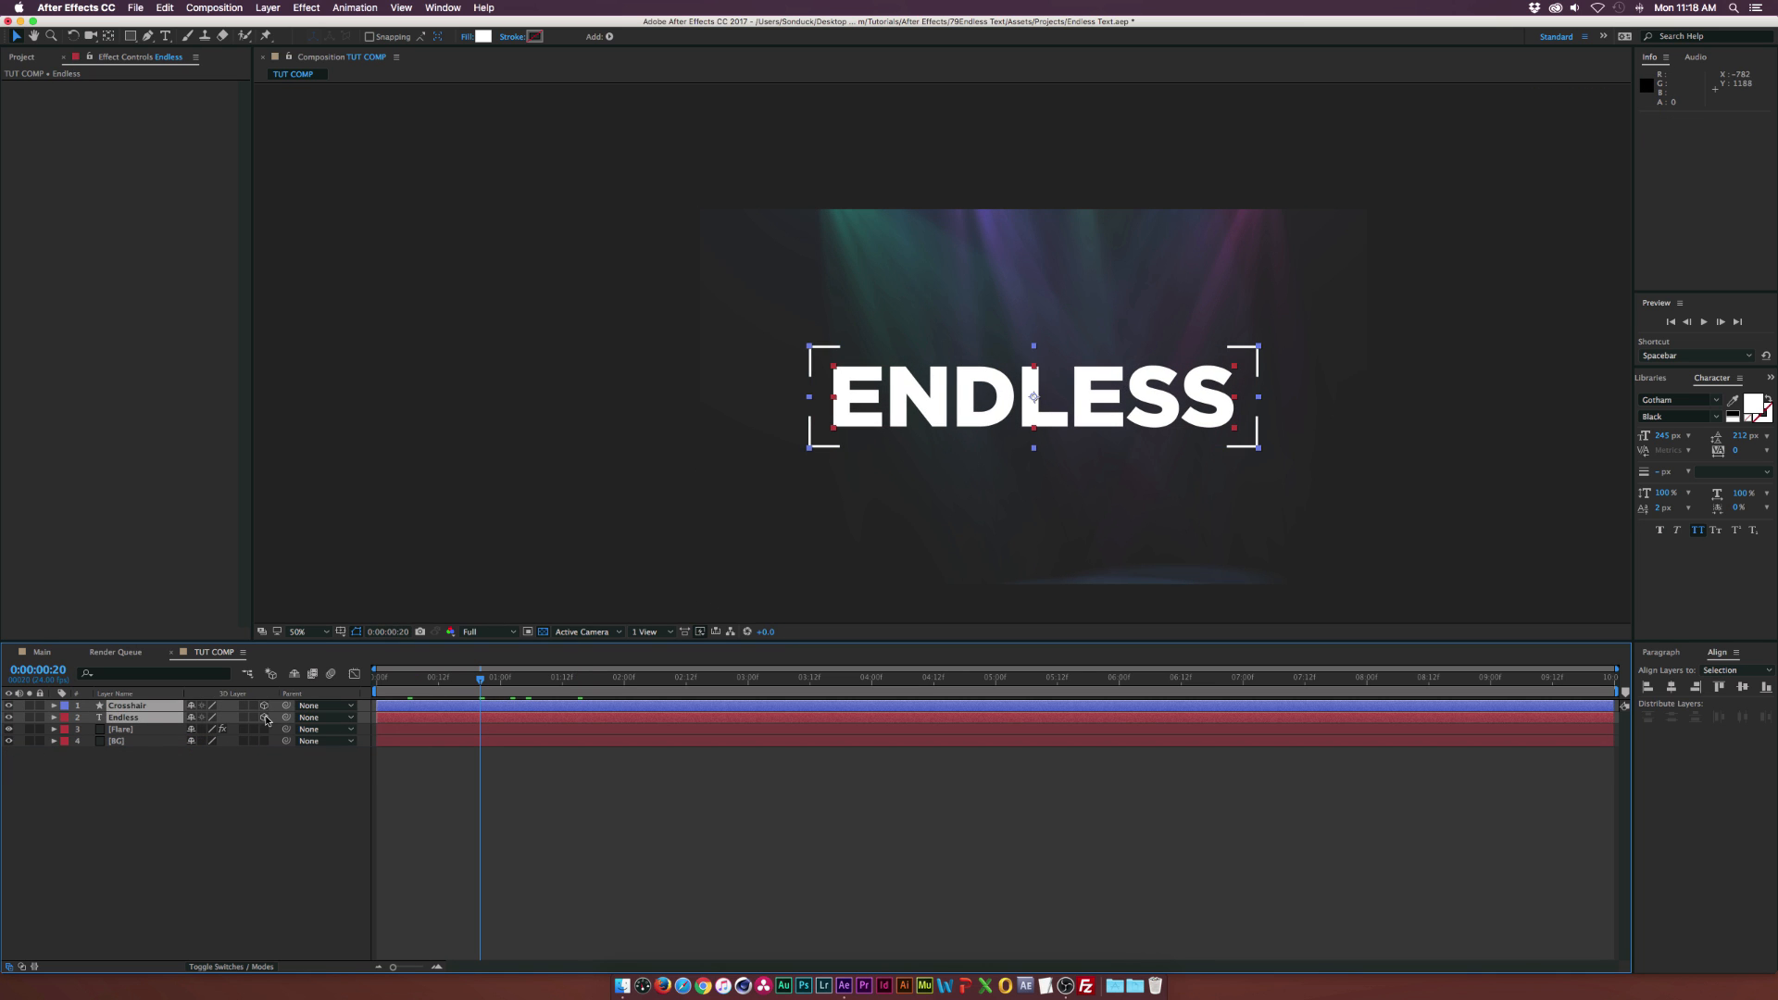
{"action": "left_click", "coordinate": [126, 705]}
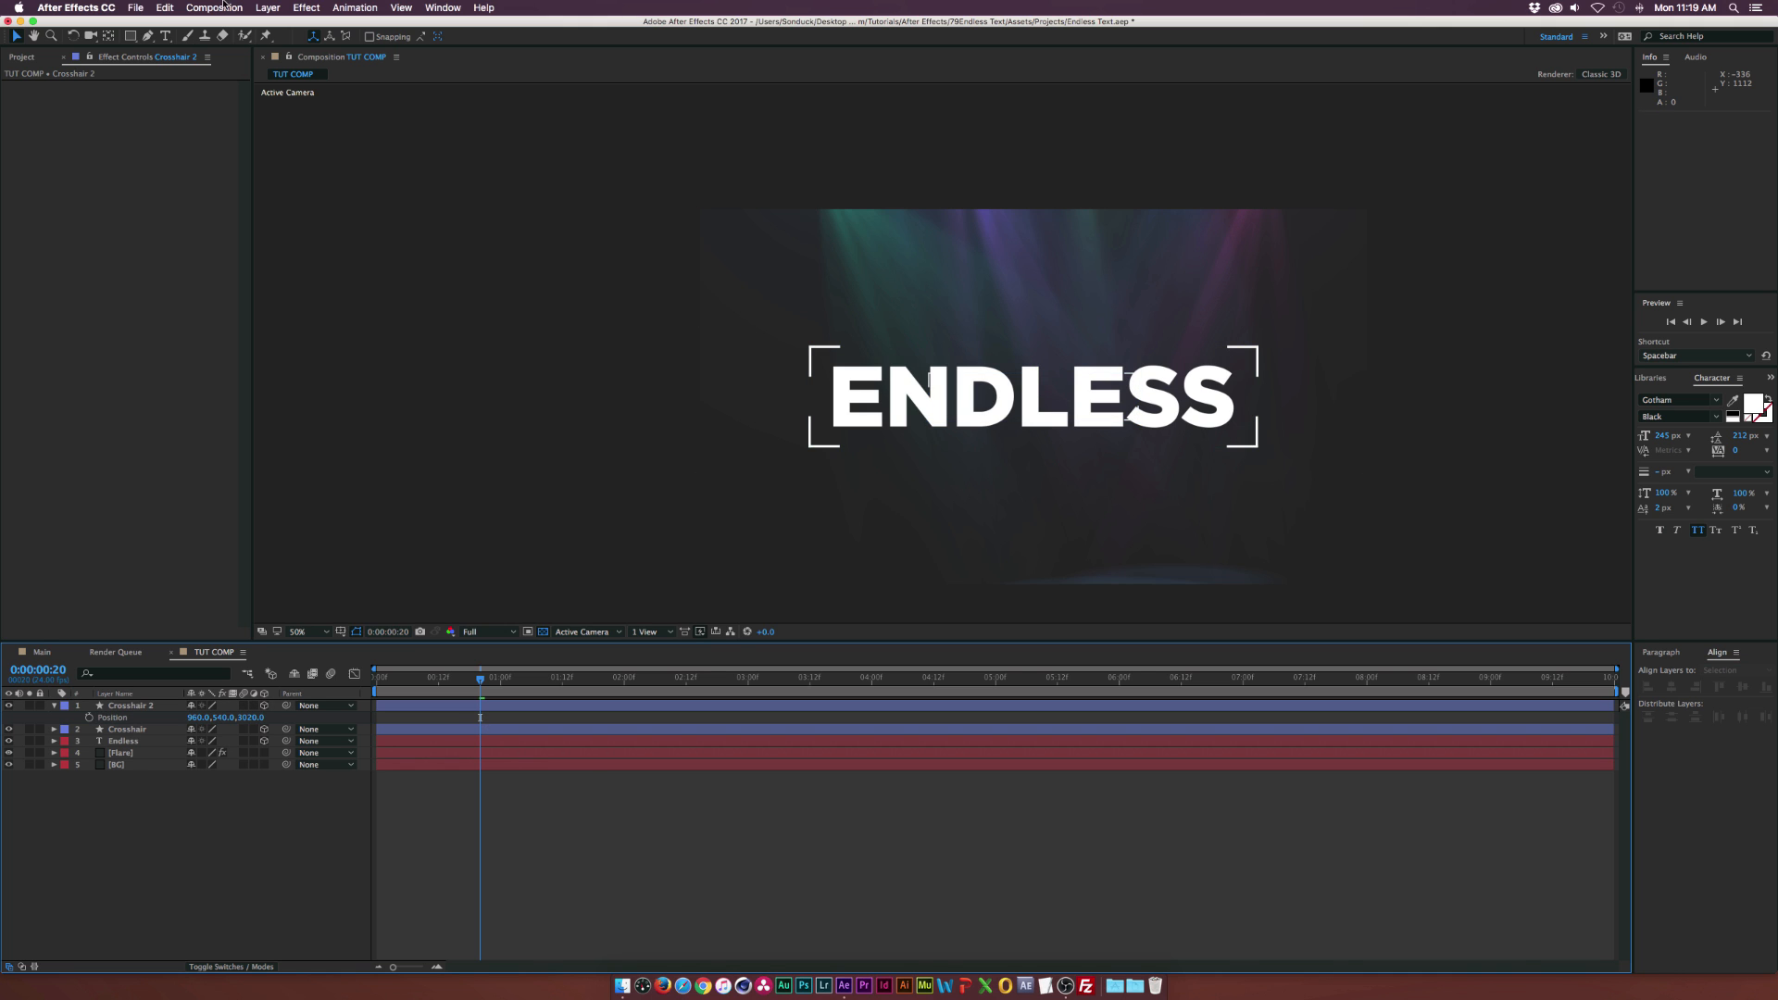
Create Camera 1 via Layer > New > Camera and confirm the Camera Settings dialog
{"action": "left_click", "coordinate": [267, 7]}
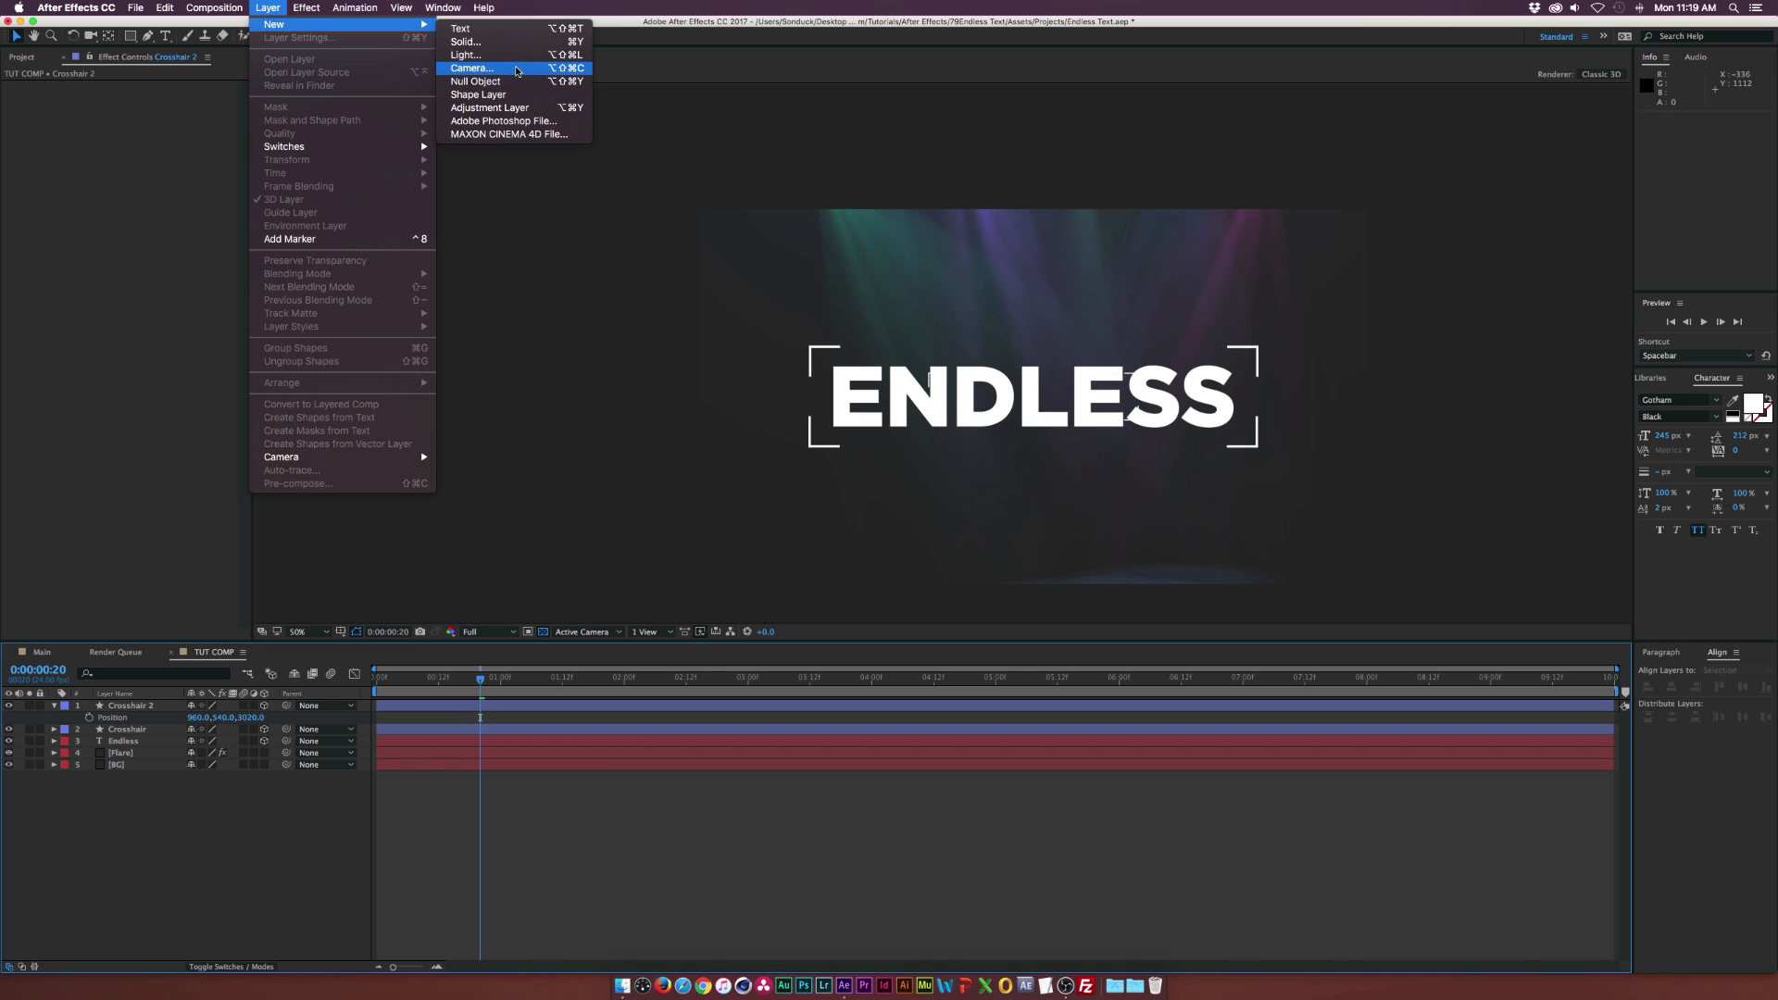
{"action": "left_click", "coordinate": [471, 68]}
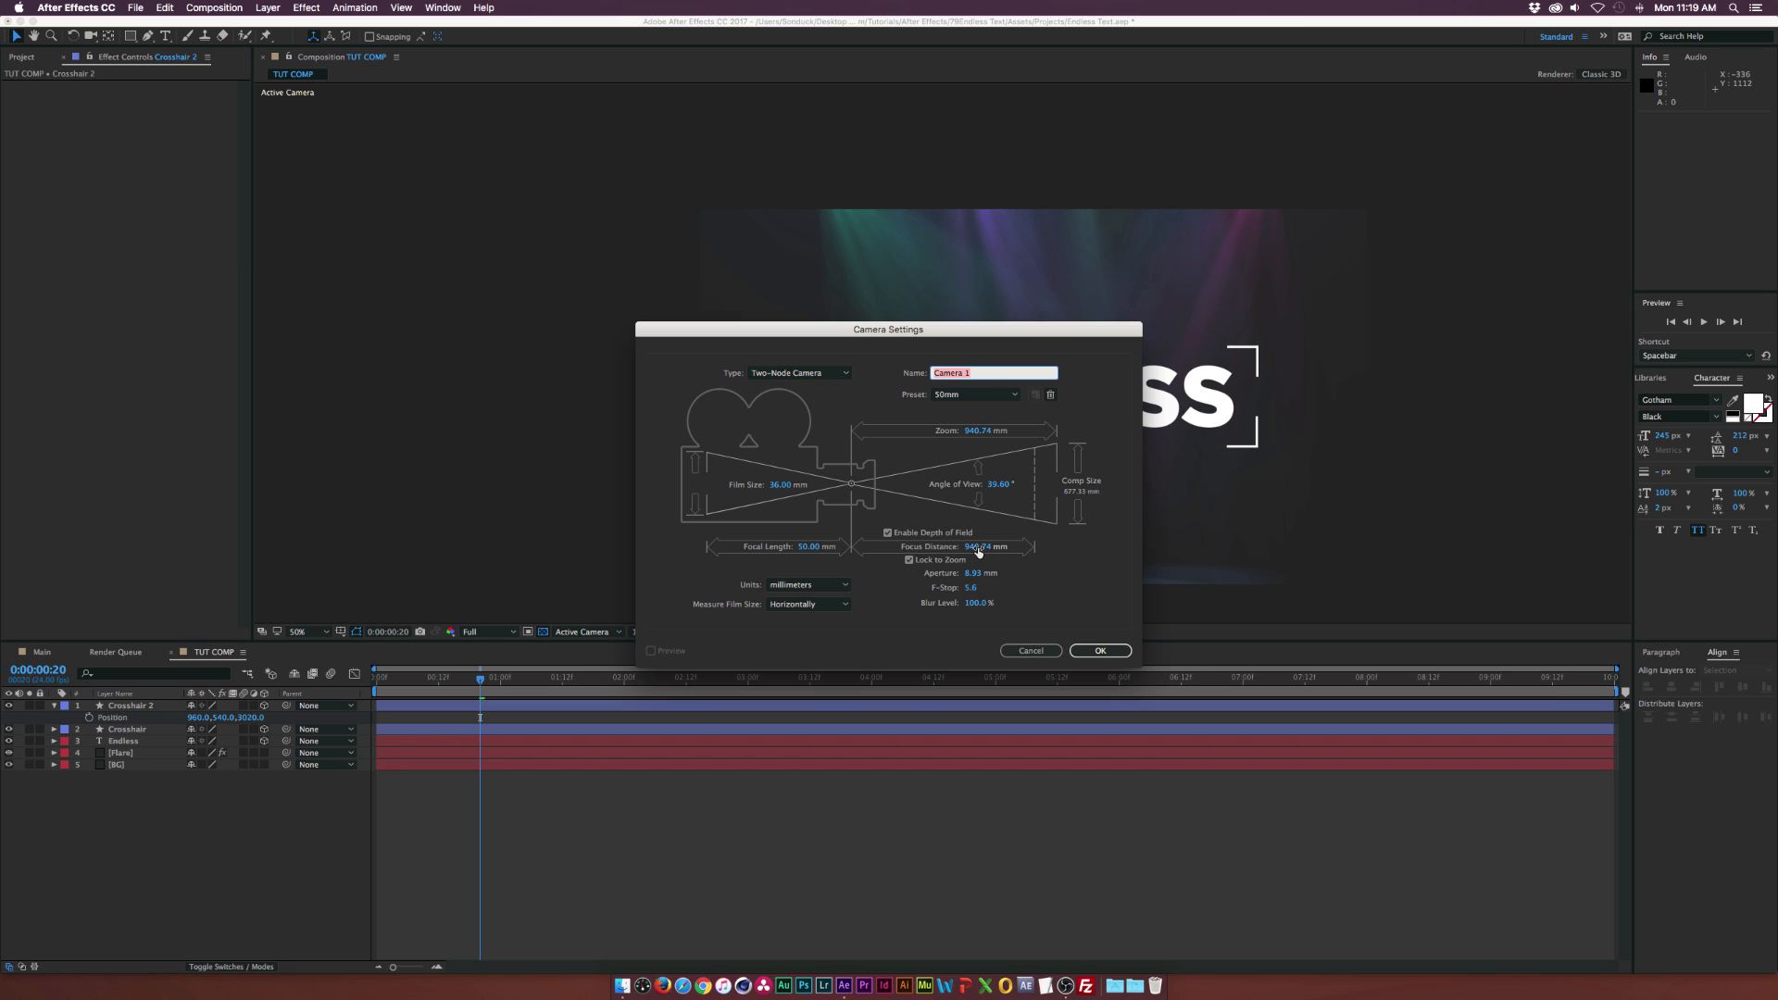
{"action": "left_click", "coordinate": [1099, 650]}
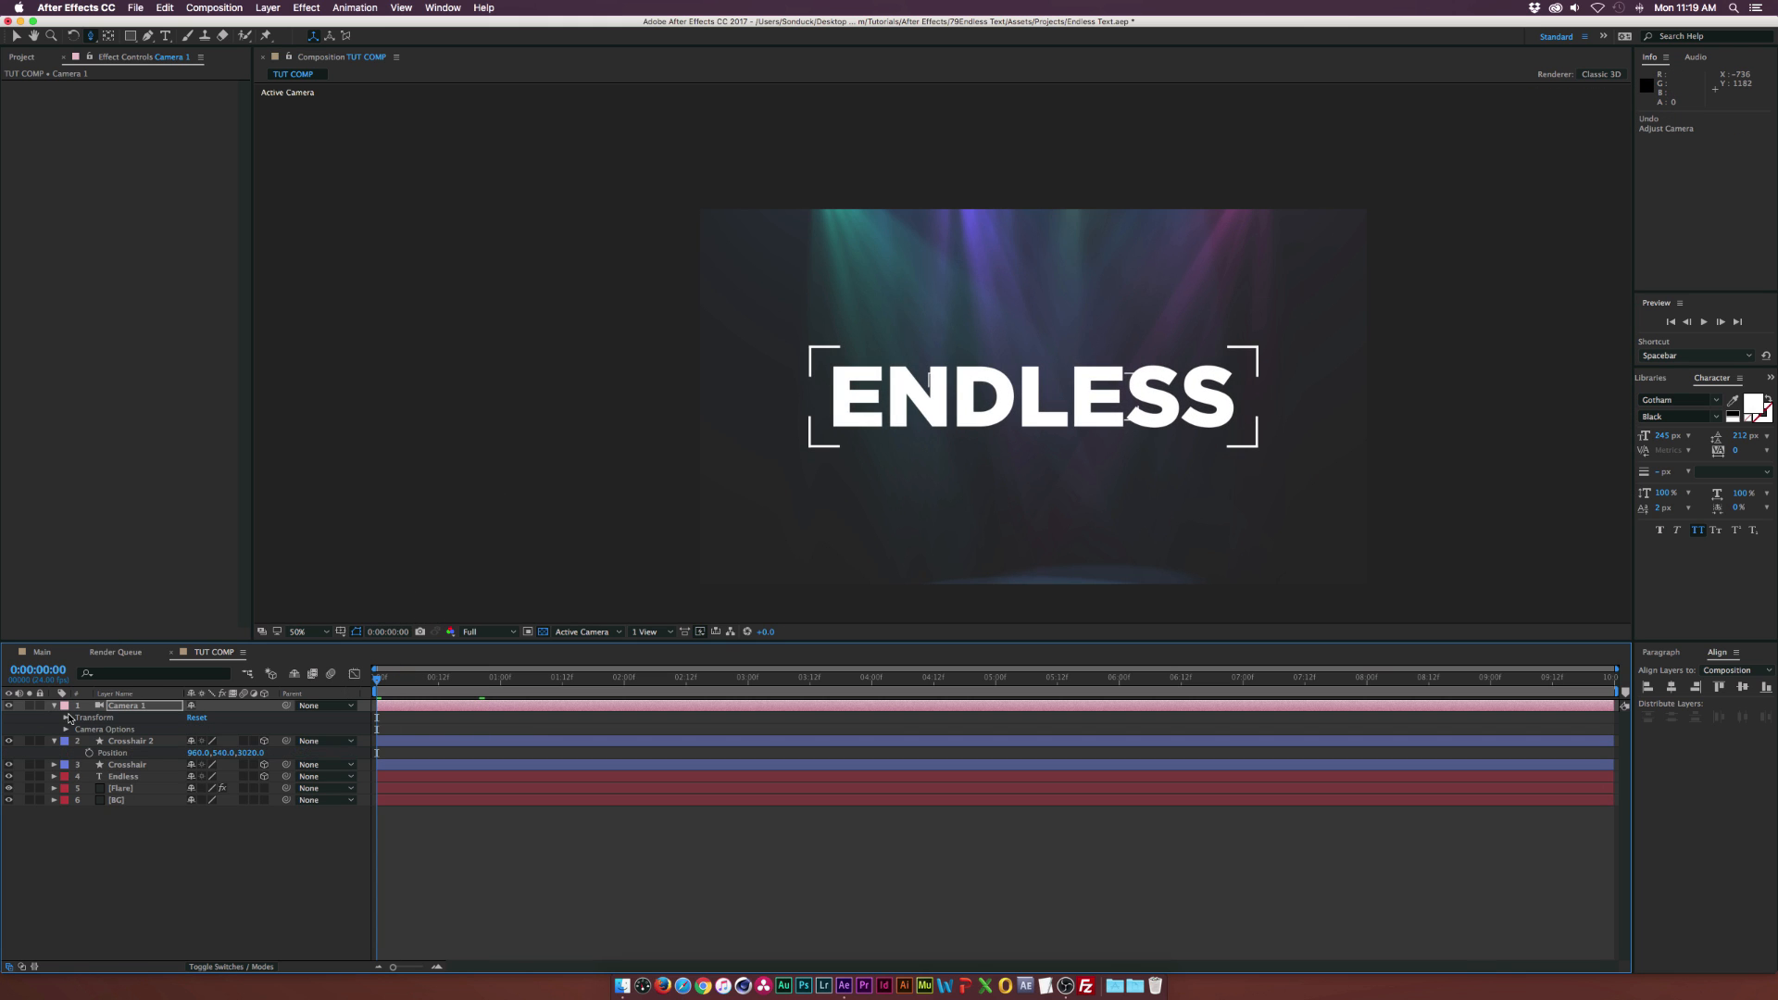
Keyframe Camera 1's Point of Interest and Position, moving it forward in Z by about 3 seconds
{"action": "left_click", "coordinate": [67, 717]}
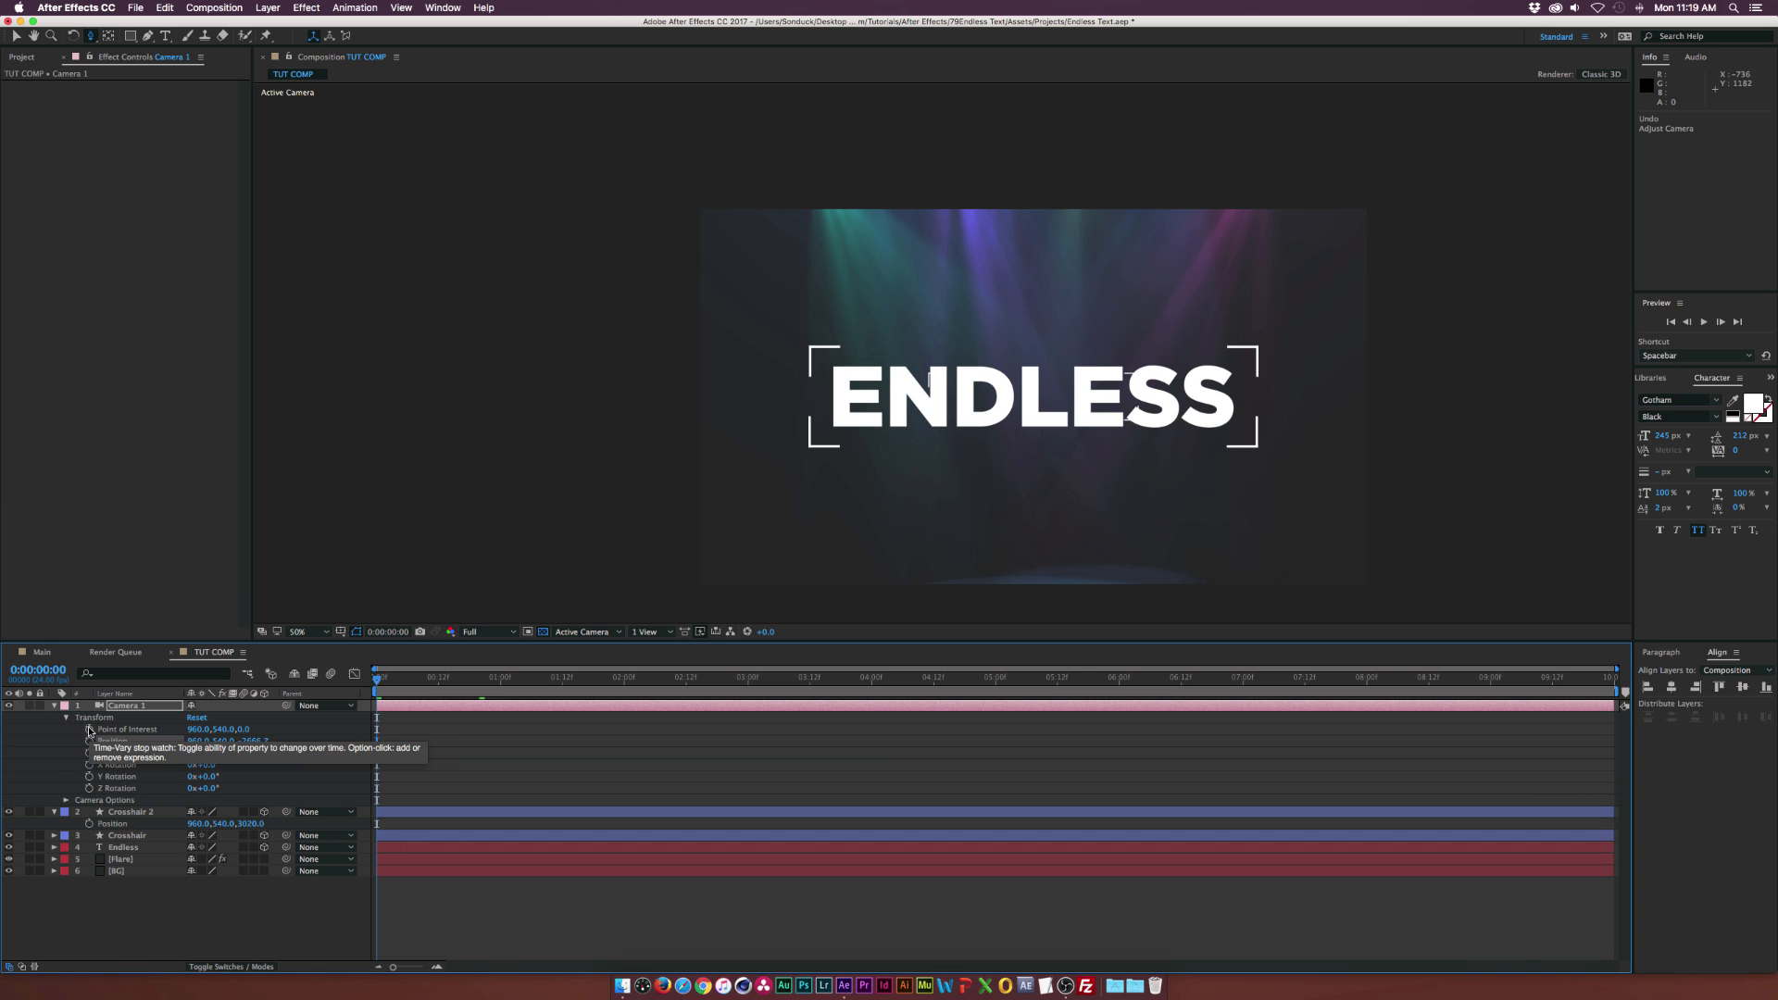
{"action": "left_click", "coordinate": [89, 741]}
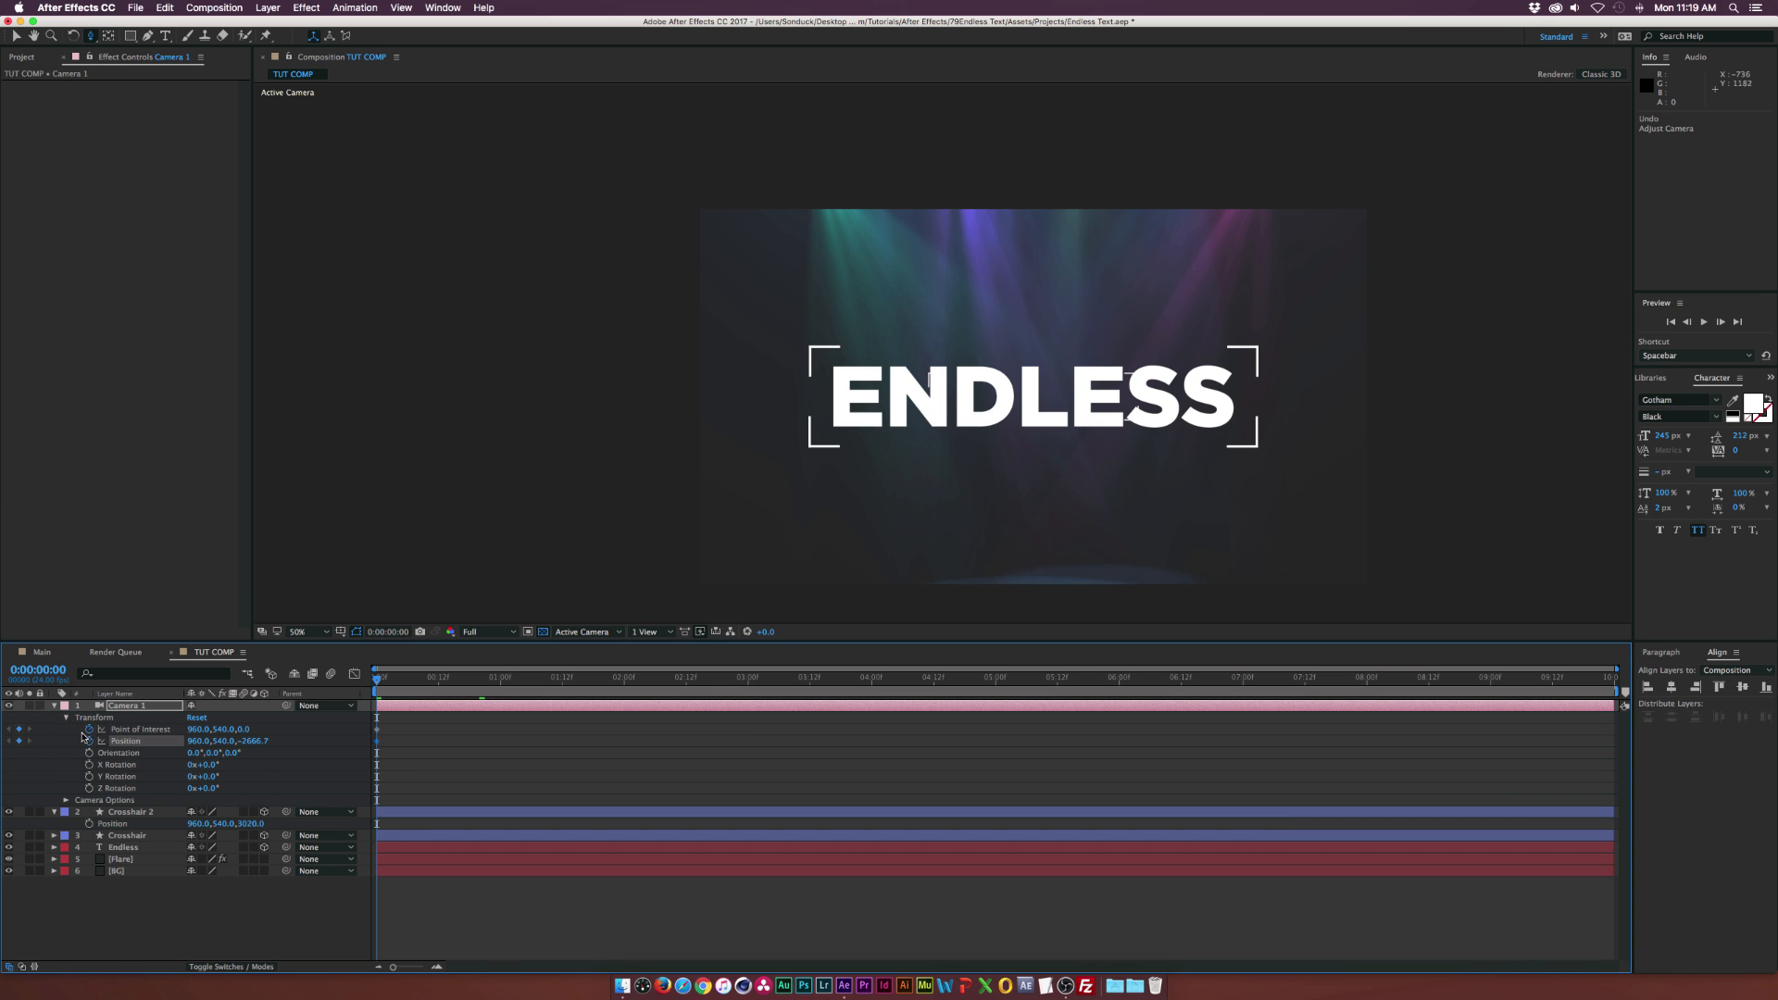
{"action": "left_click", "coordinate": [1104, 678]}
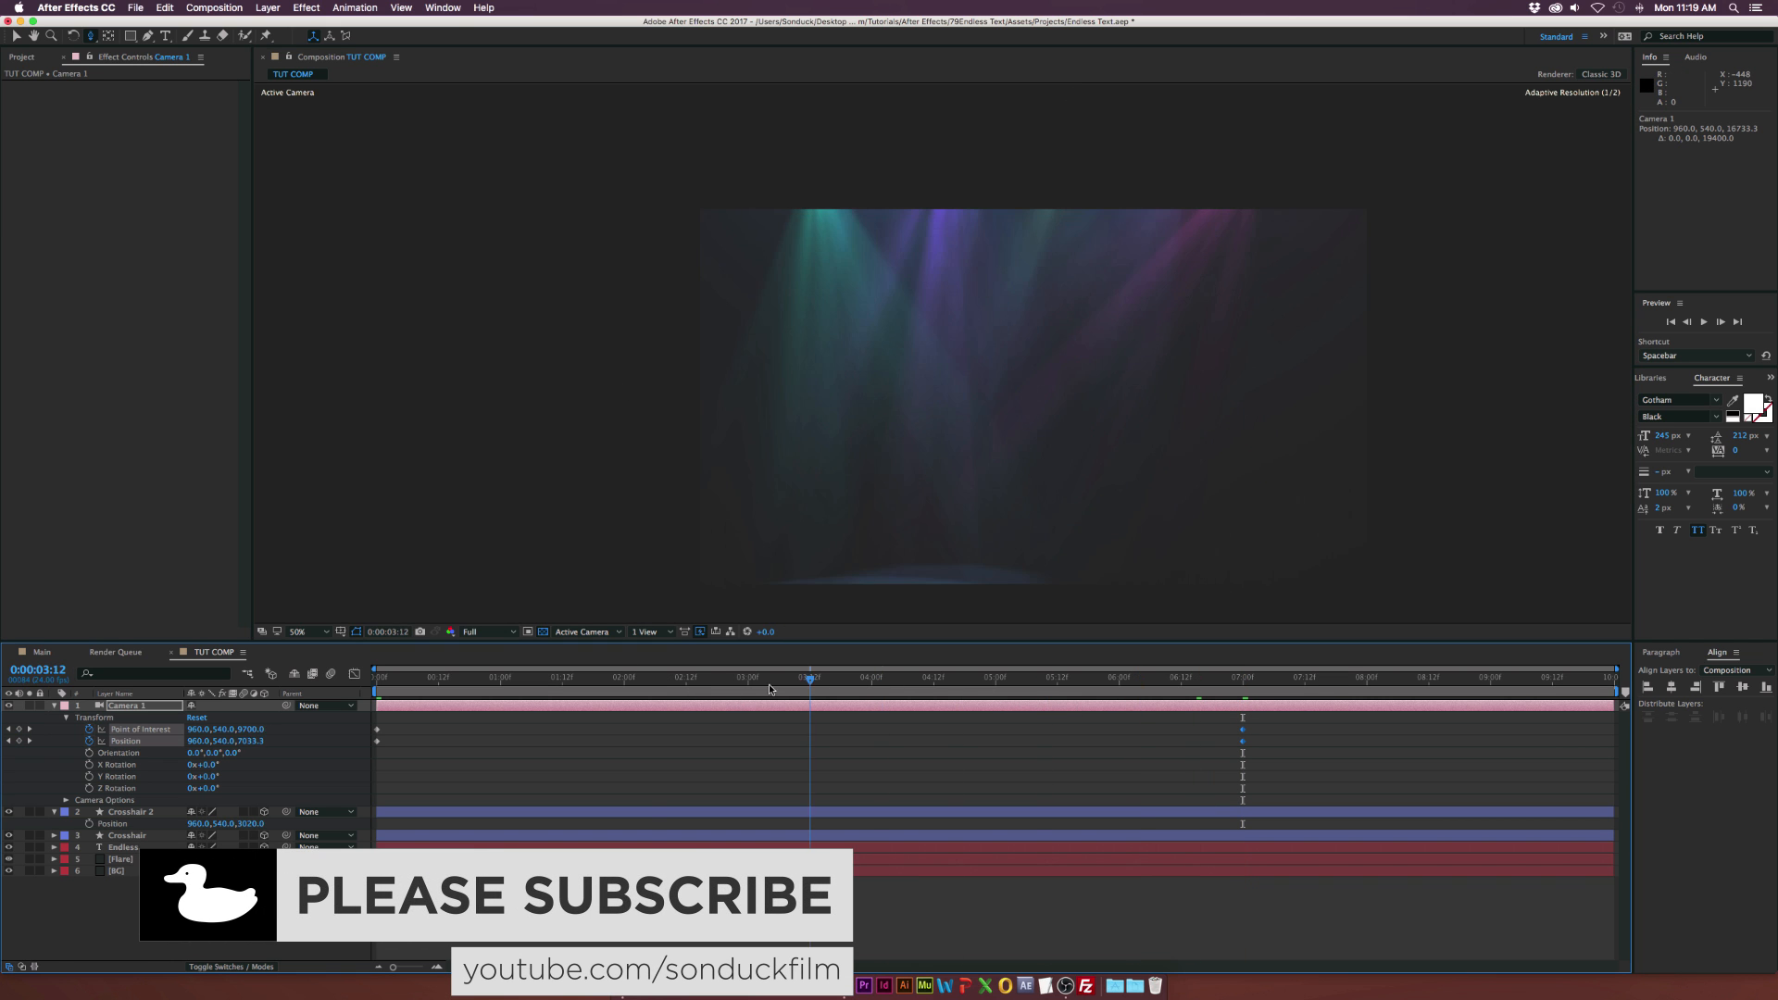
{"action": "left_click", "coordinate": [378, 678]}
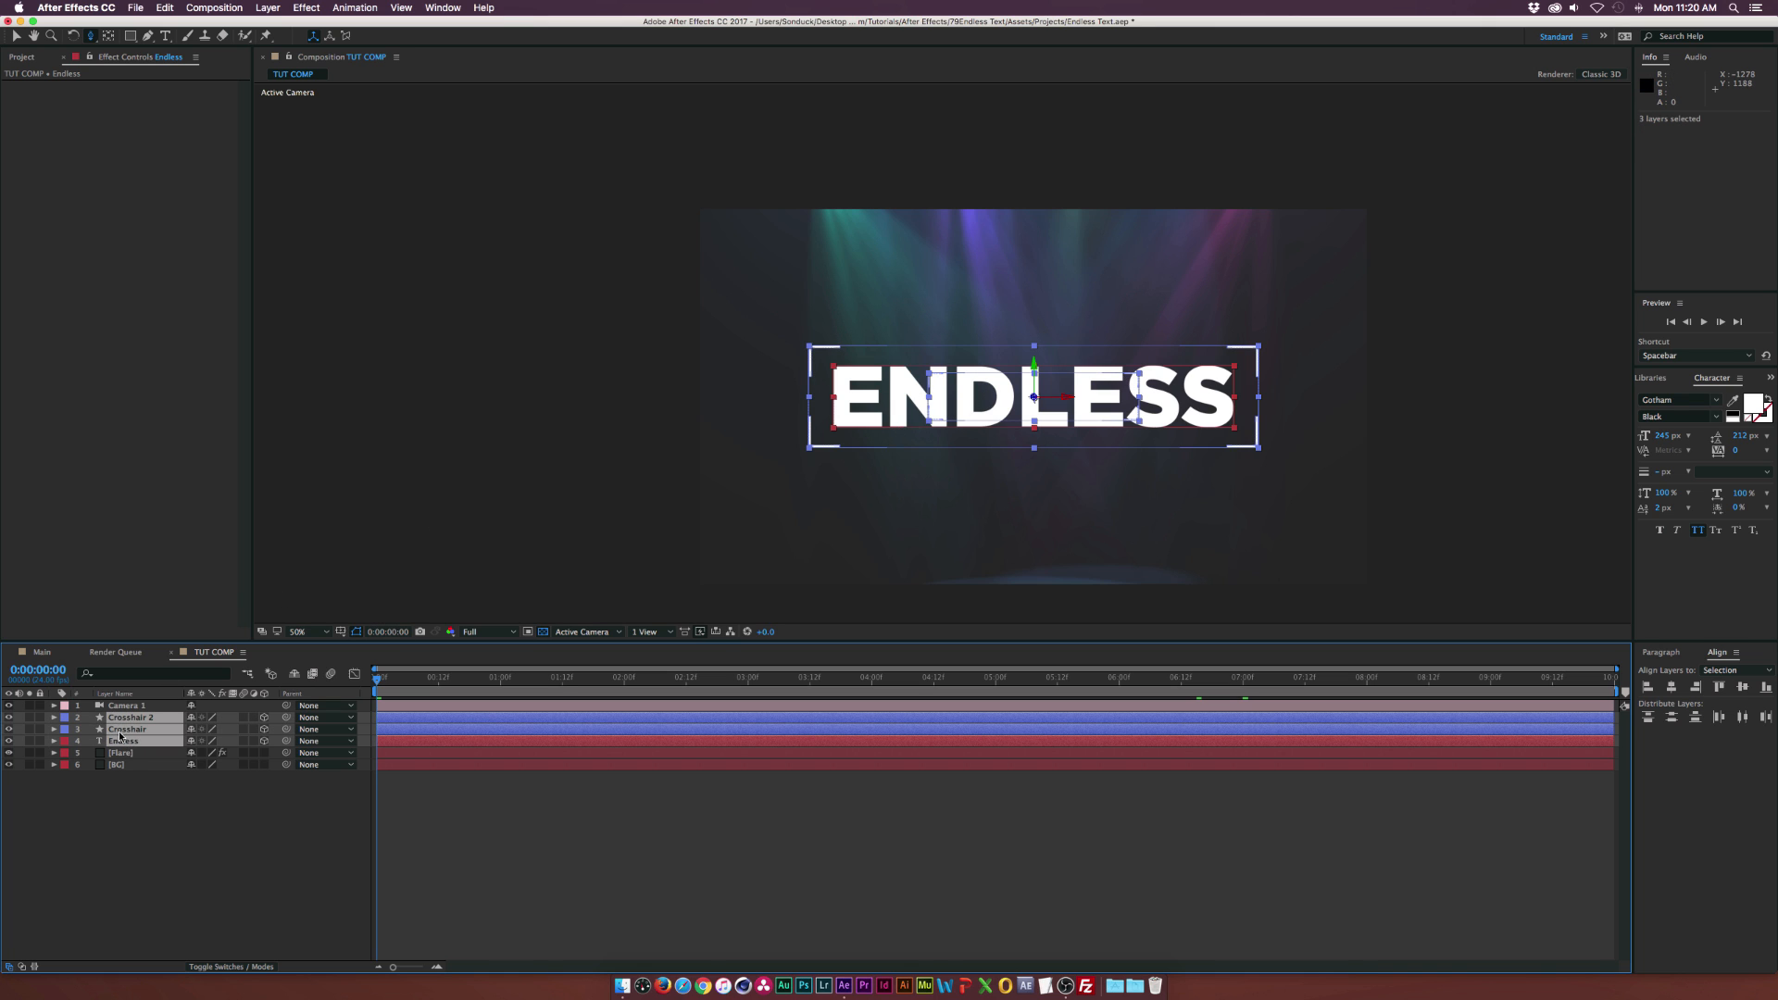
{"action": "left_click", "coordinate": [266, 7]}
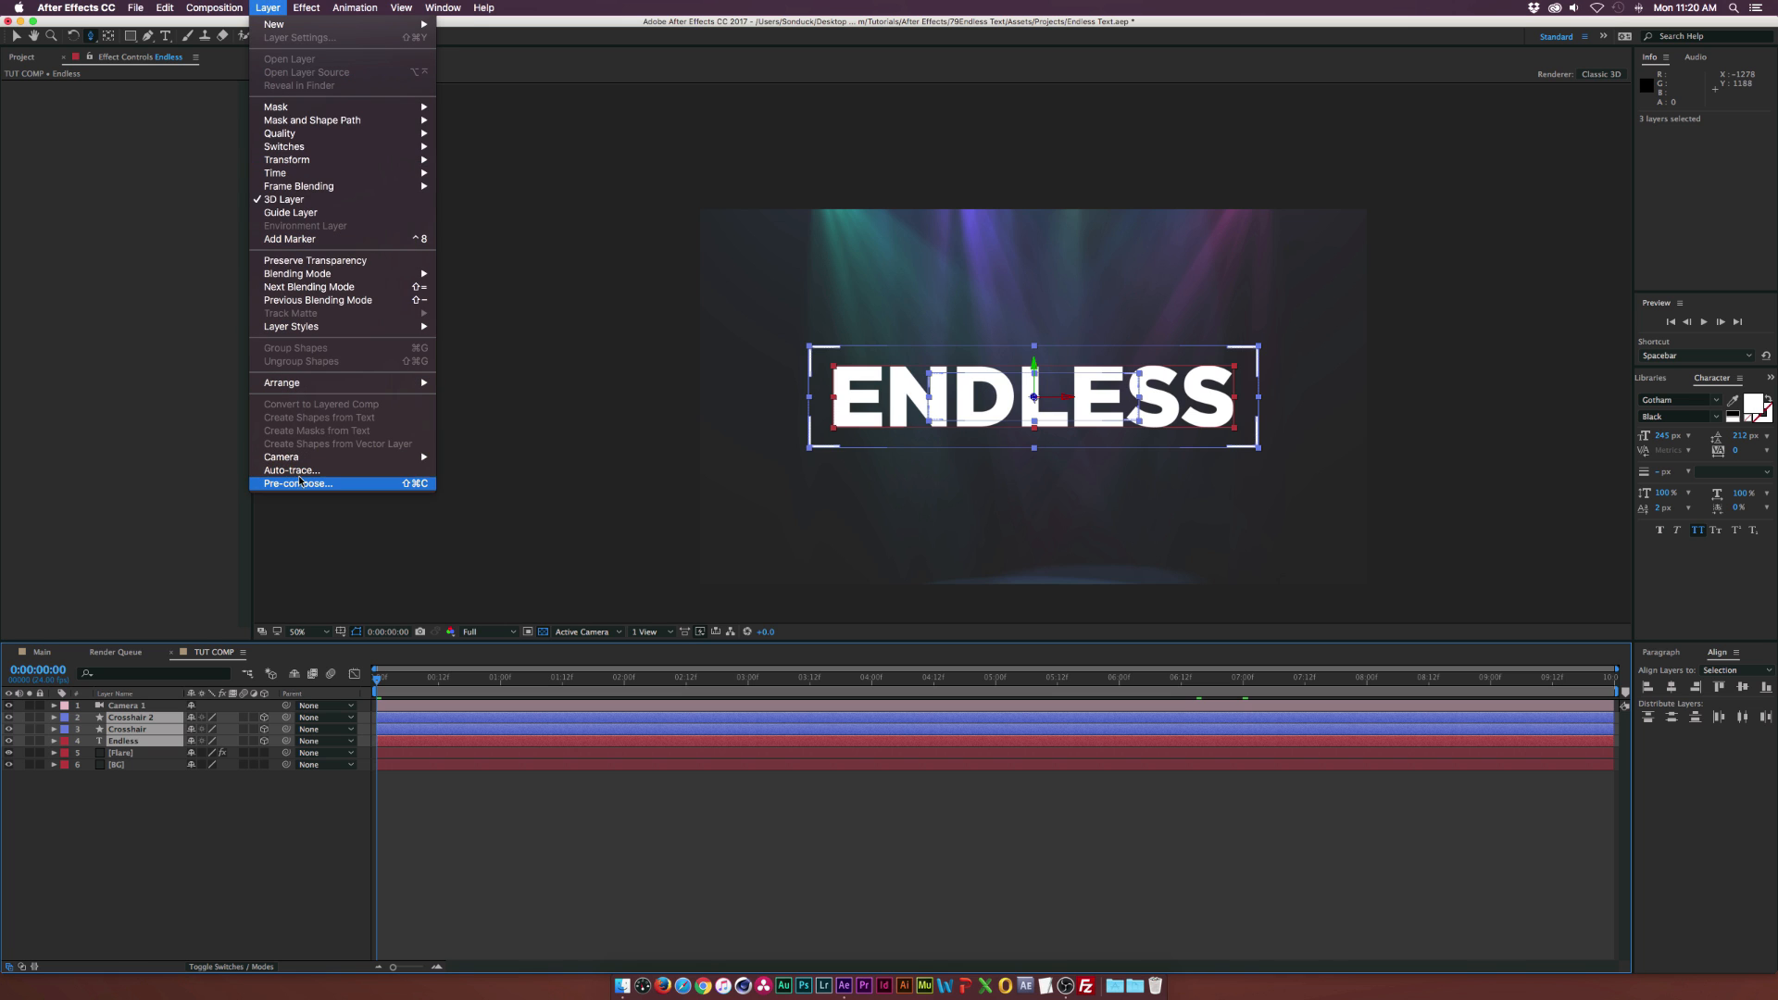
Pre-compose ENDLESS and its Crosshair layers into a nested comp named Text Loop 1
{"action": "left_click", "coordinate": [296, 483]}
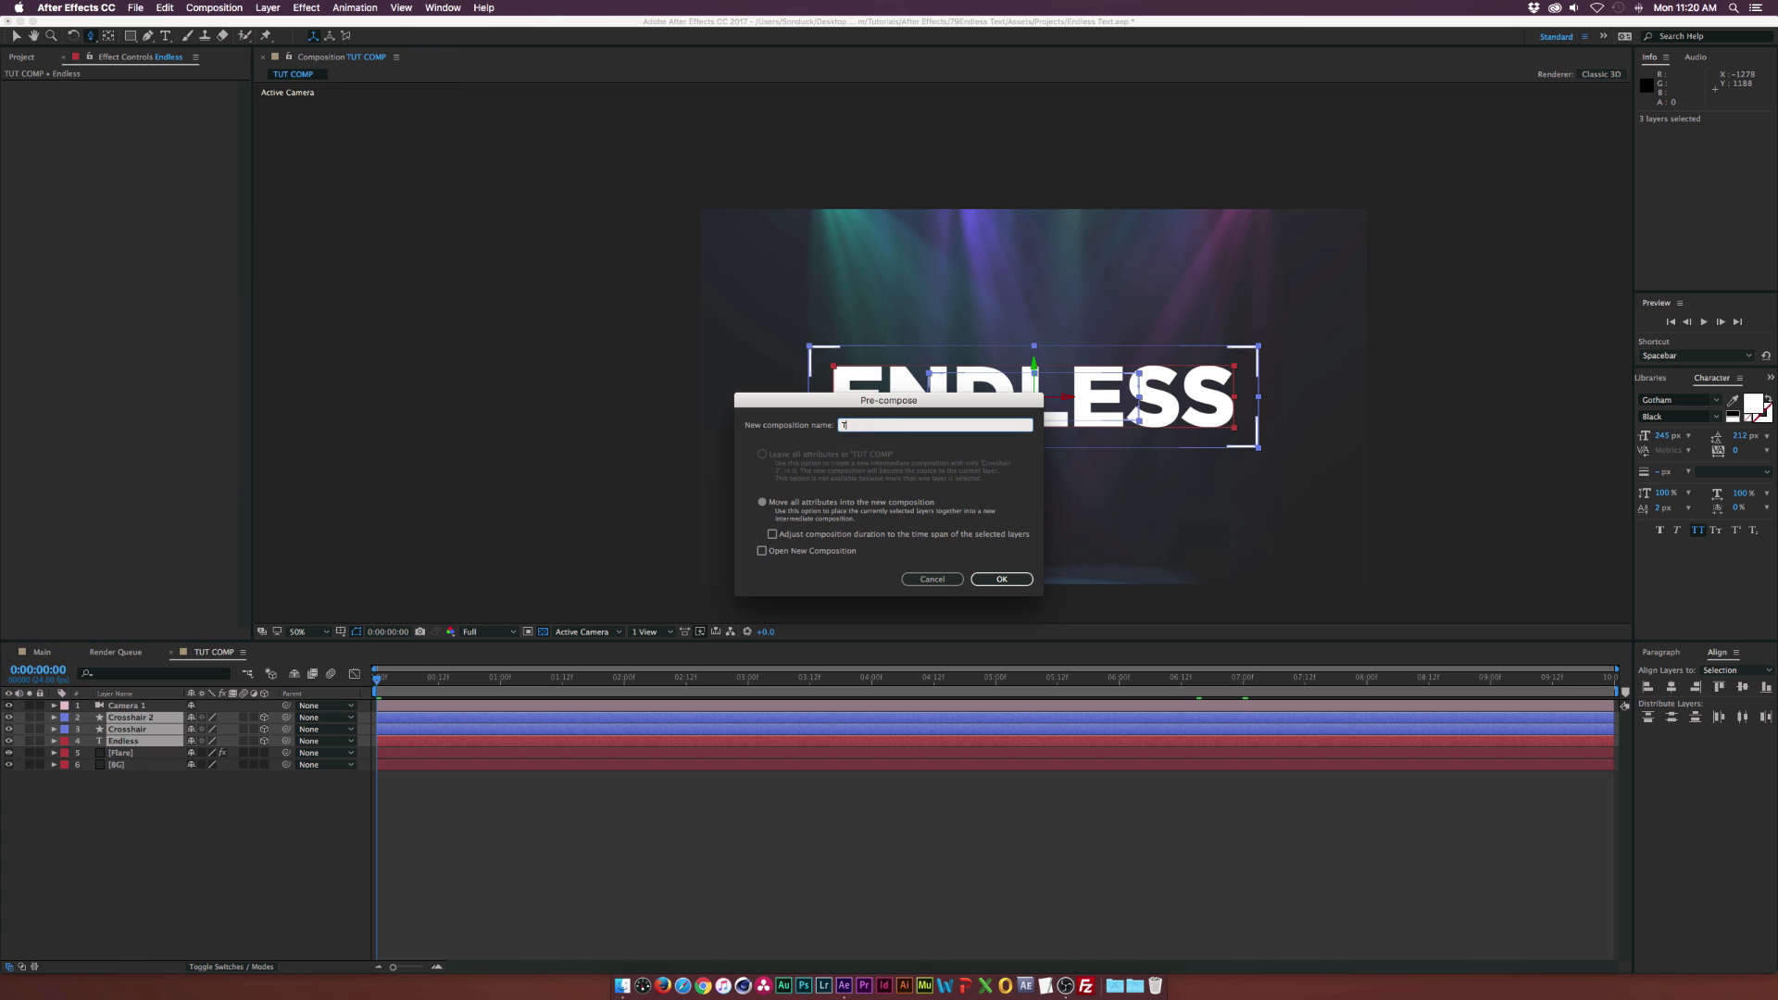
{"action": "type", "text": "Text L"}
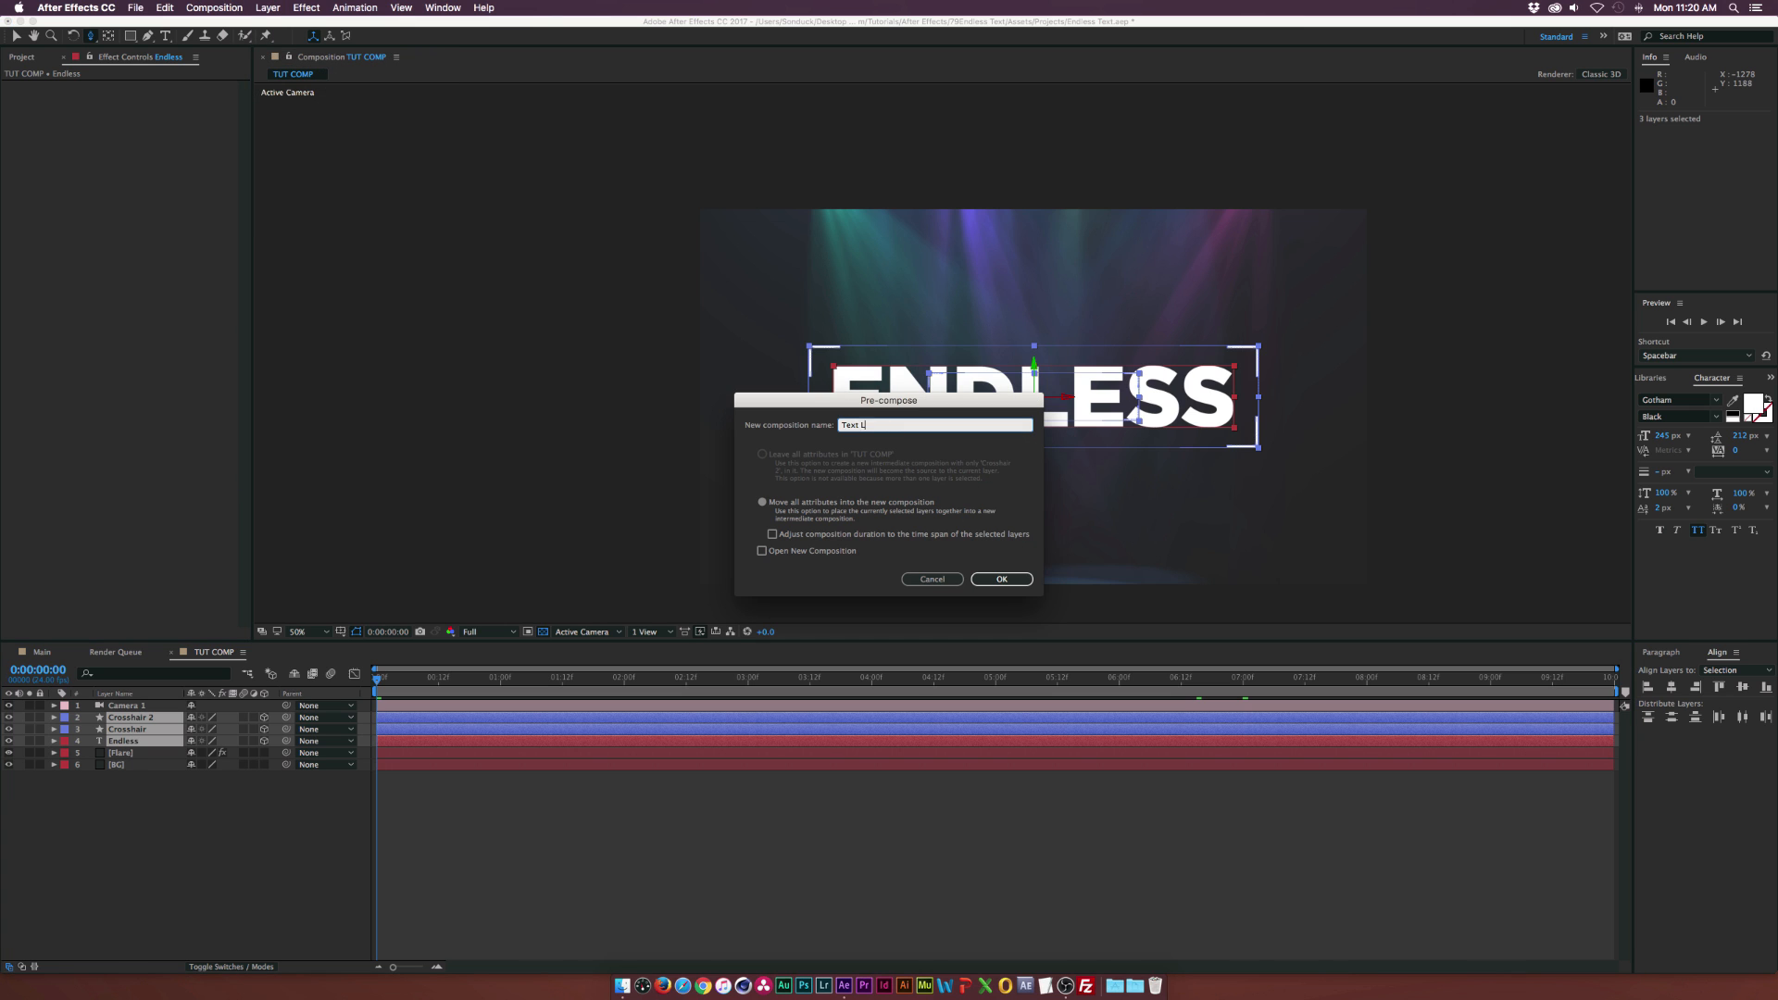
{"action": "left_click", "coordinate": [1000, 578]}
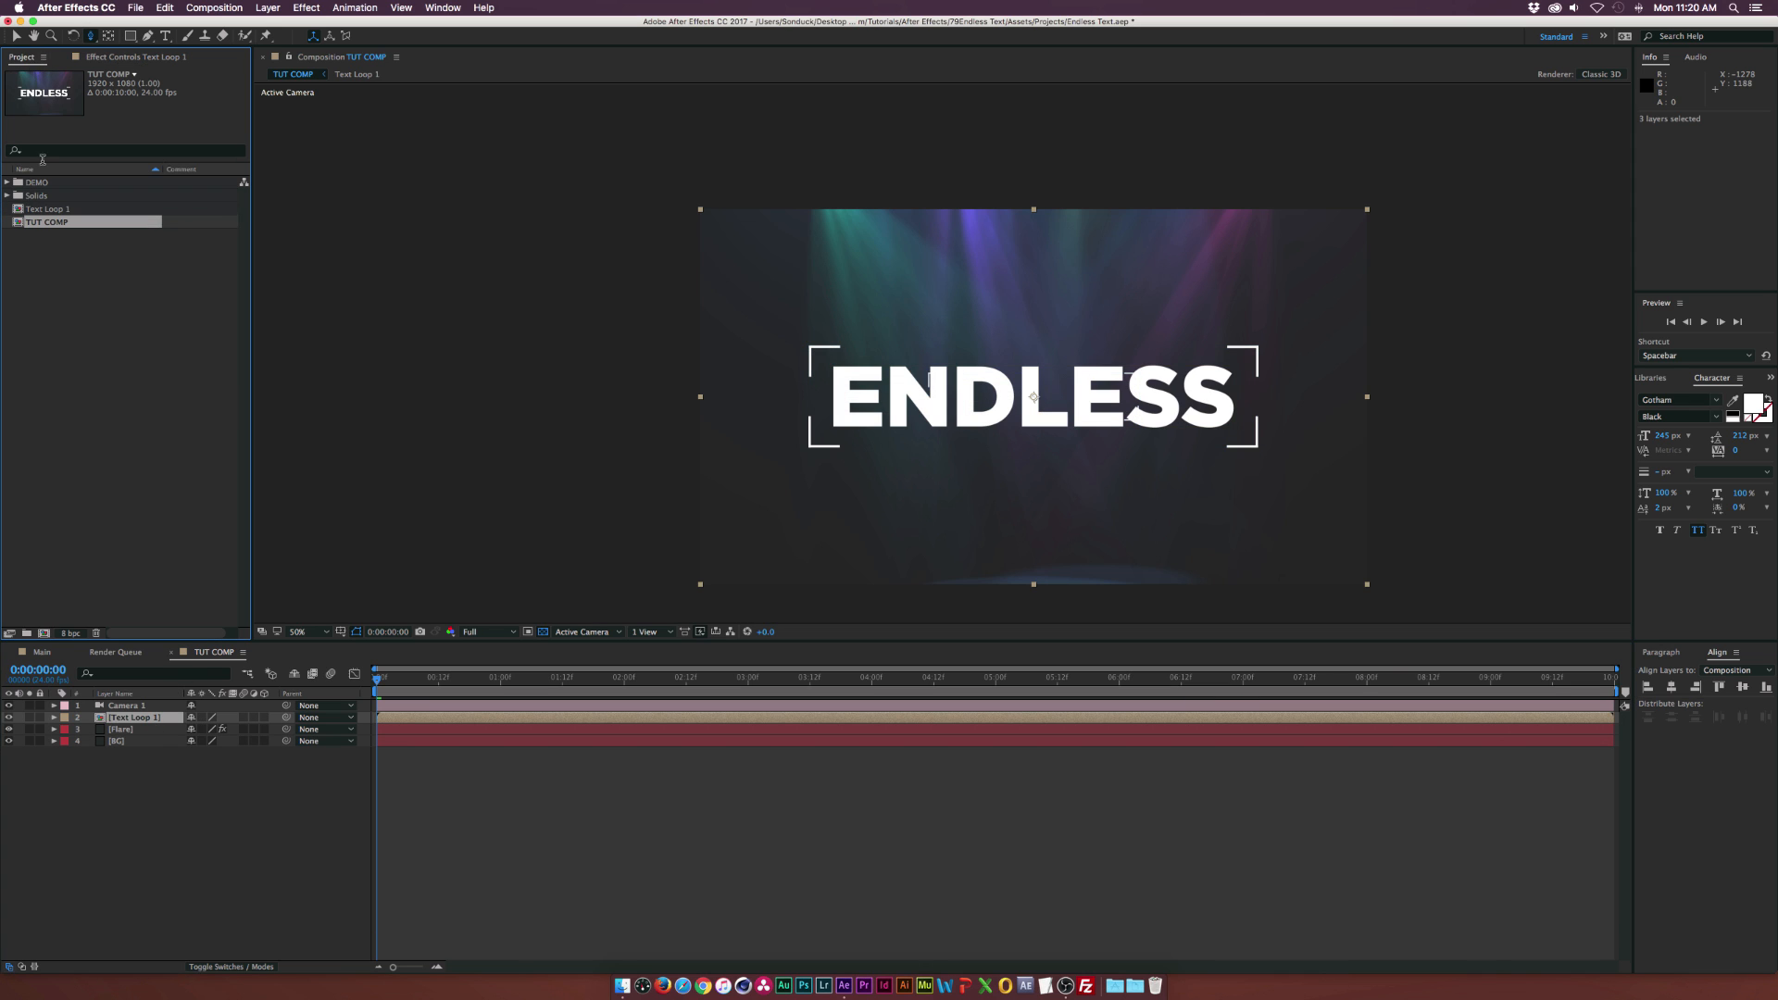
Duplicate the Text Loop 1 comp in the Project panel via Edit > Duplicate
{"action": "left_click", "coordinate": [48, 209]}
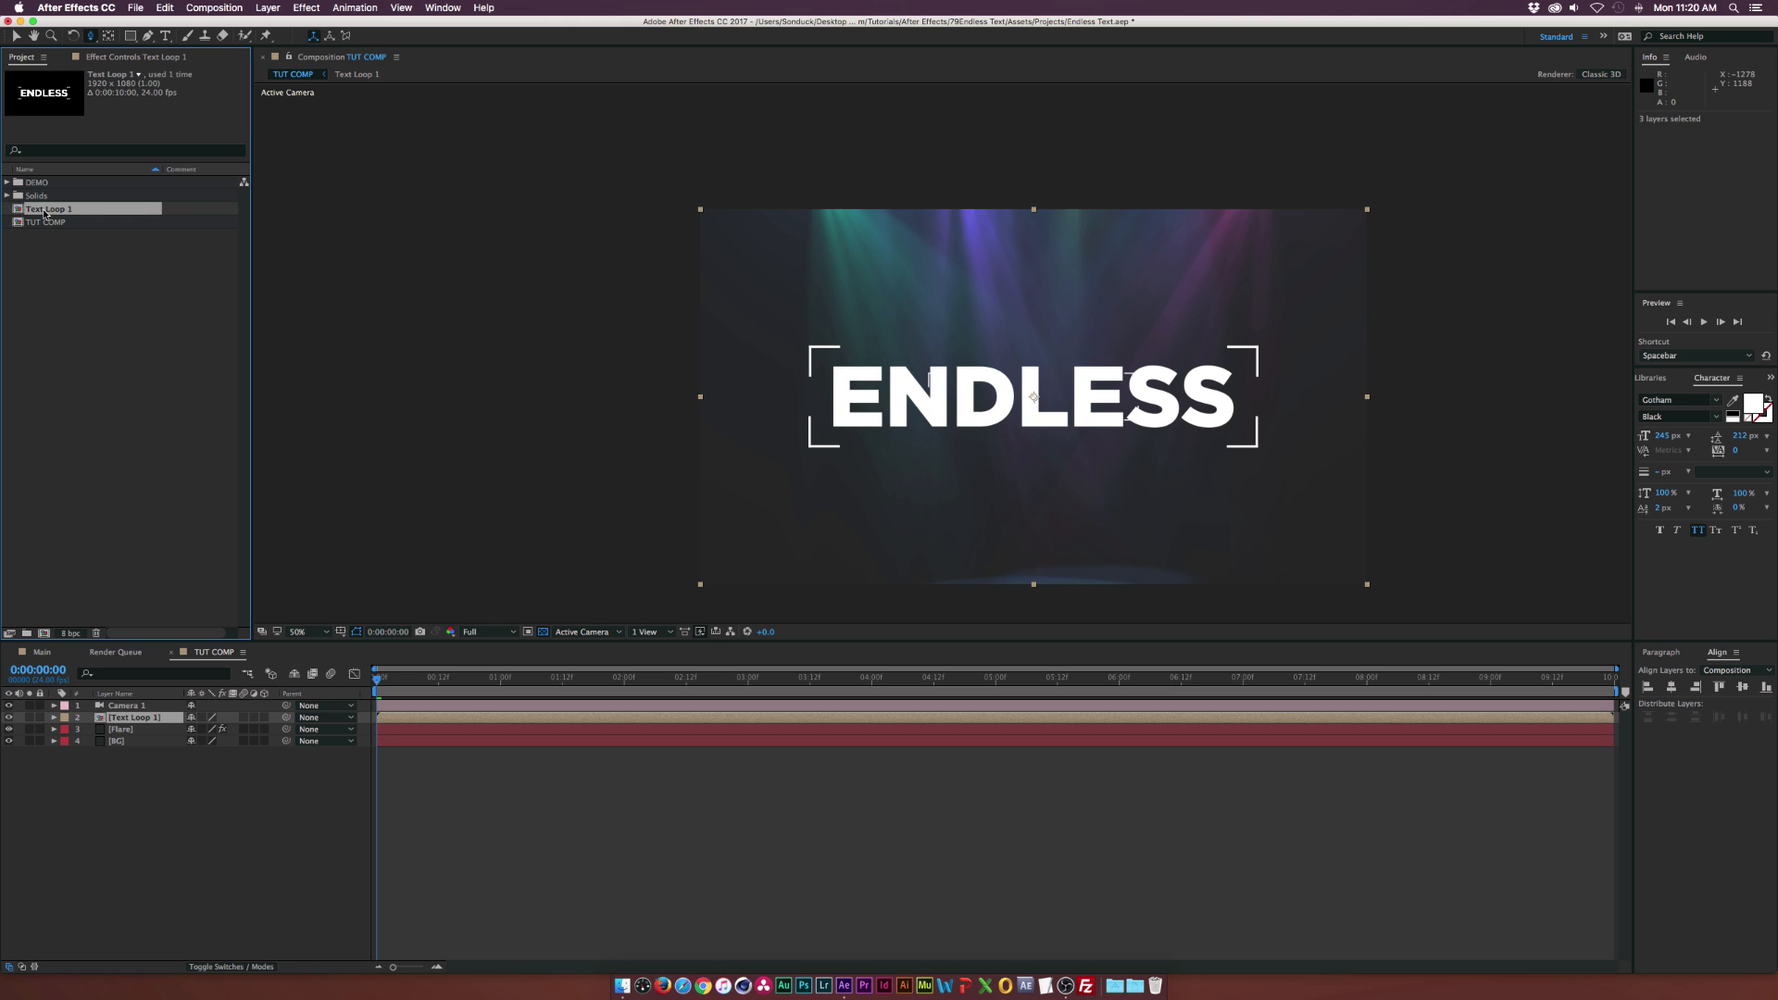
{"action": "left_click", "coordinate": [165, 8]}
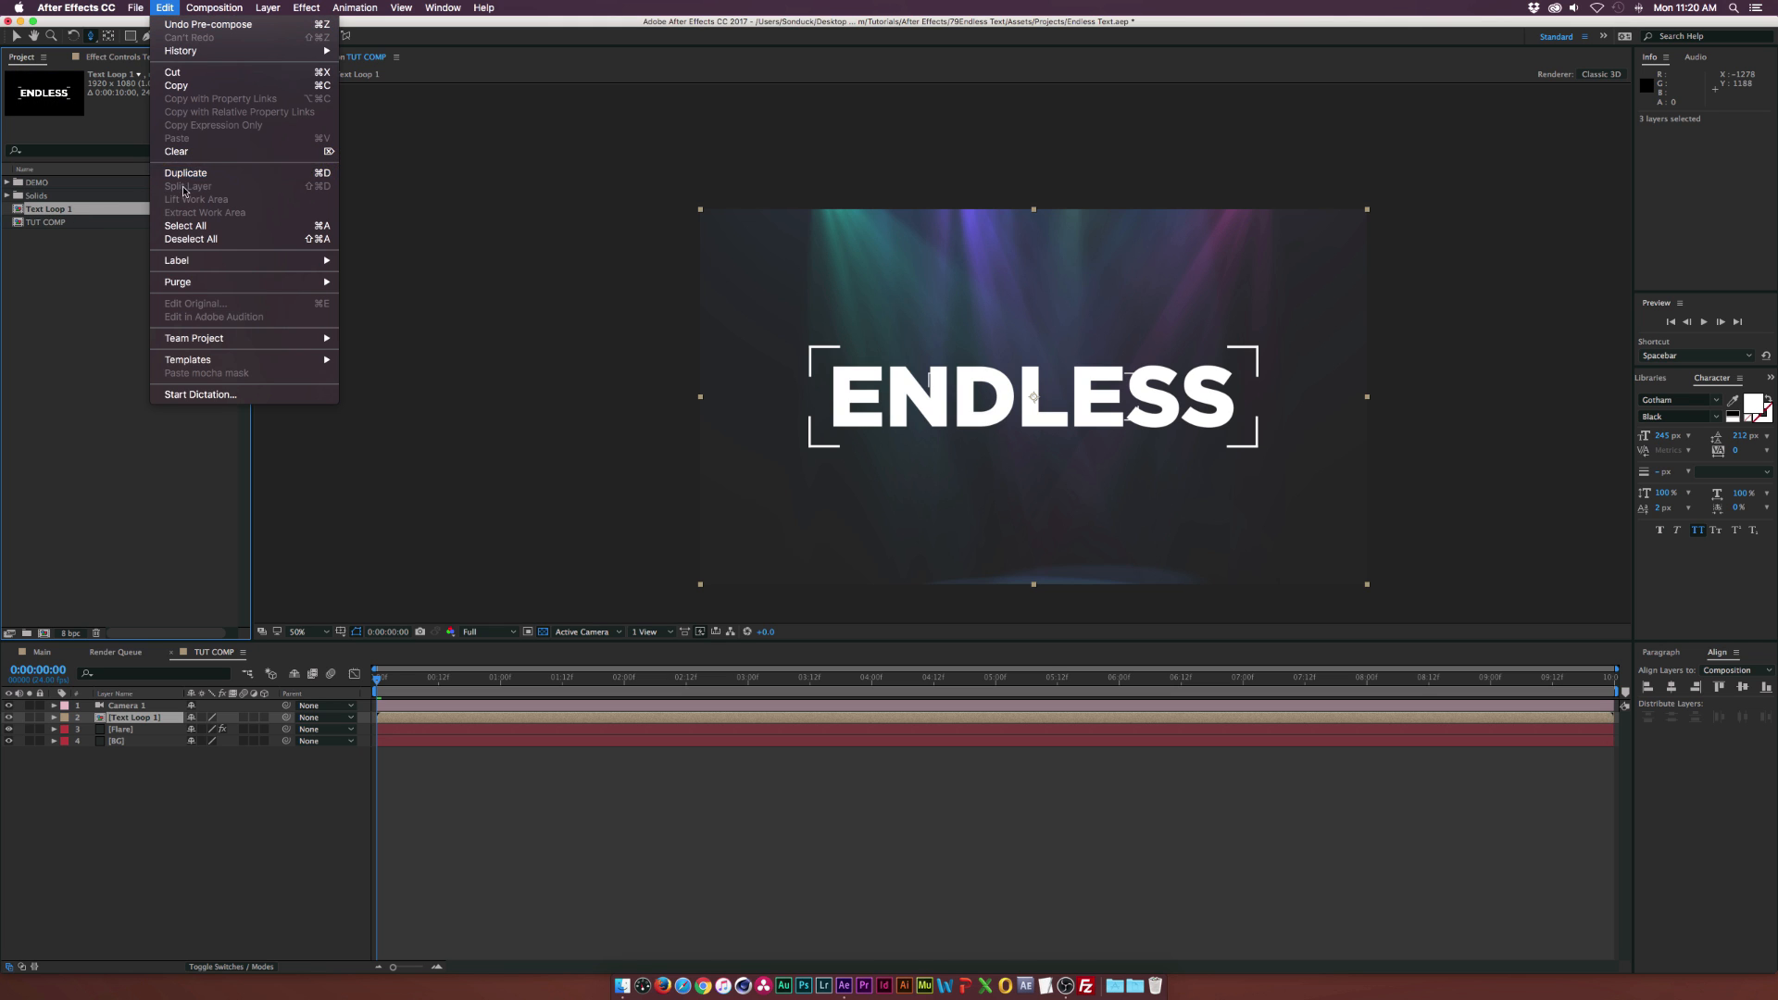
{"action": "left_click", "coordinate": [186, 172]}
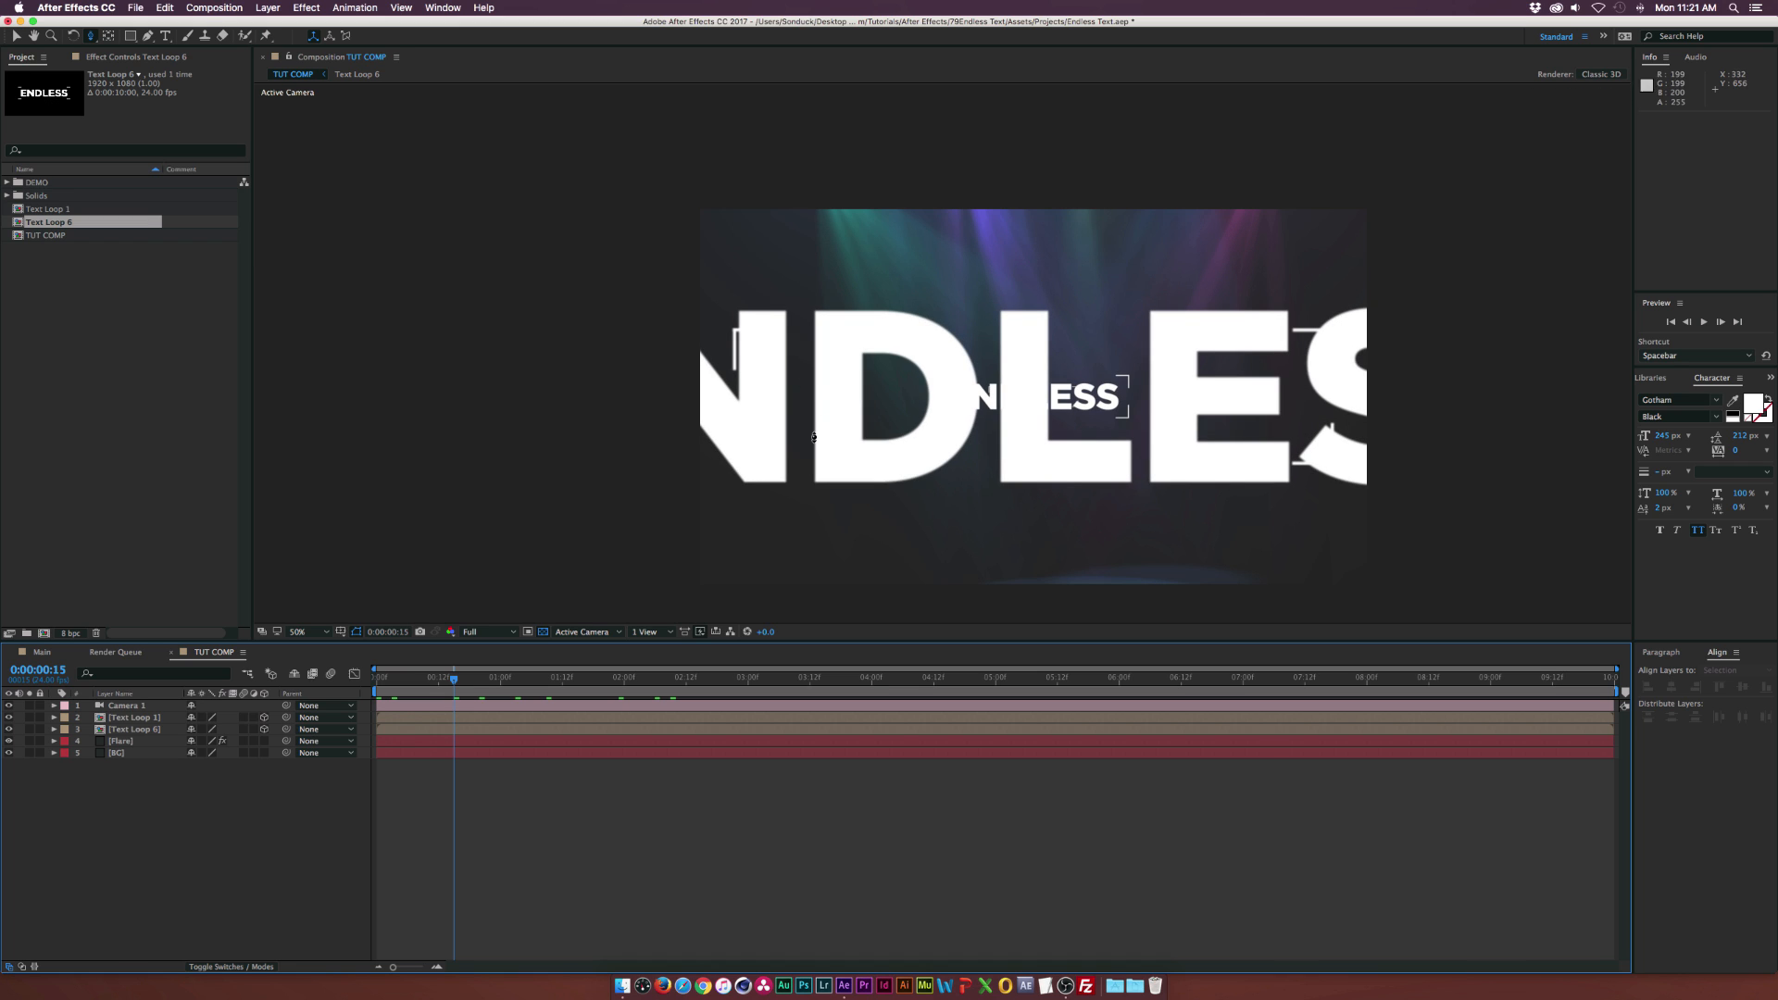
{"action": "mouse_move", "coordinate": [202, 704]}
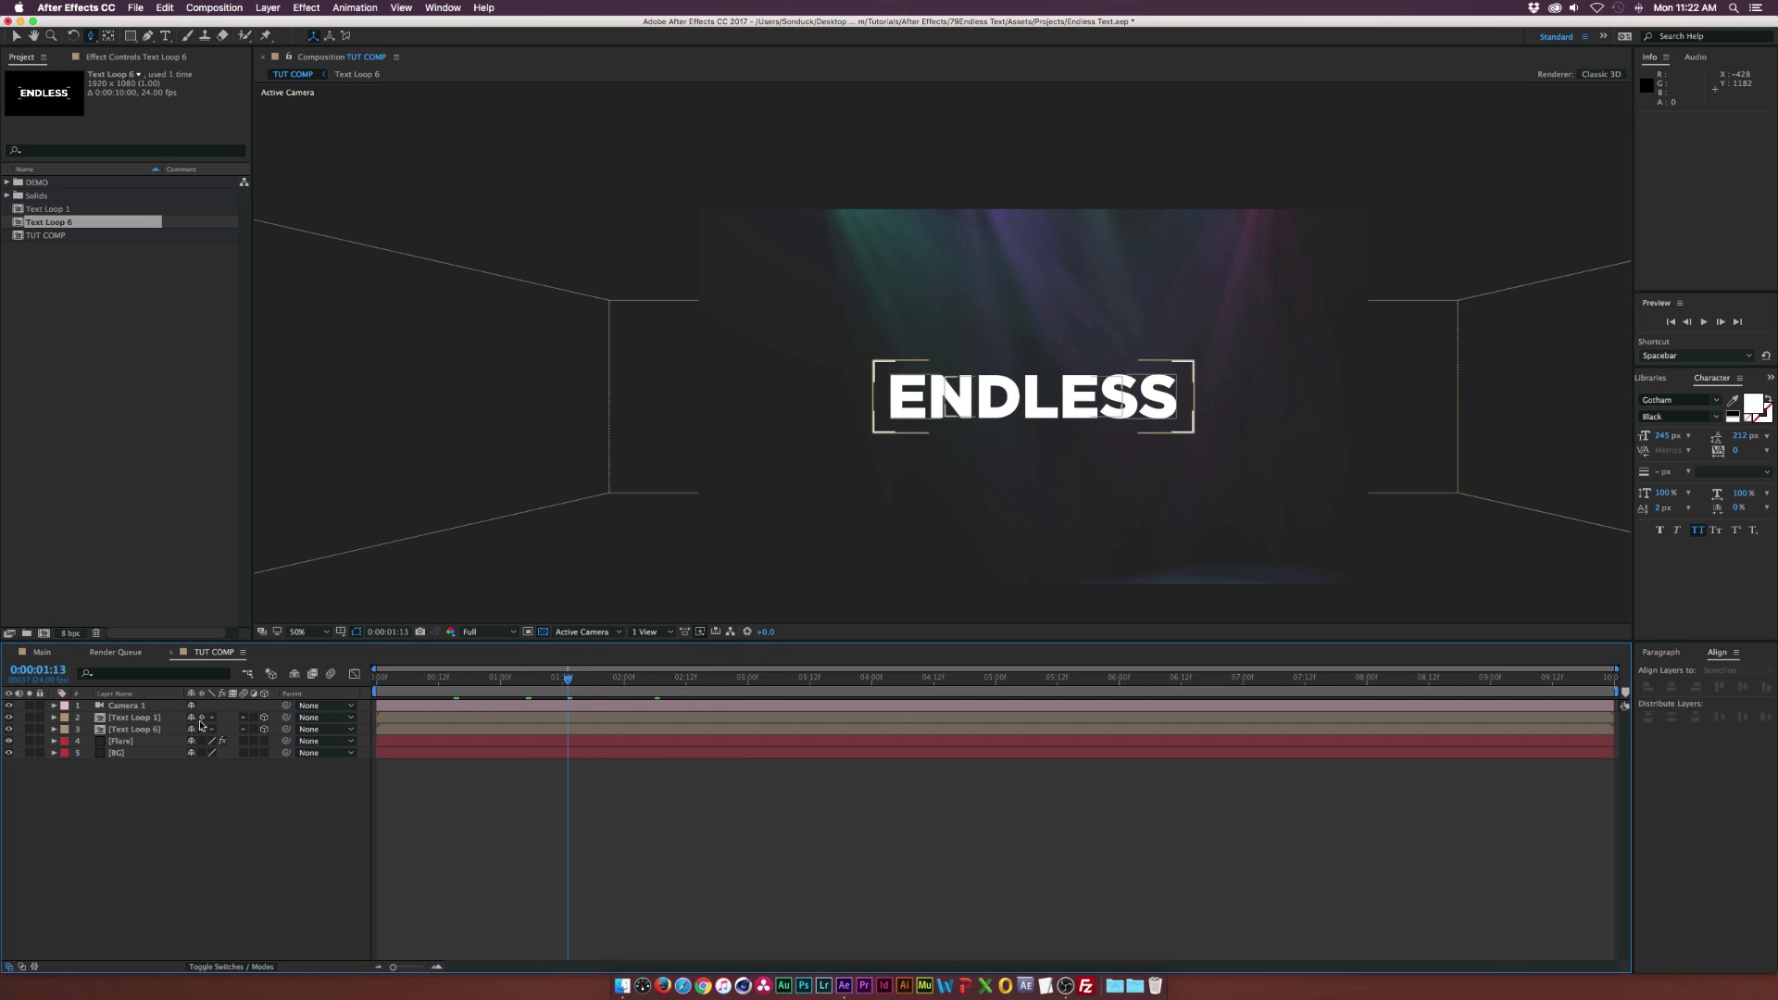
Open the nested Text Loop 1 comp showing ENDLESS with its two crosshair layers
{"action": "double_click", "coordinate": [48, 209]}
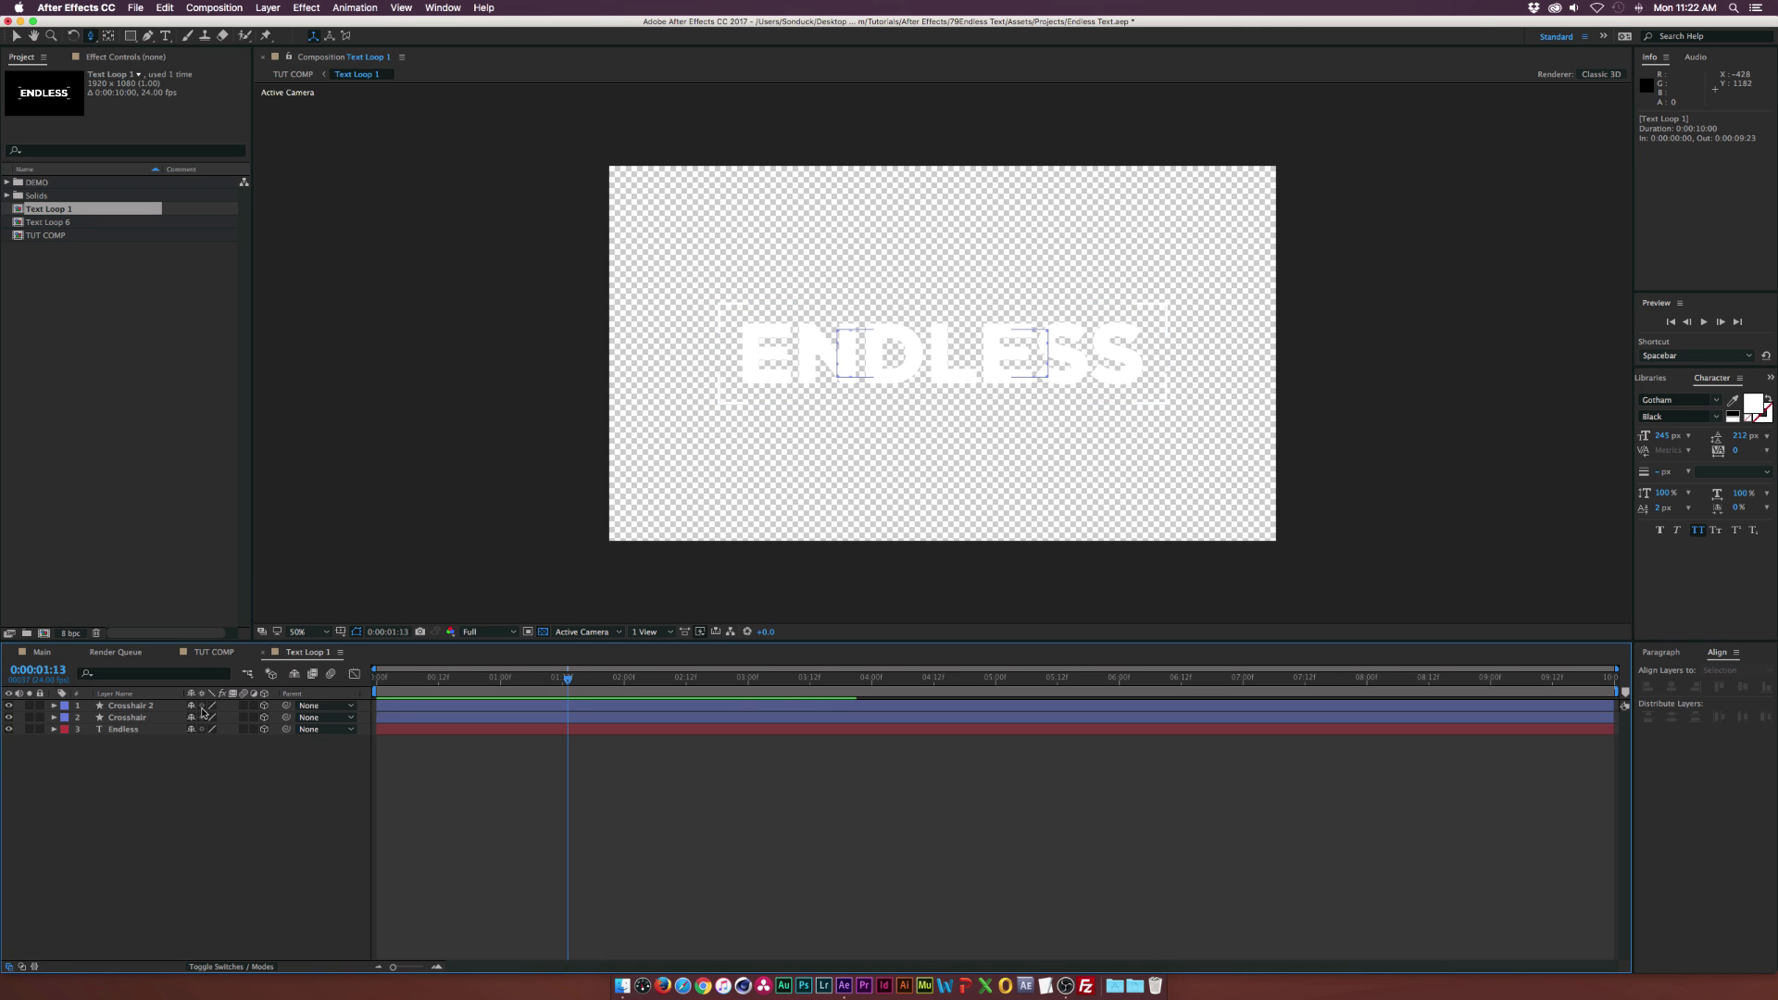
Retype the Text Loop 6 word as TEXT, return to TUT COMP and add Text Loop 7 to the timeline
{"action": "left_click", "coordinate": [211, 652]}
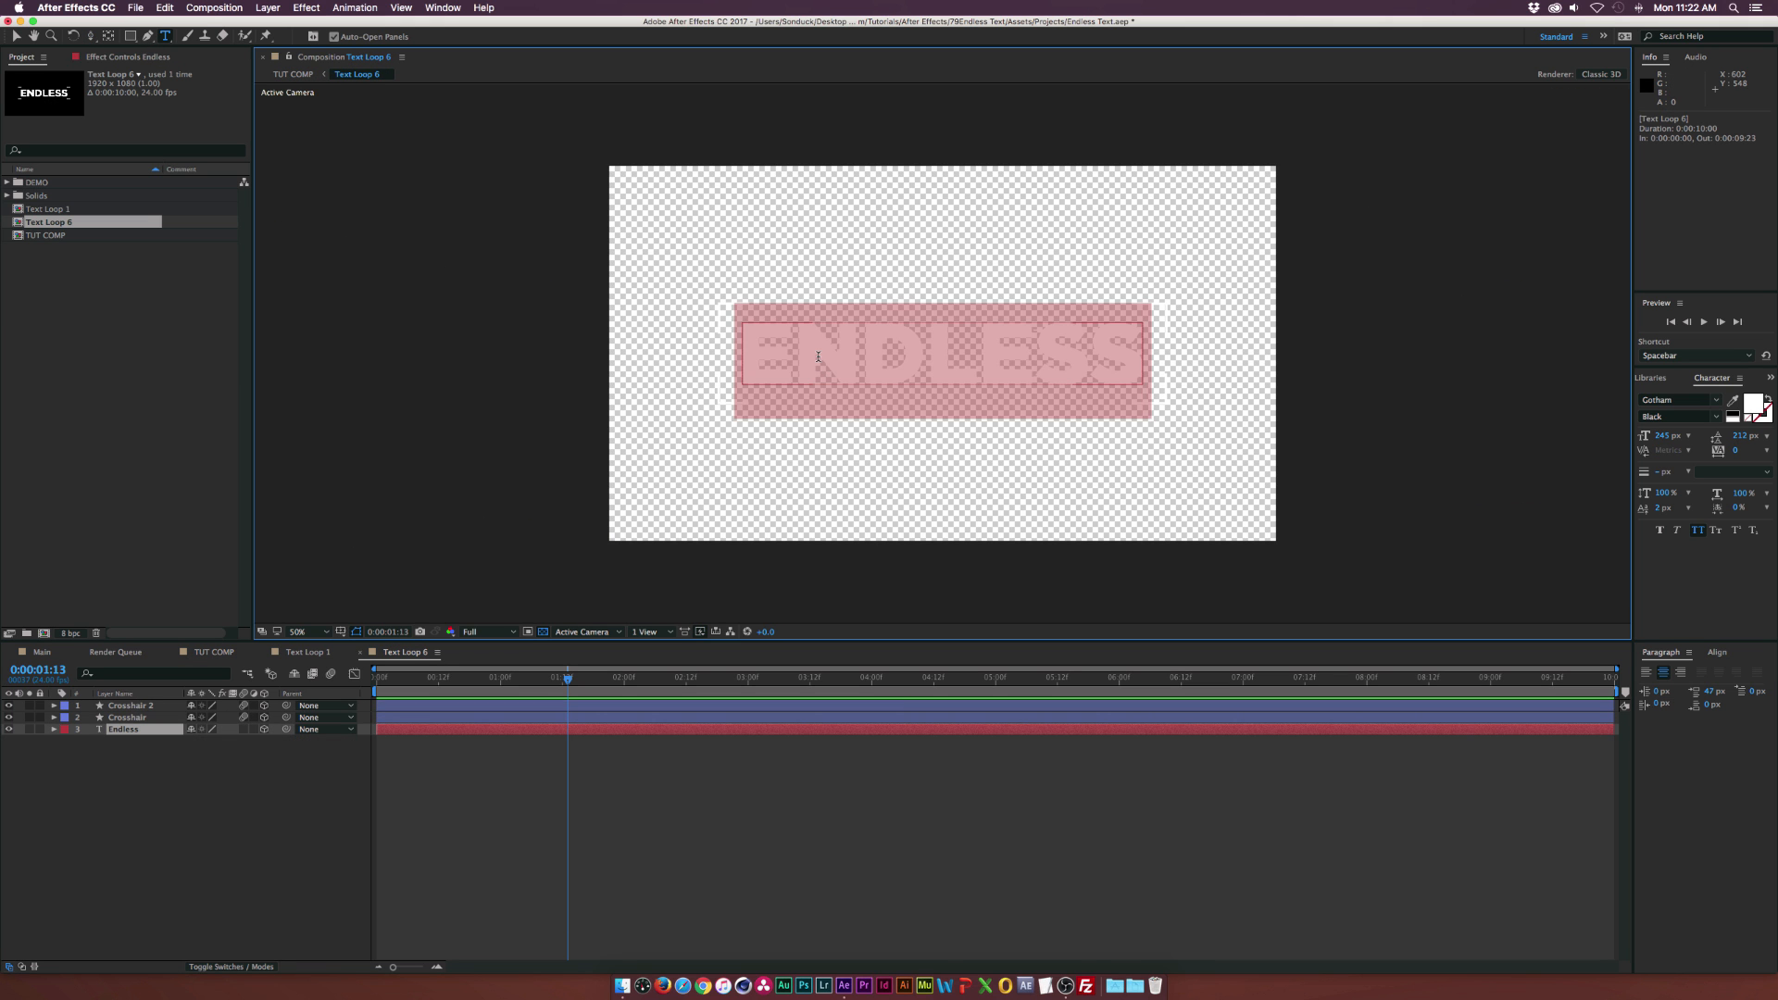
{"action": "type", "text": "TEXT"}
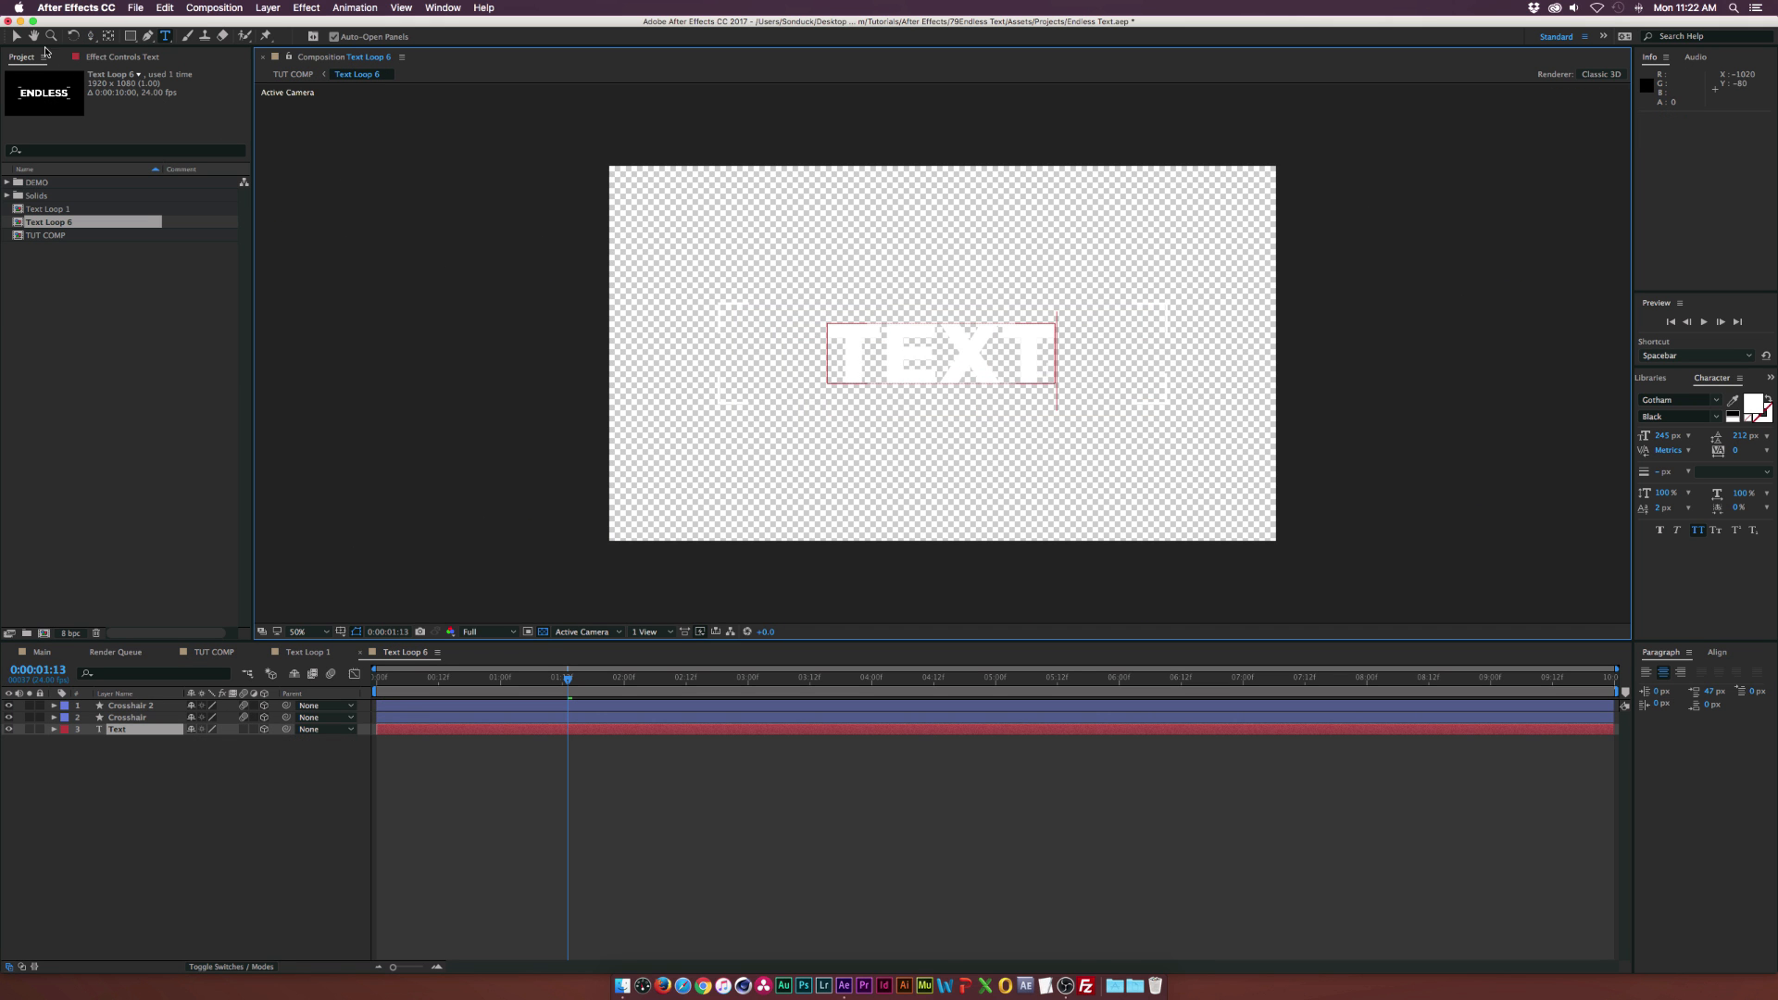
{"action": "left_click", "coordinate": [293, 74]}
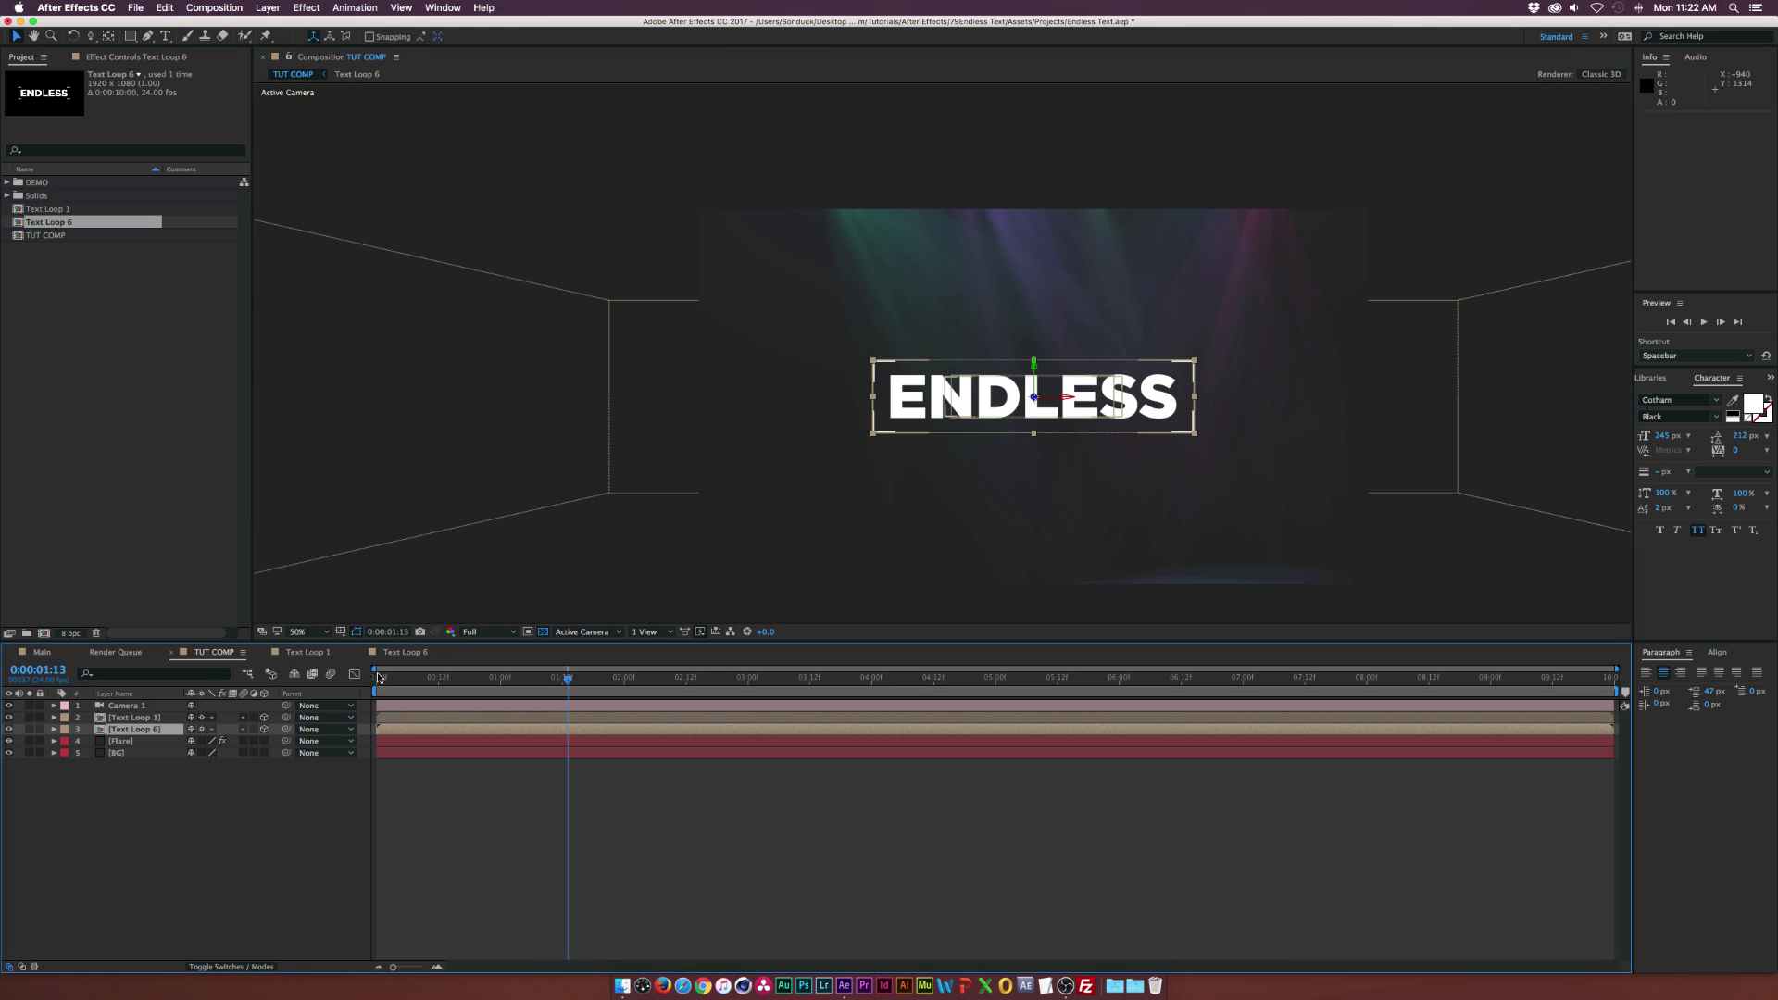
{"action": "left_click_drag", "start_coordinate": [567, 678], "coordinate": [463, 678]}
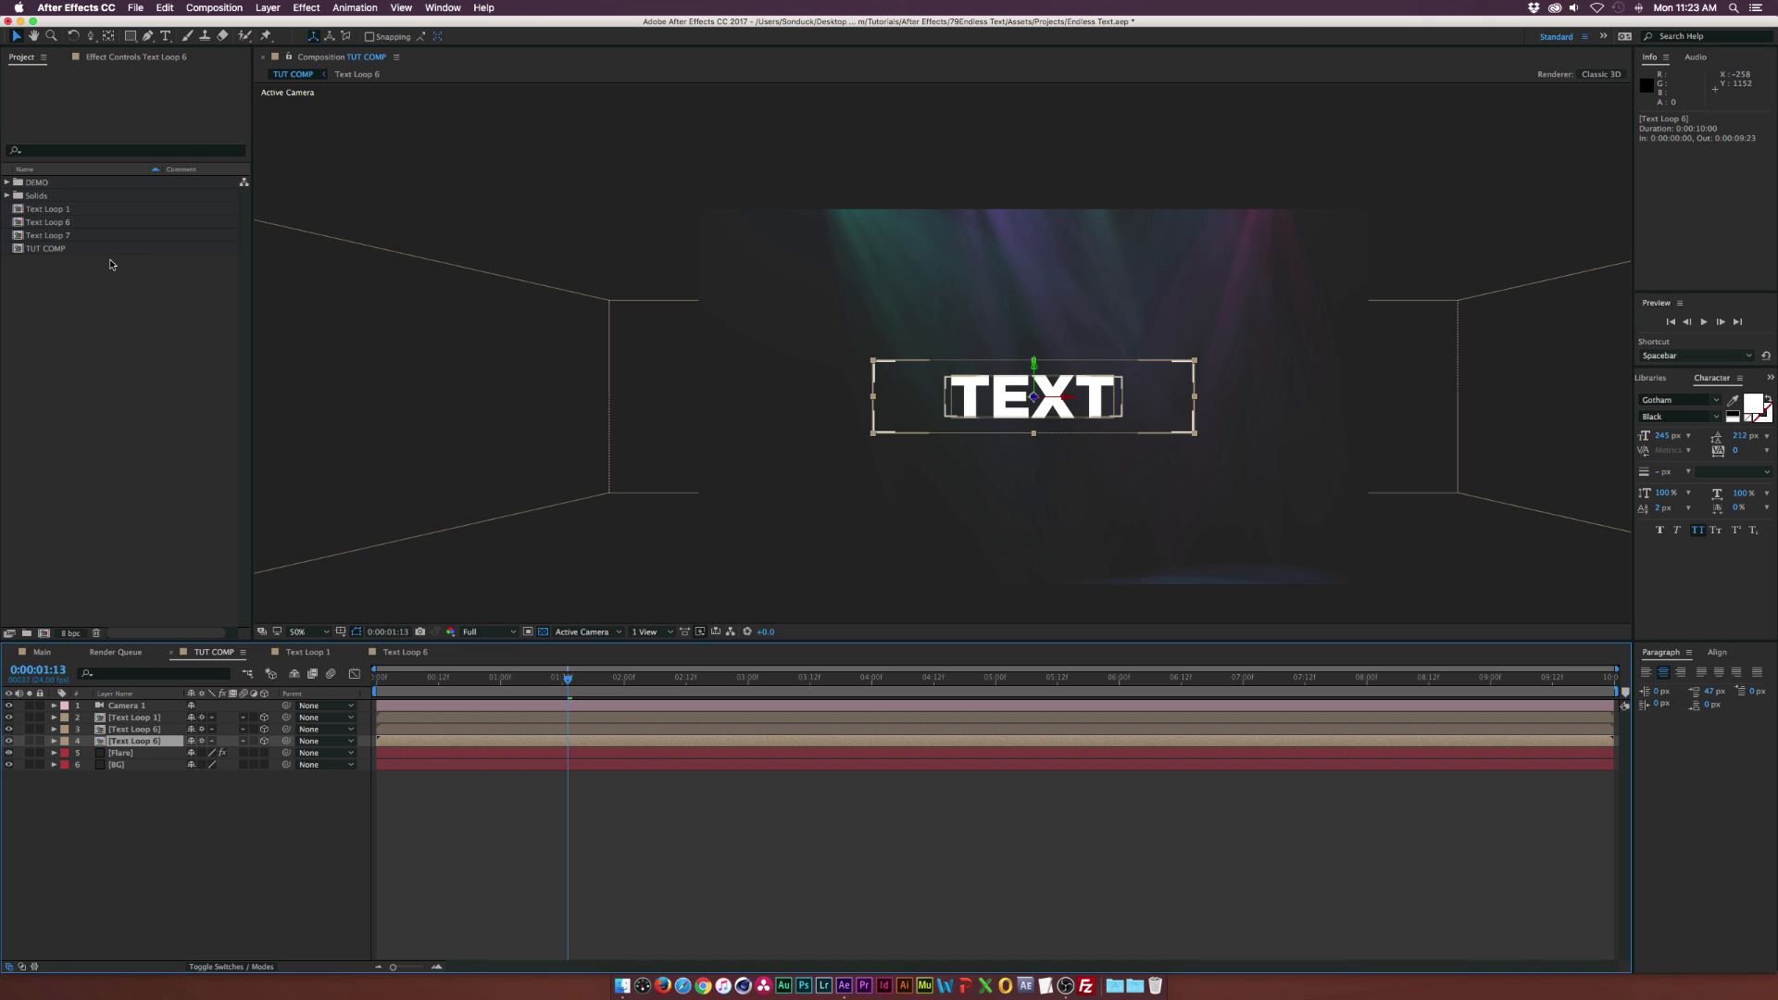
Add the HELLO copy Text Loop 8 to TUT COMP offset in Z and scrub the fly-through to check
{"action": "left_click", "coordinate": [48, 235]}
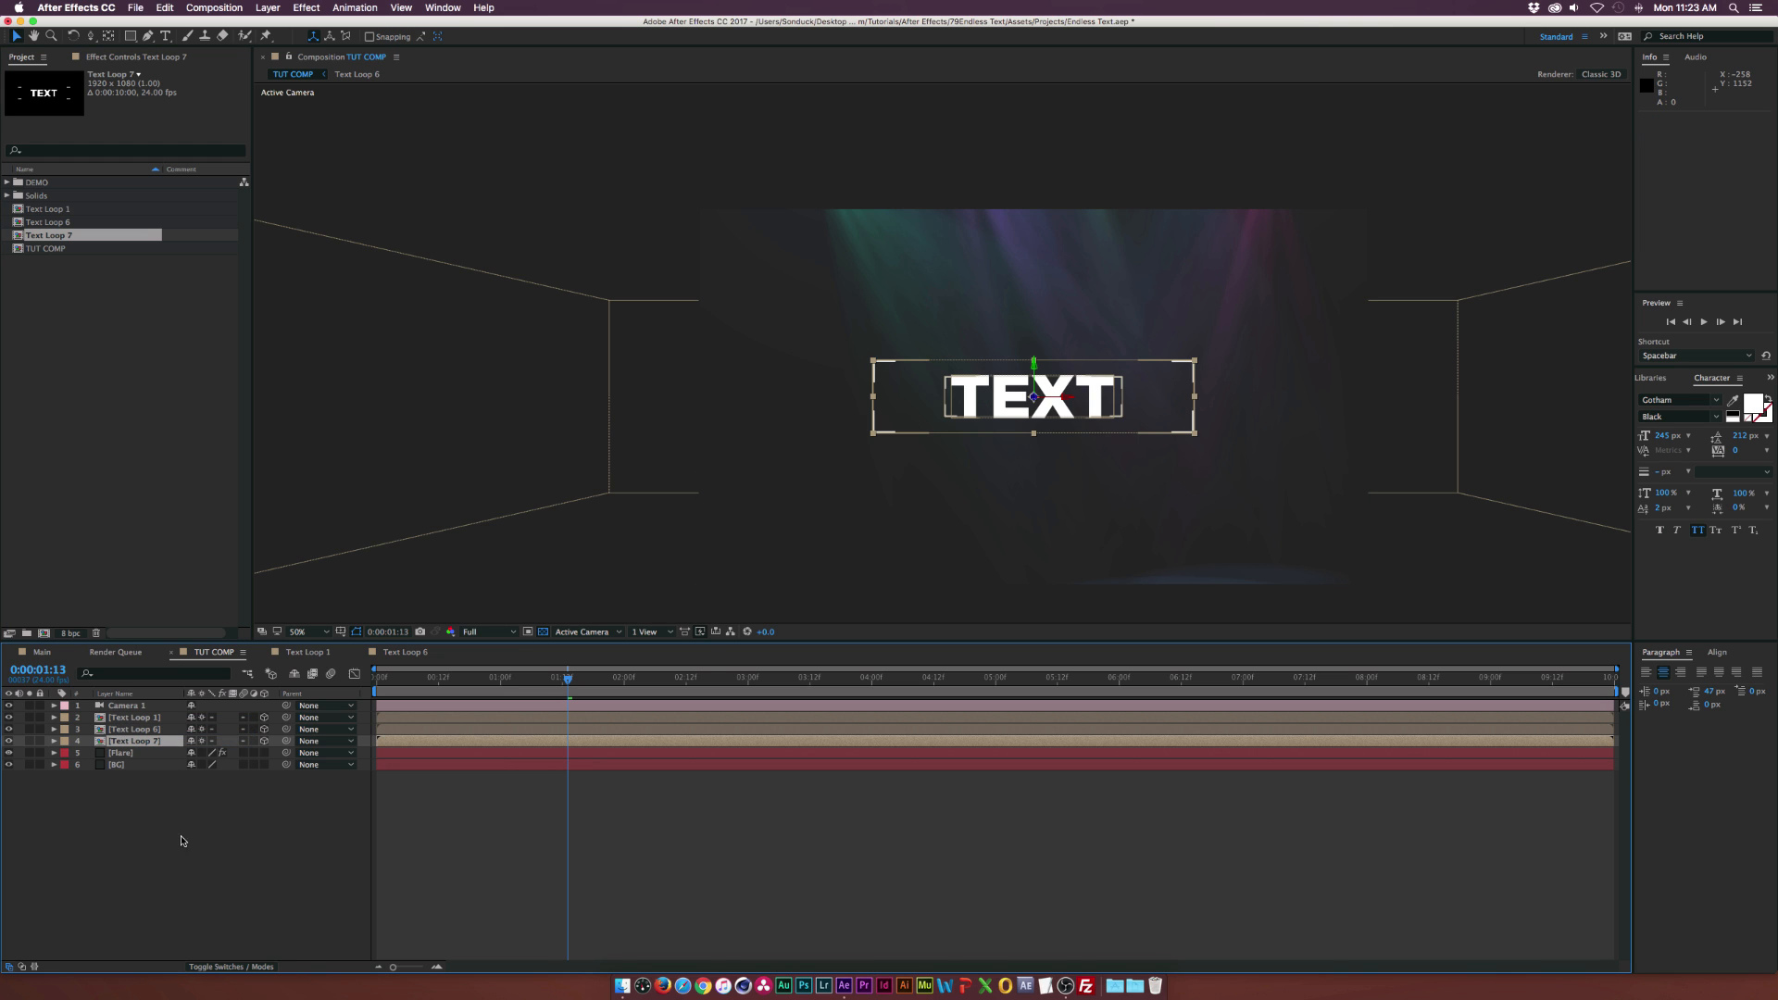
{"action": "left_click_drag", "start_coordinate": [567, 677], "coordinate": [519, 678]}
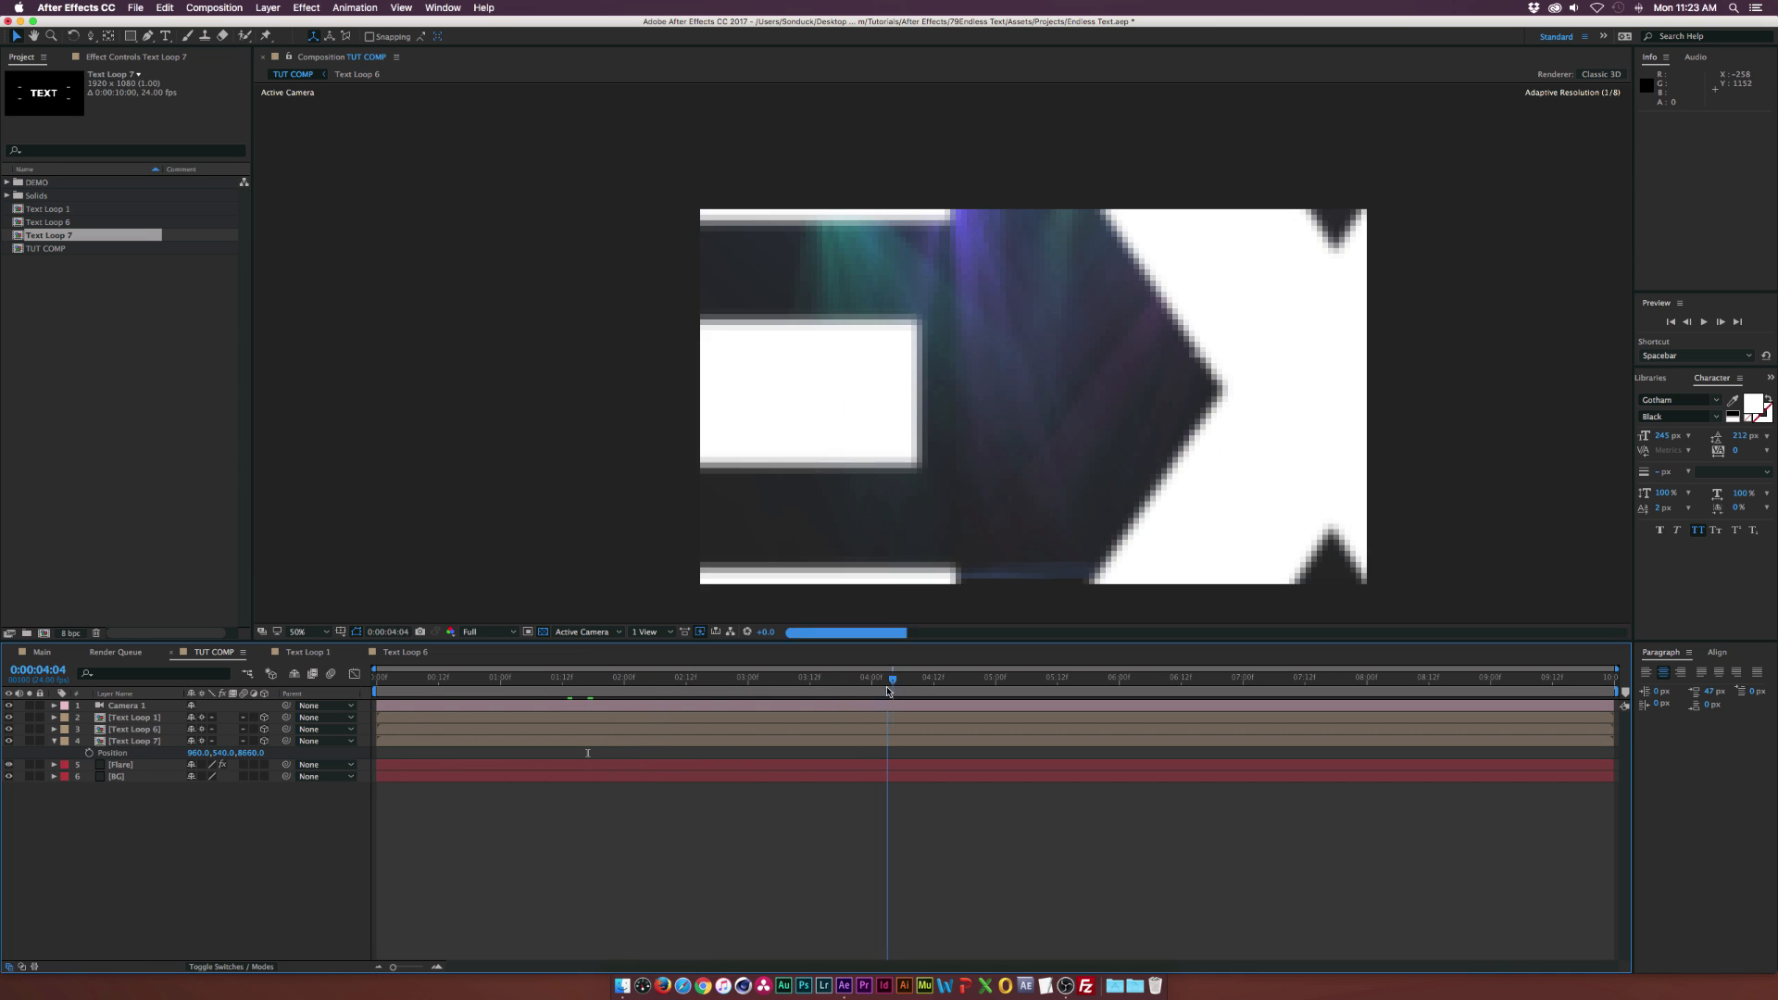
{"action": "left_click_drag", "start_coordinate": [891, 676], "coordinate": [738, 676]}
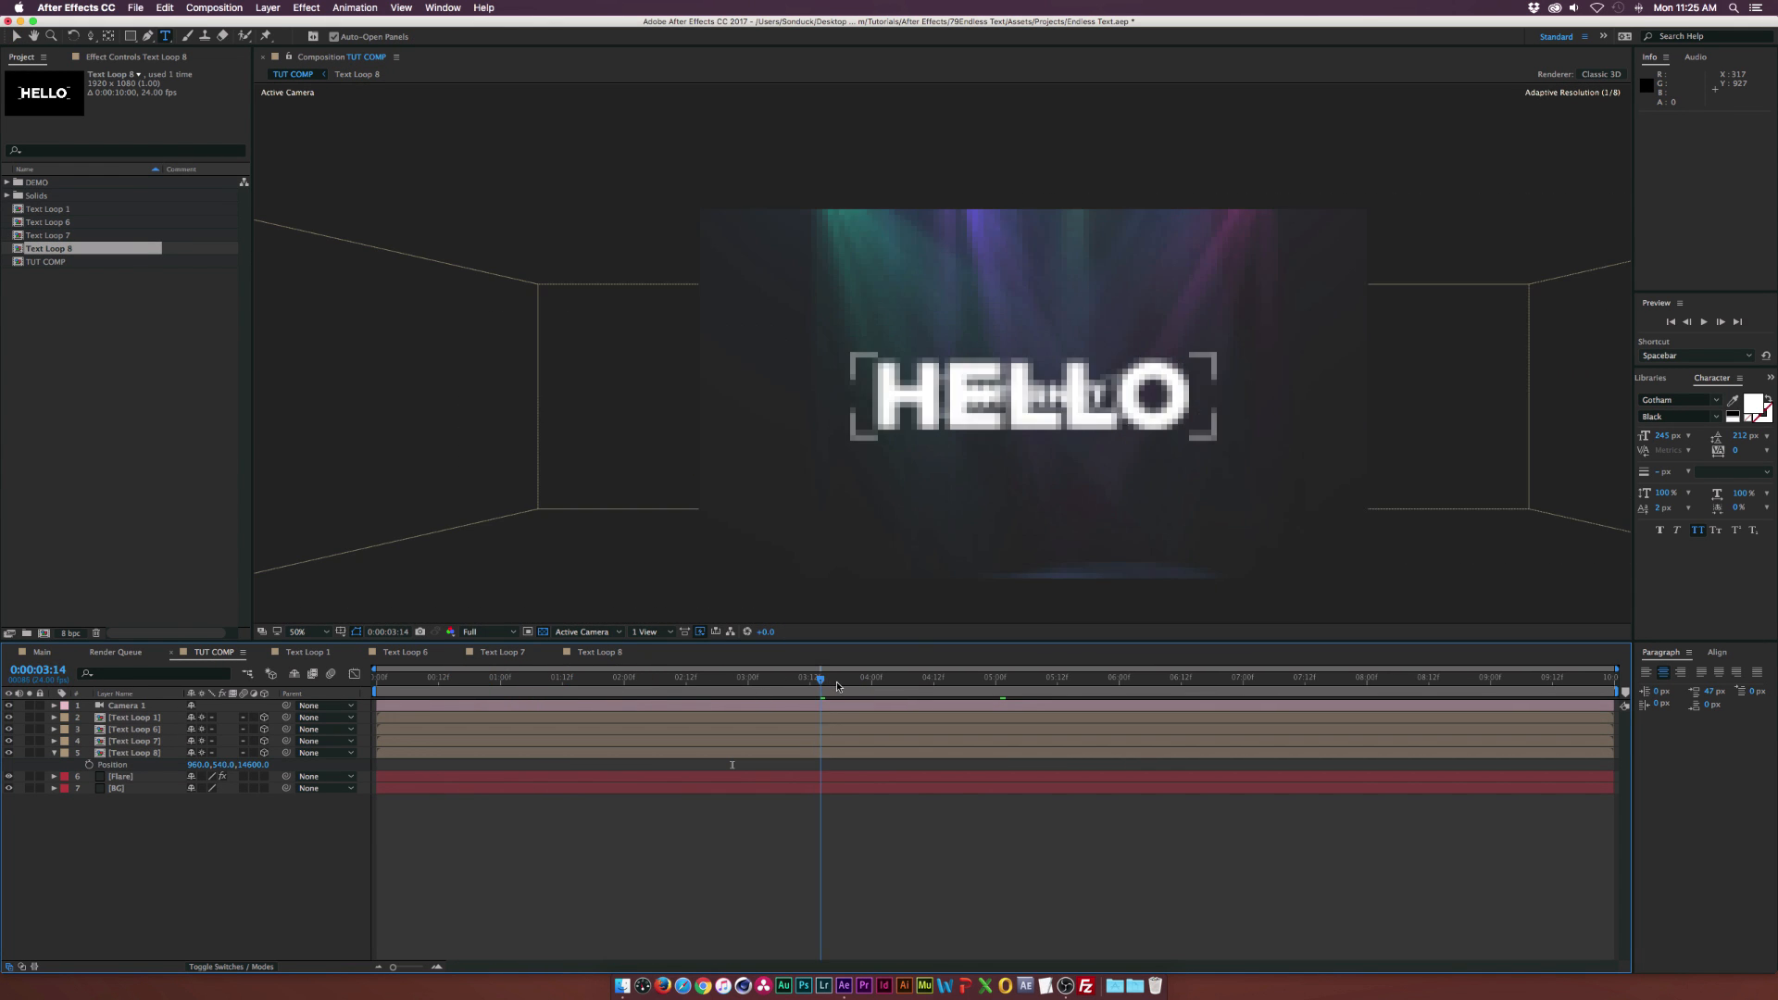
{"action": "left_click", "coordinate": [1000, 678]}
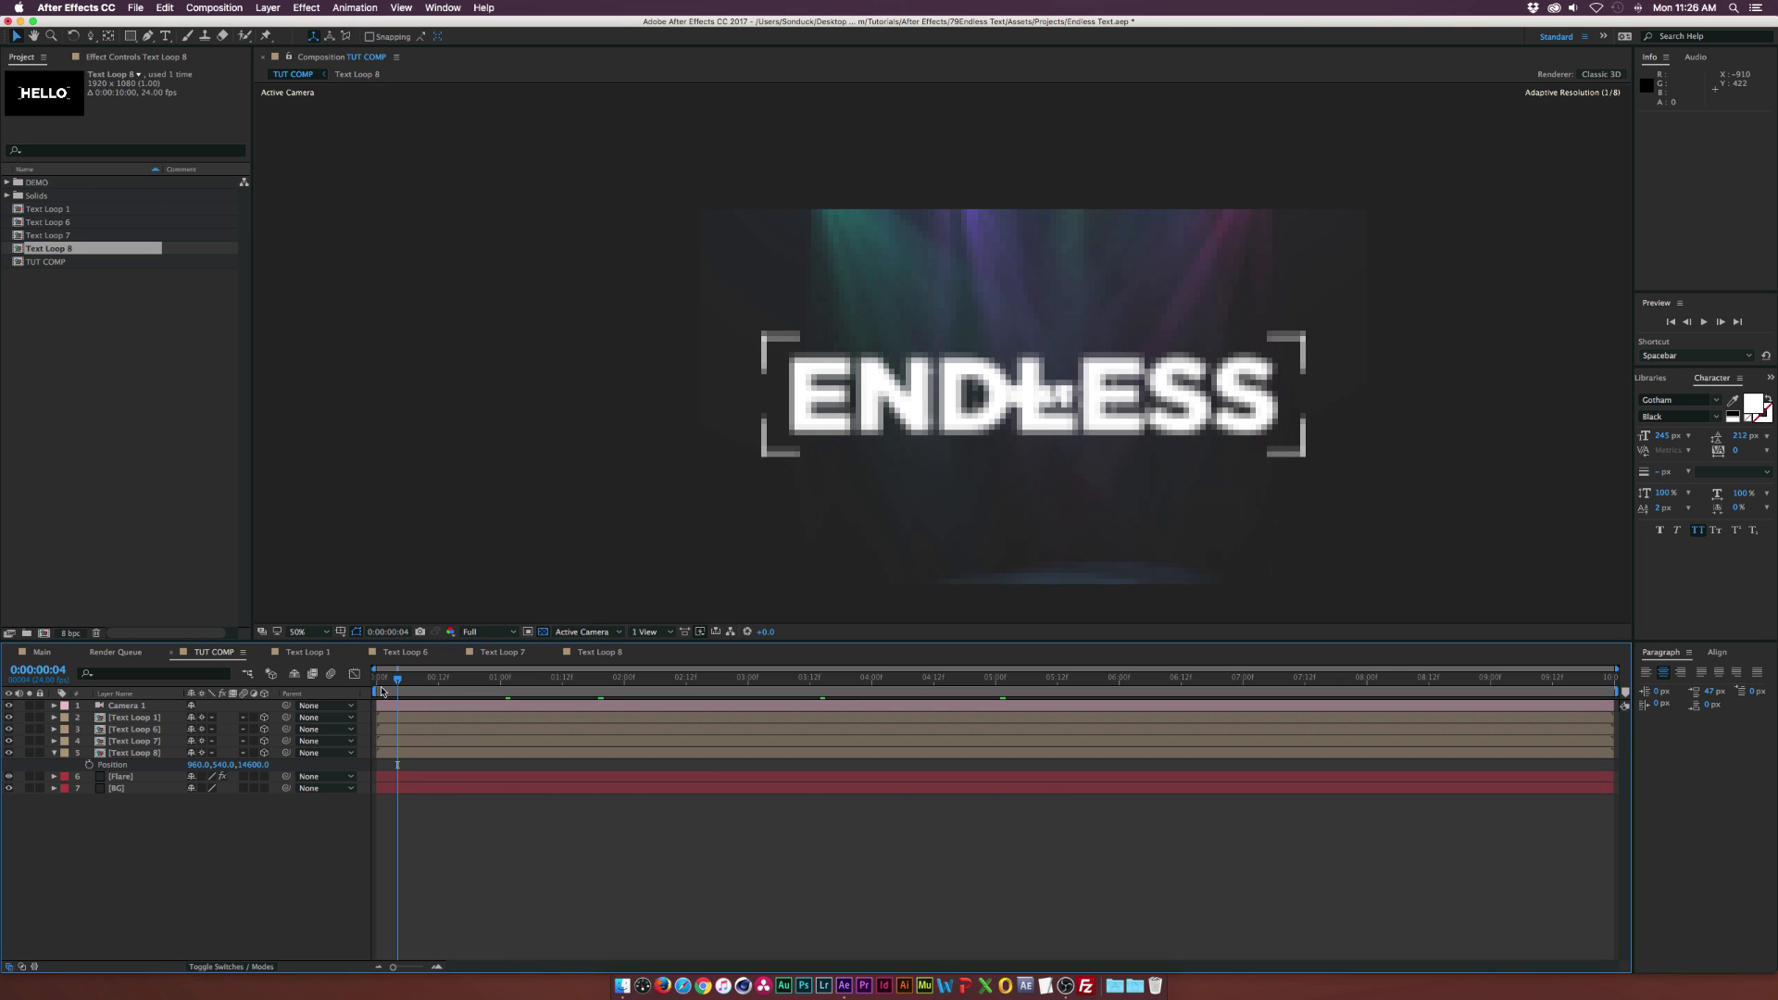
Add a Drop Shadow to the front ENDLESS piece and raise its Softness
{"action": "left_click", "coordinate": [306, 7]}
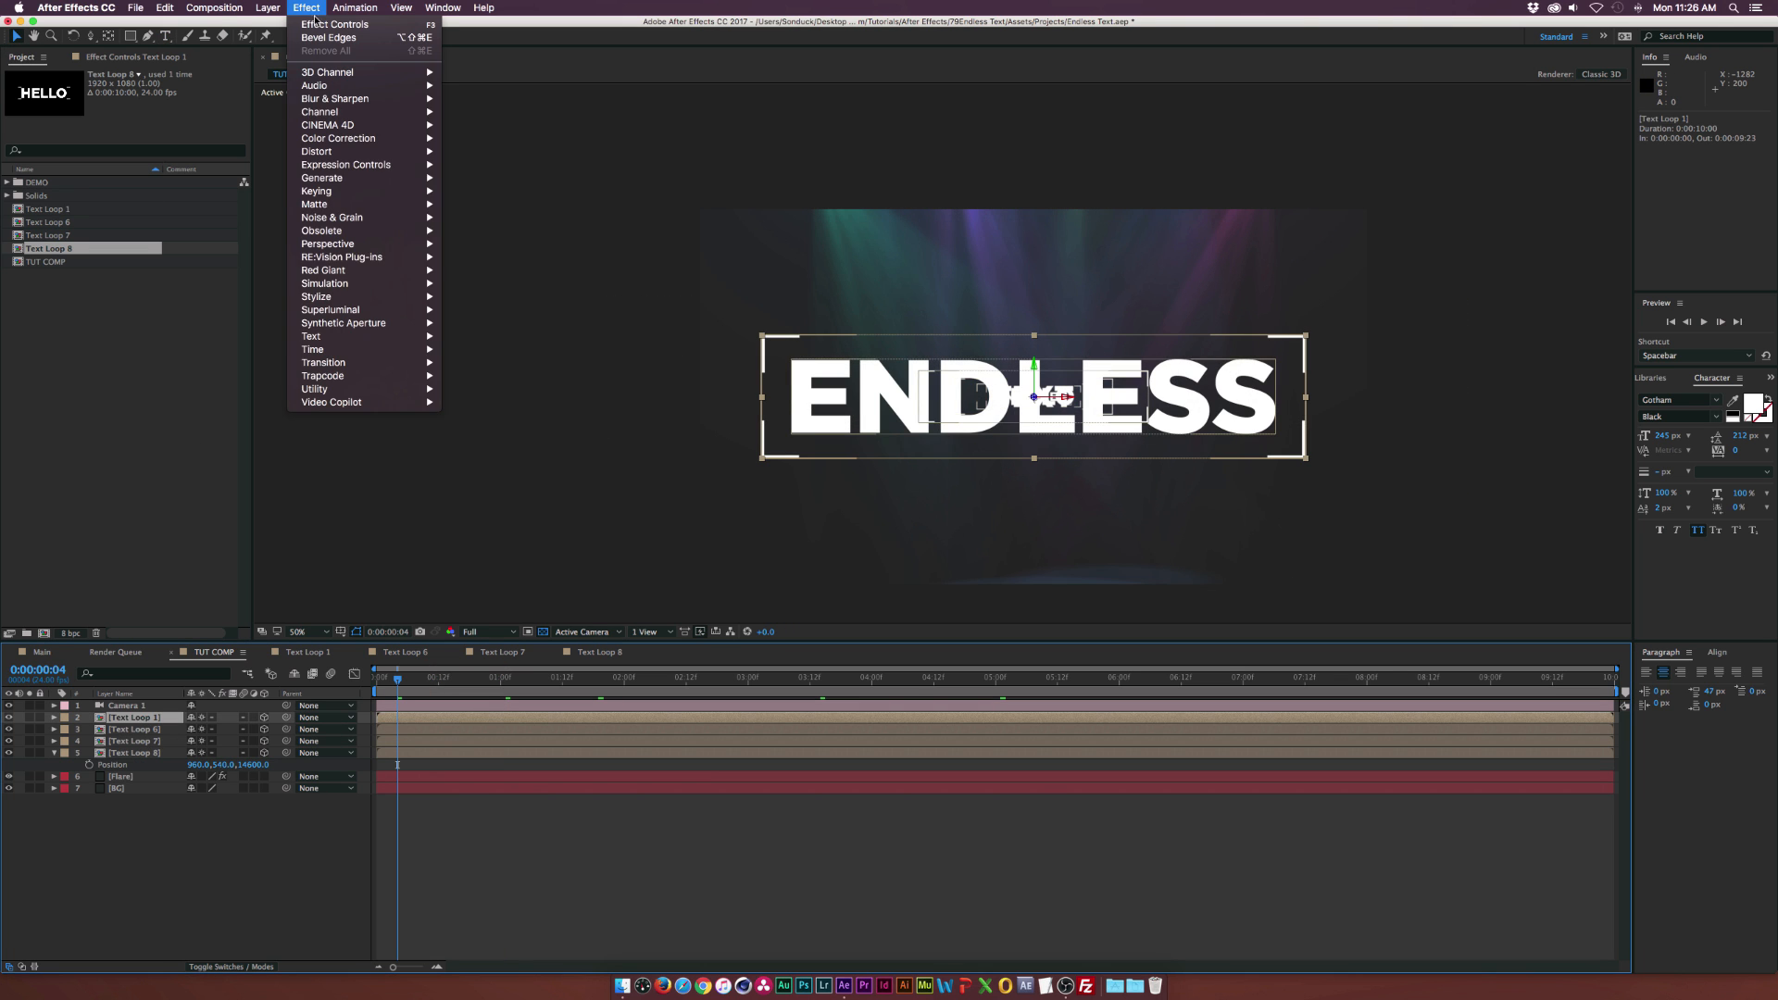
{"action": "mouse_move", "coordinate": [329, 244]}
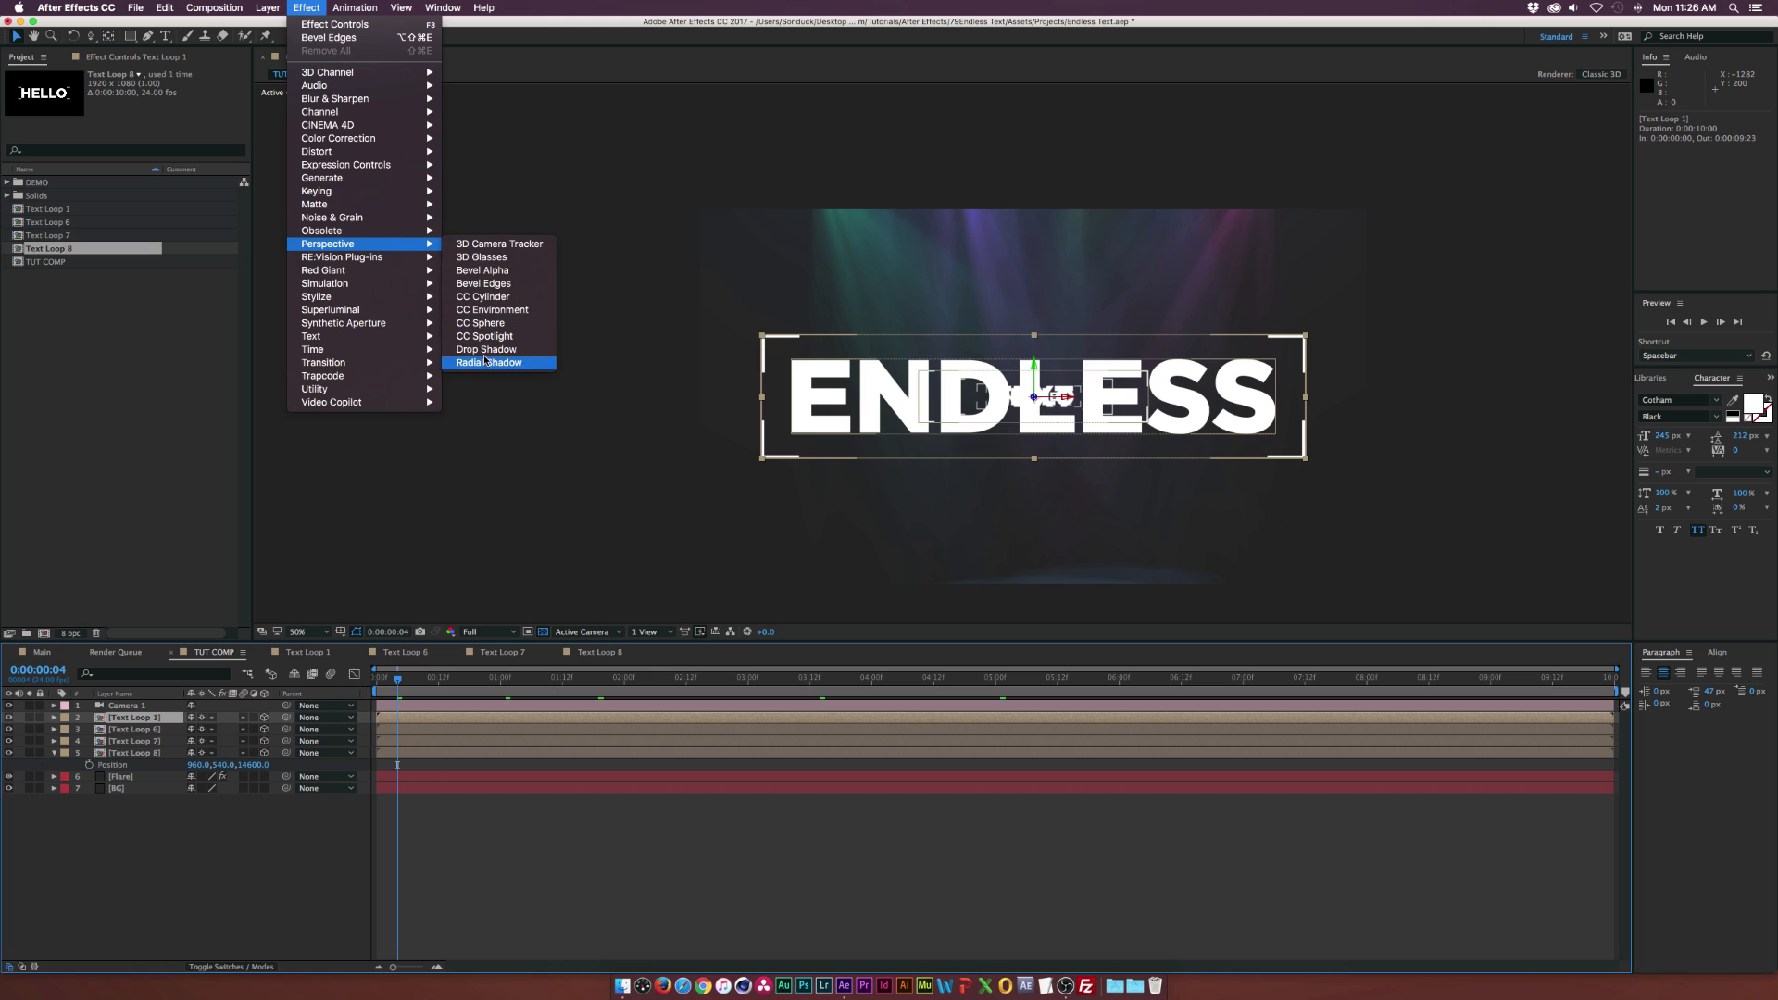
{"action": "left_click", "coordinate": [486, 350]}
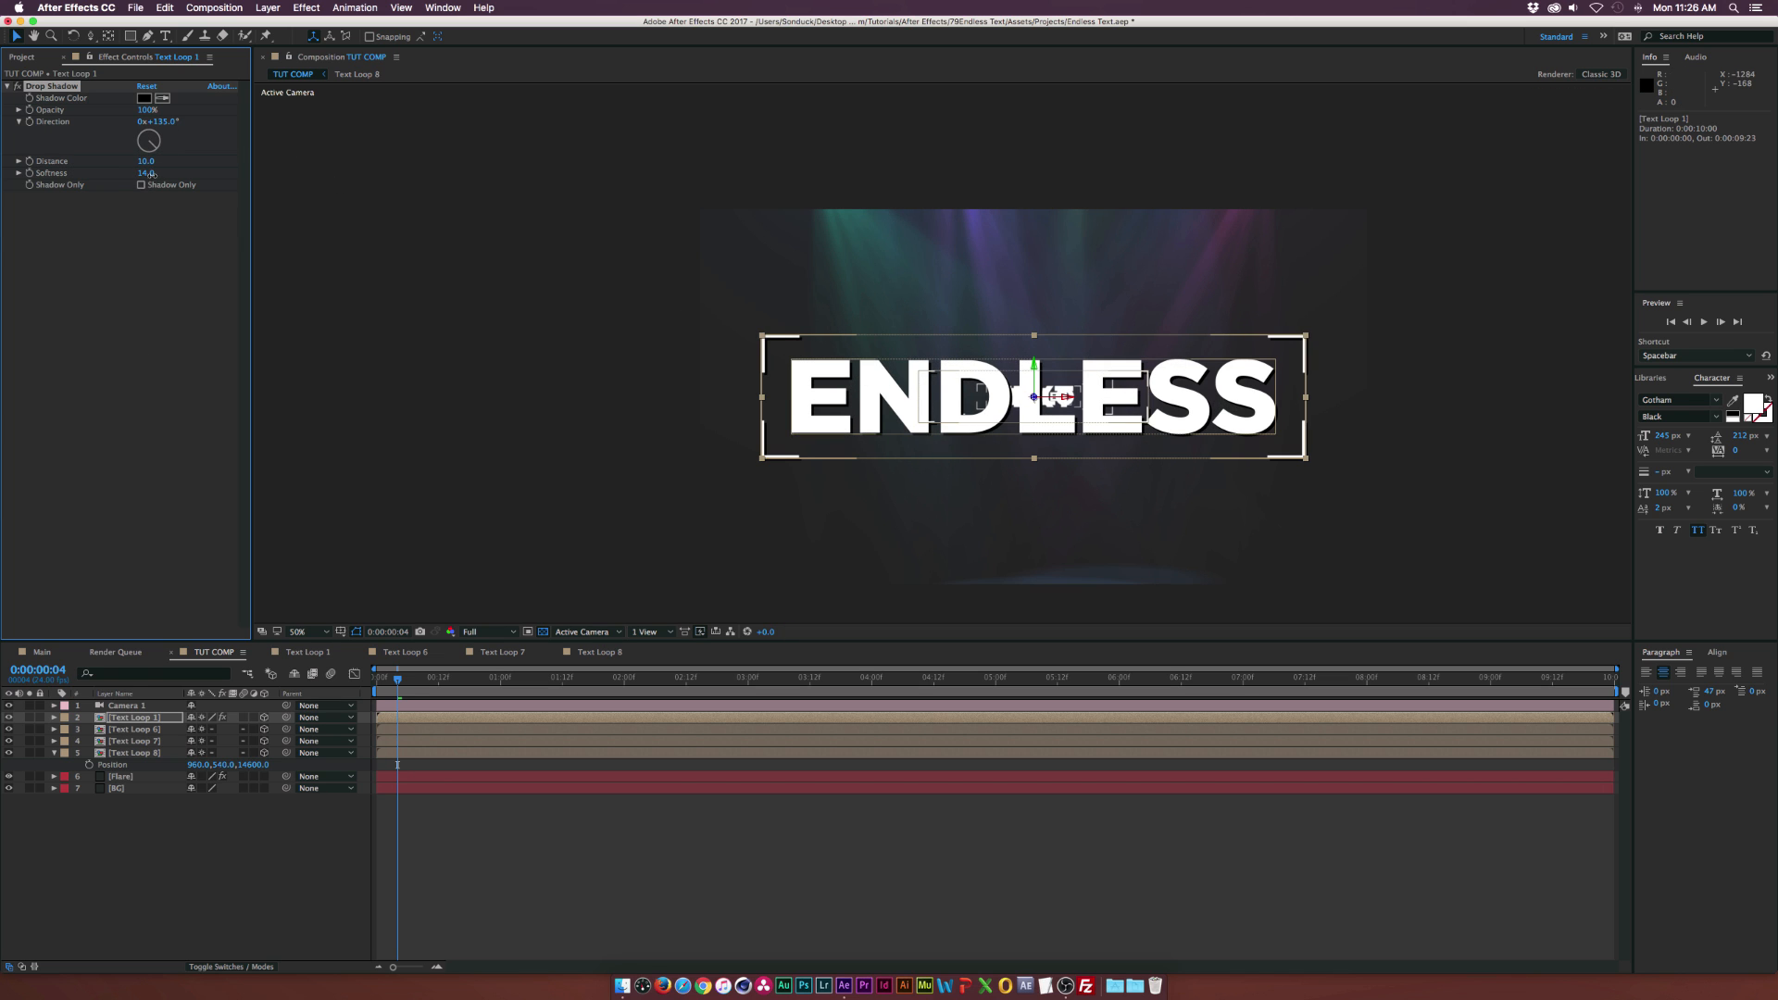
{"action": "left_click_drag", "start_coordinate": [148, 172], "coordinate": [160, 165]}
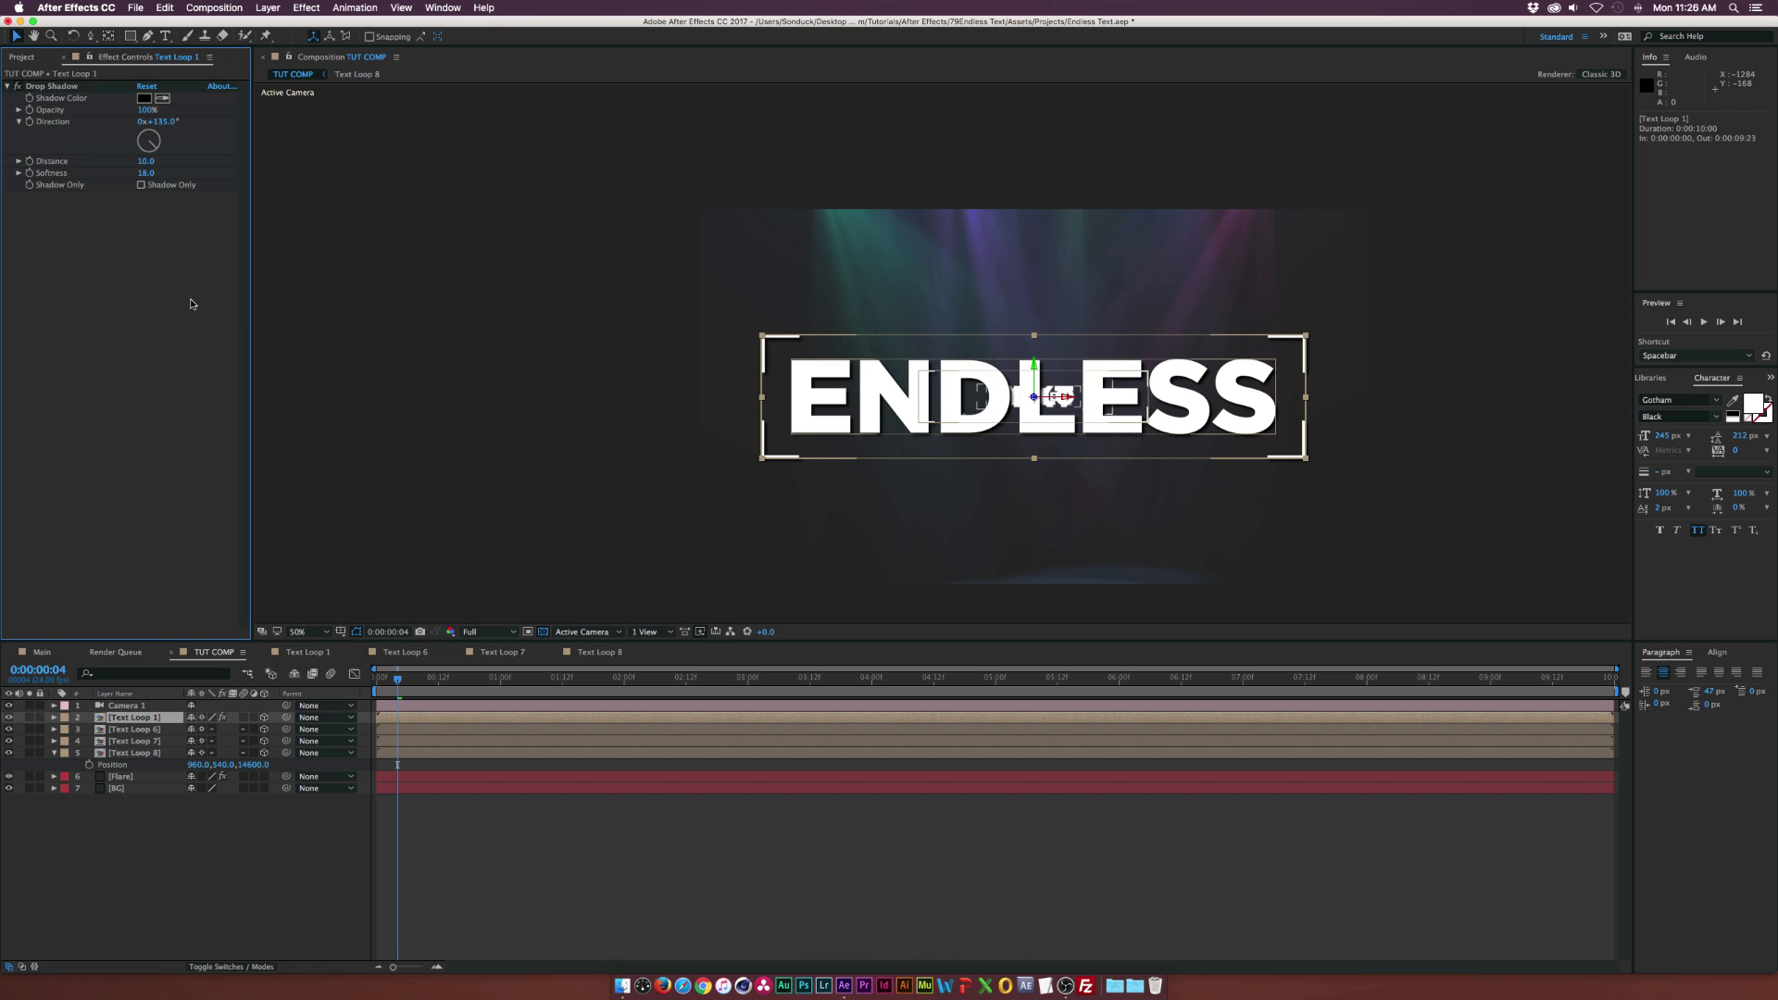
Add Bevel Alpha with a thicker Edge Thickness and an adjusted Light Angle
{"action": "left_click", "coordinate": [305, 8]}
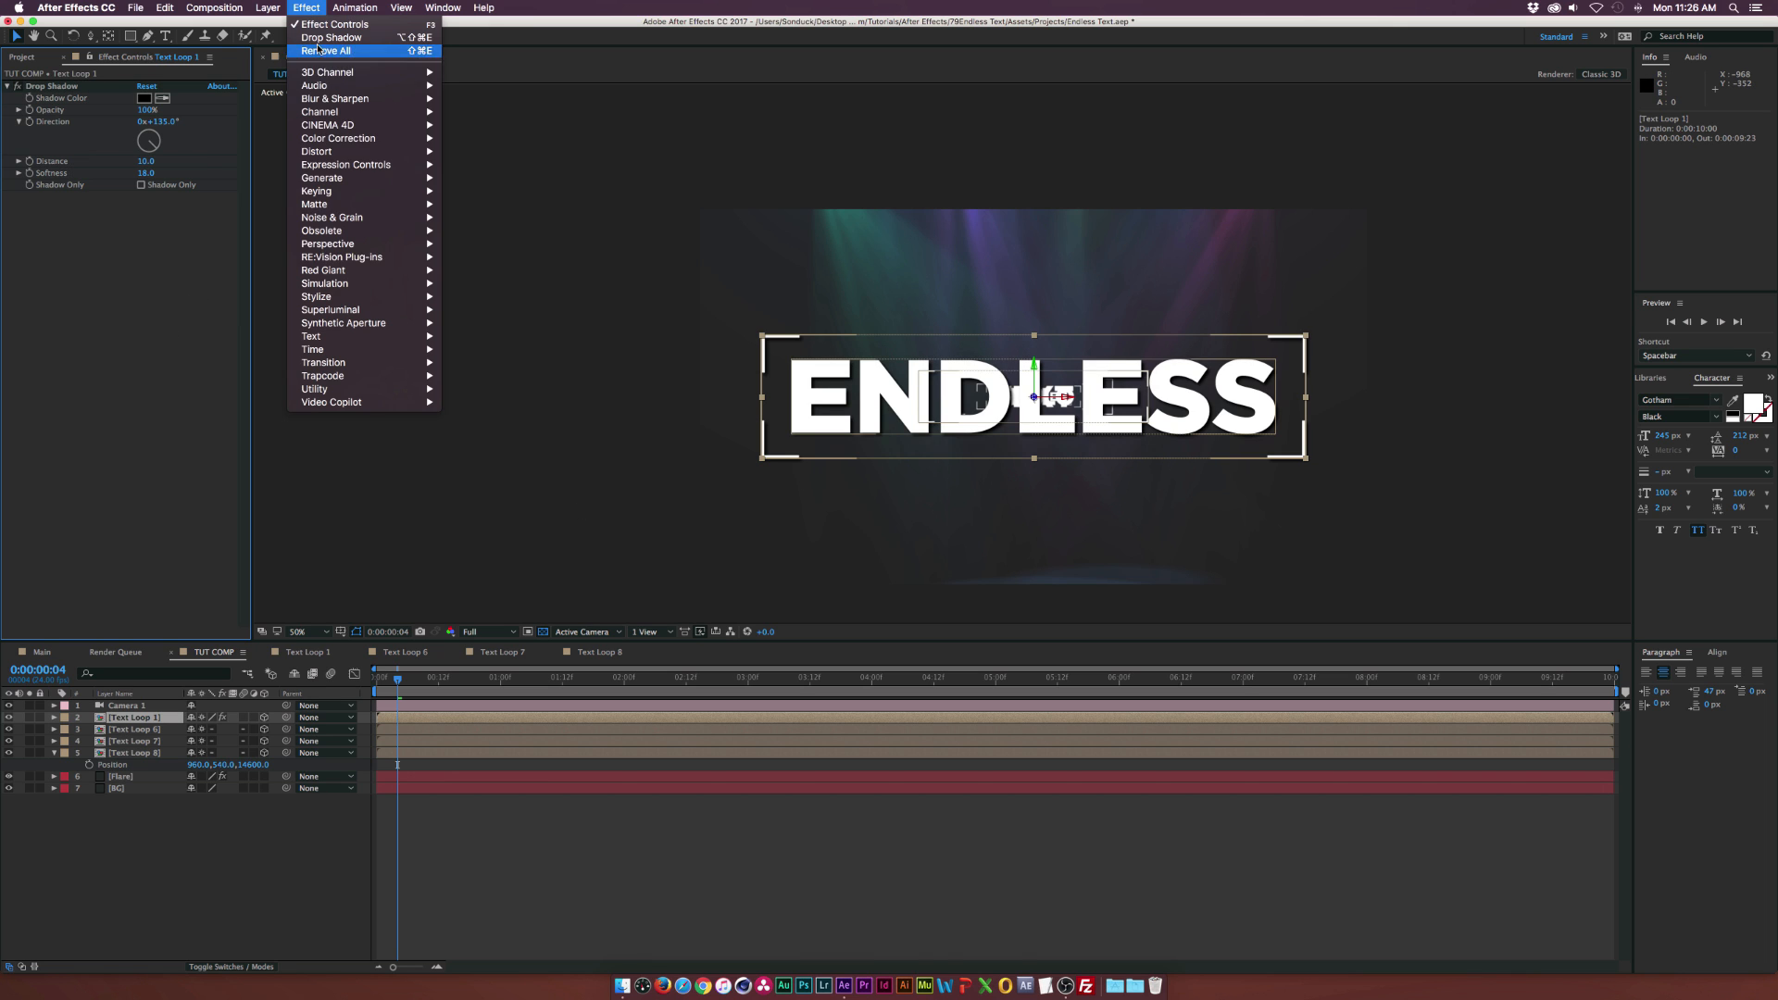
{"action": "mouse_move", "coordinate": [328, 243]}
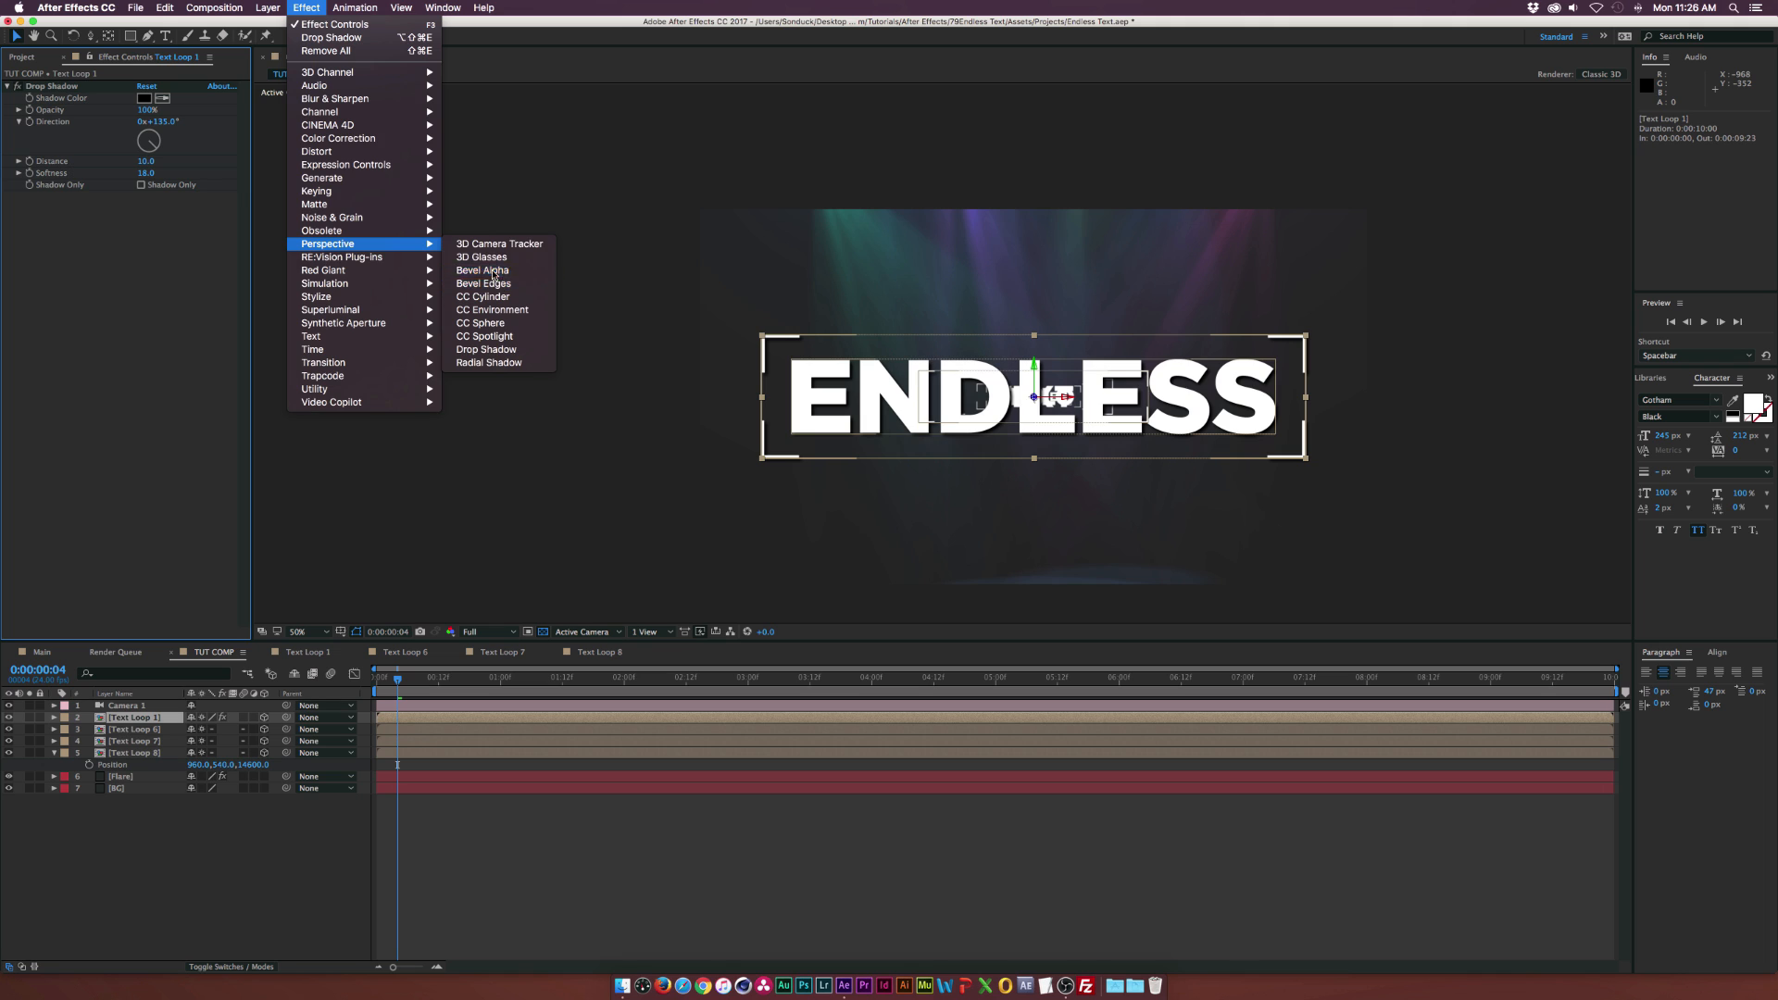
{"action": "left_click", "coordinate": [481, 270]}
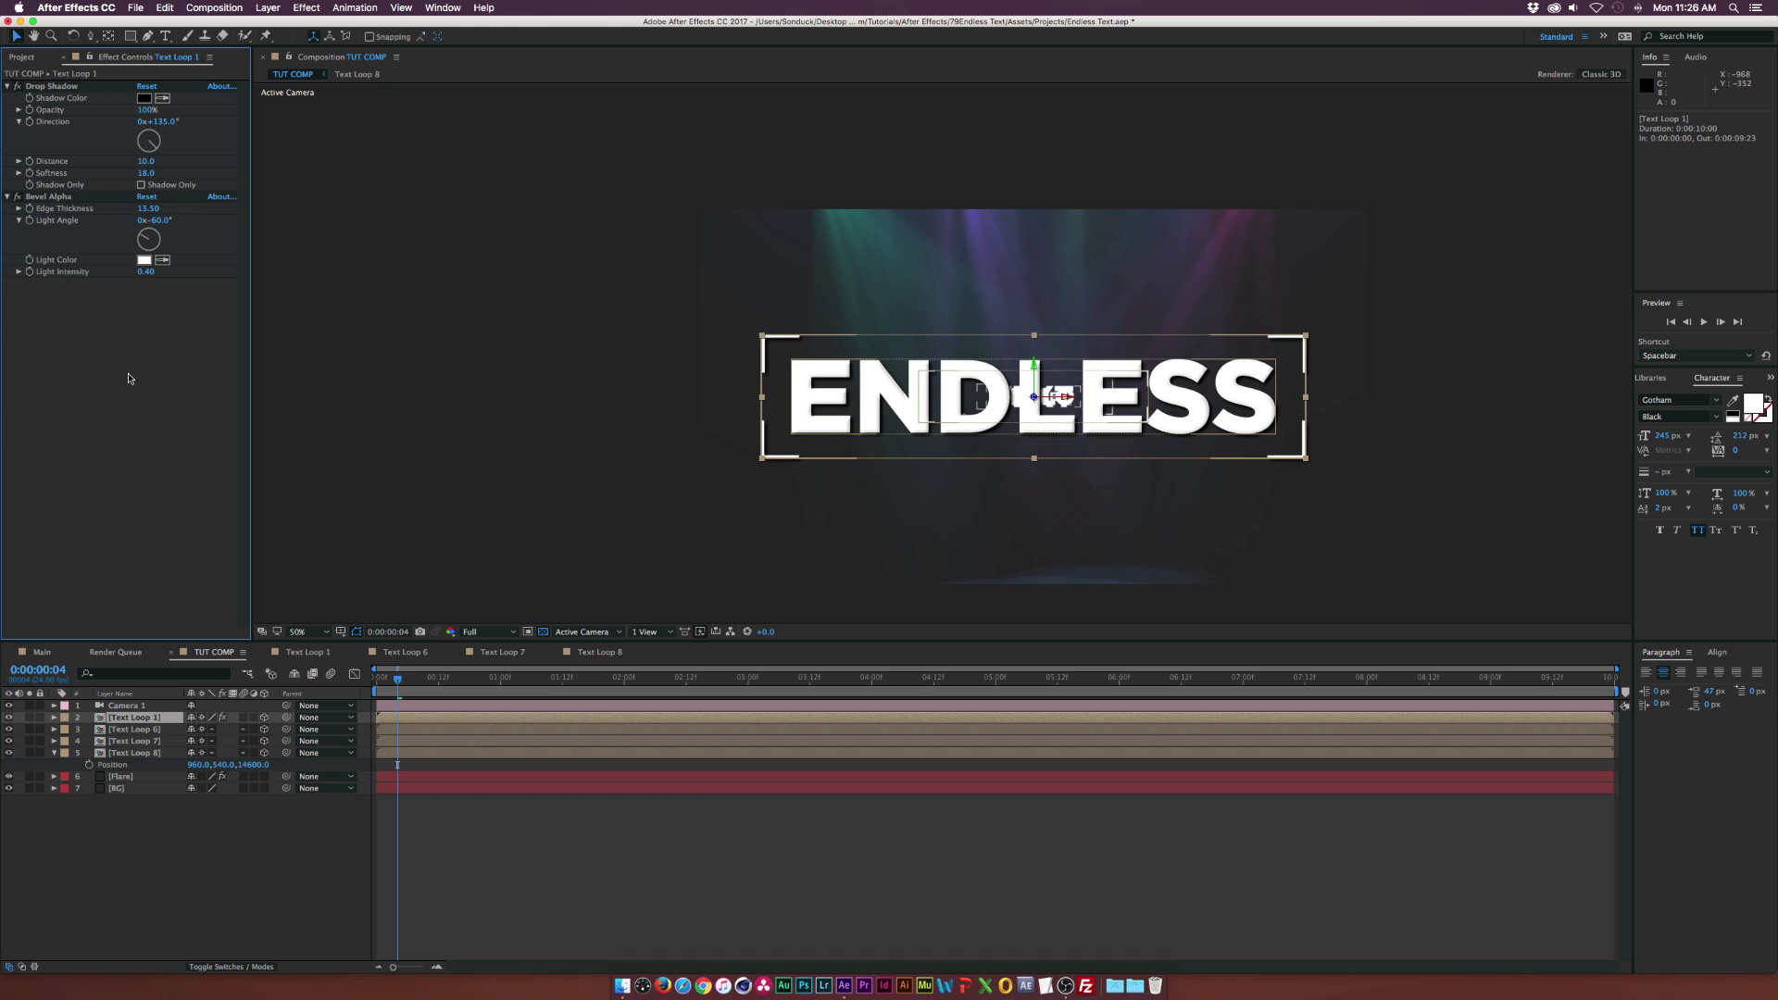
{"action": "left_click_drag", "start_coordinate": [149, 239], "coordinate": [154, 235]}
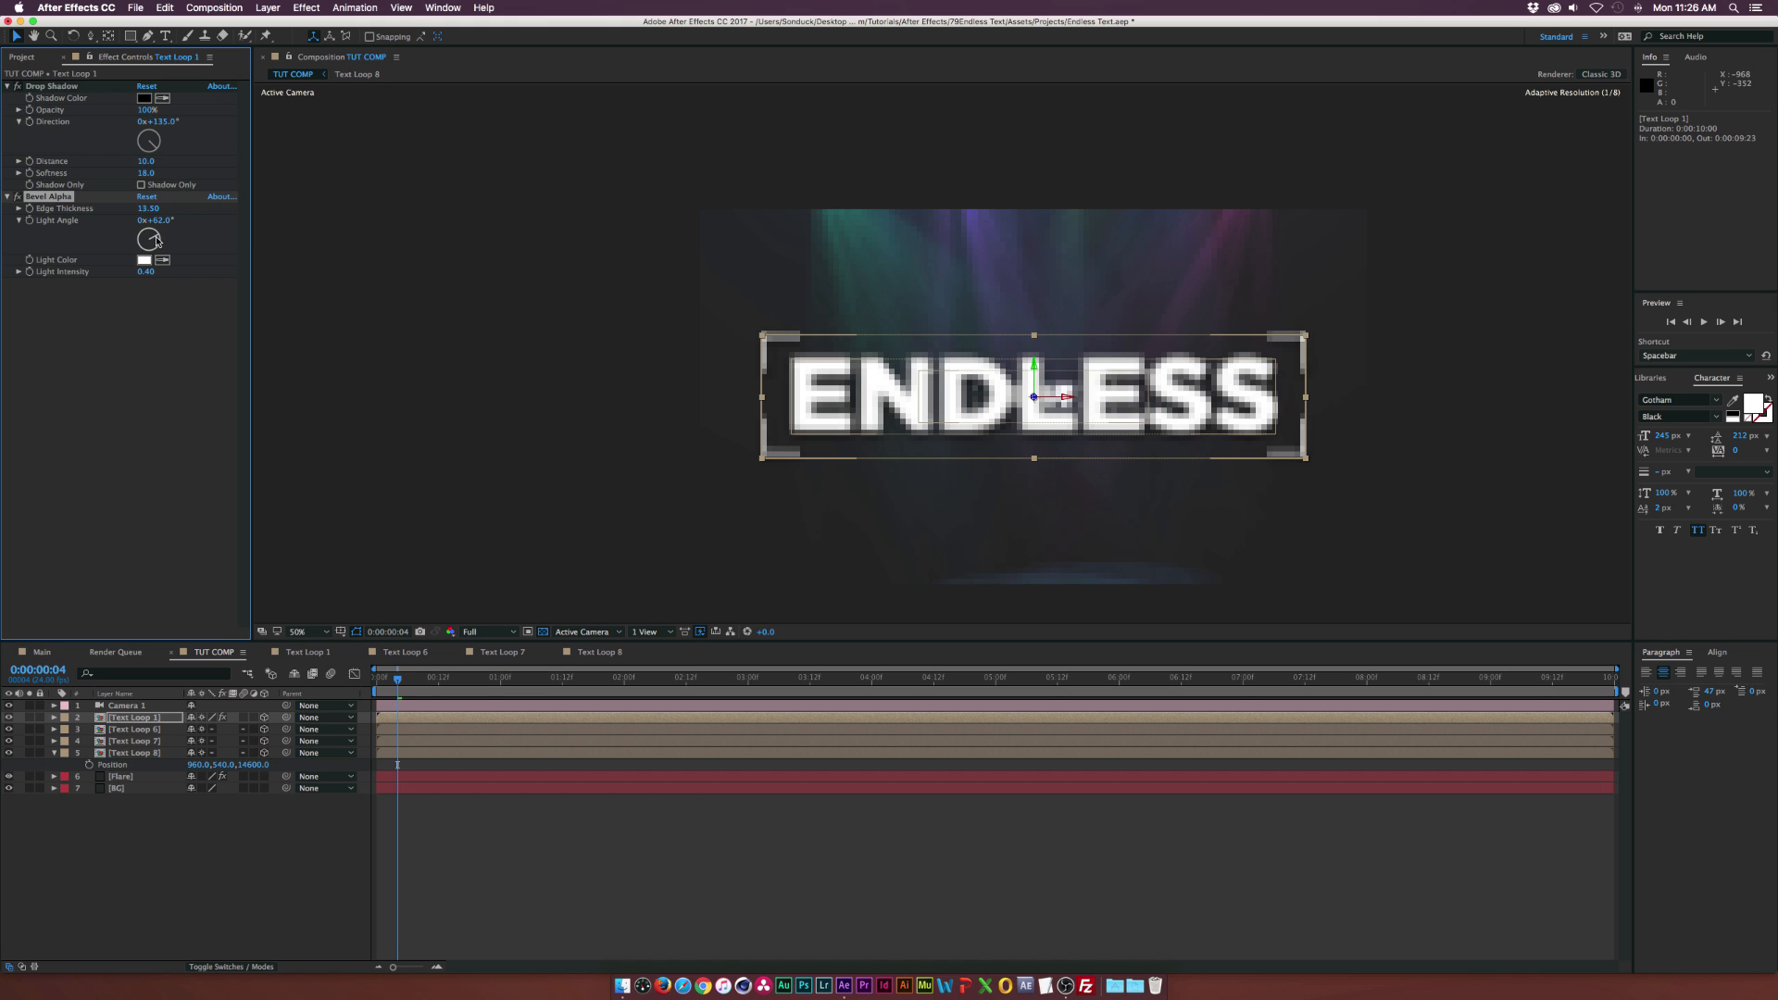
{"action": "left_click_drag", "start_coordinate": [148, 239], "coordinate": [159, 234]}
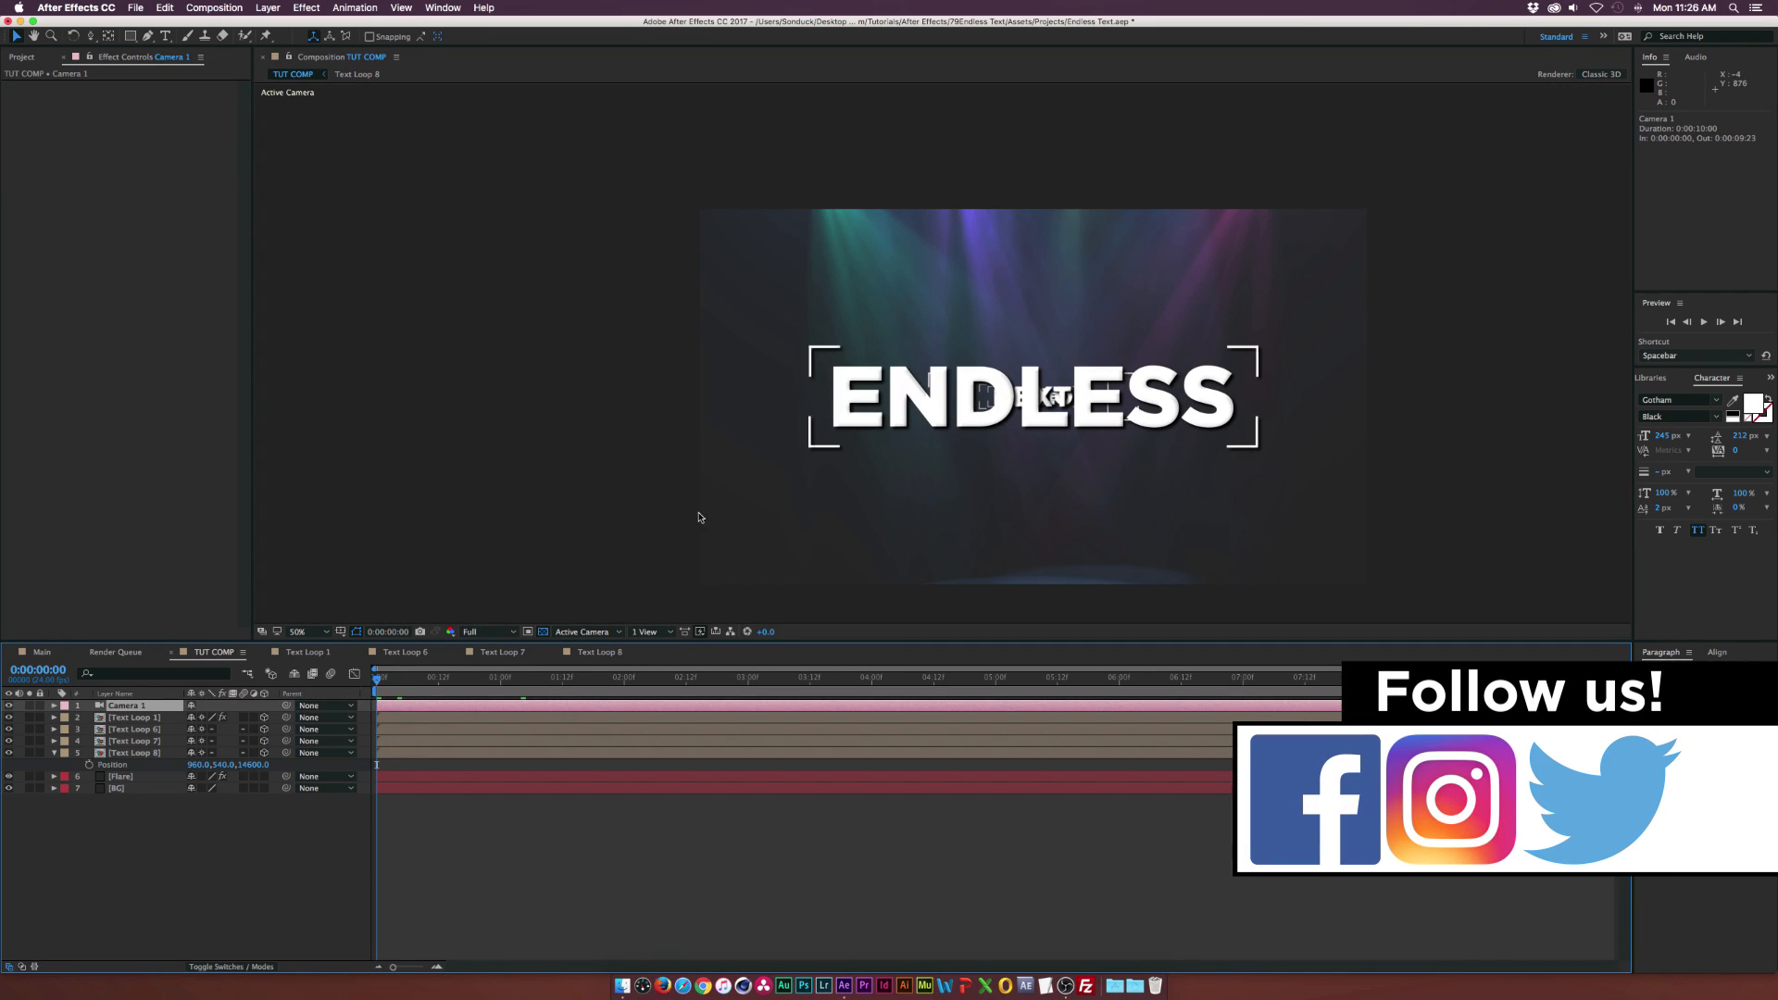
Keyframe Camera 1's Z Rotation from the start to a turned value at 7 seconds
{"action": "left_click", "coordinate": [32, 705]}
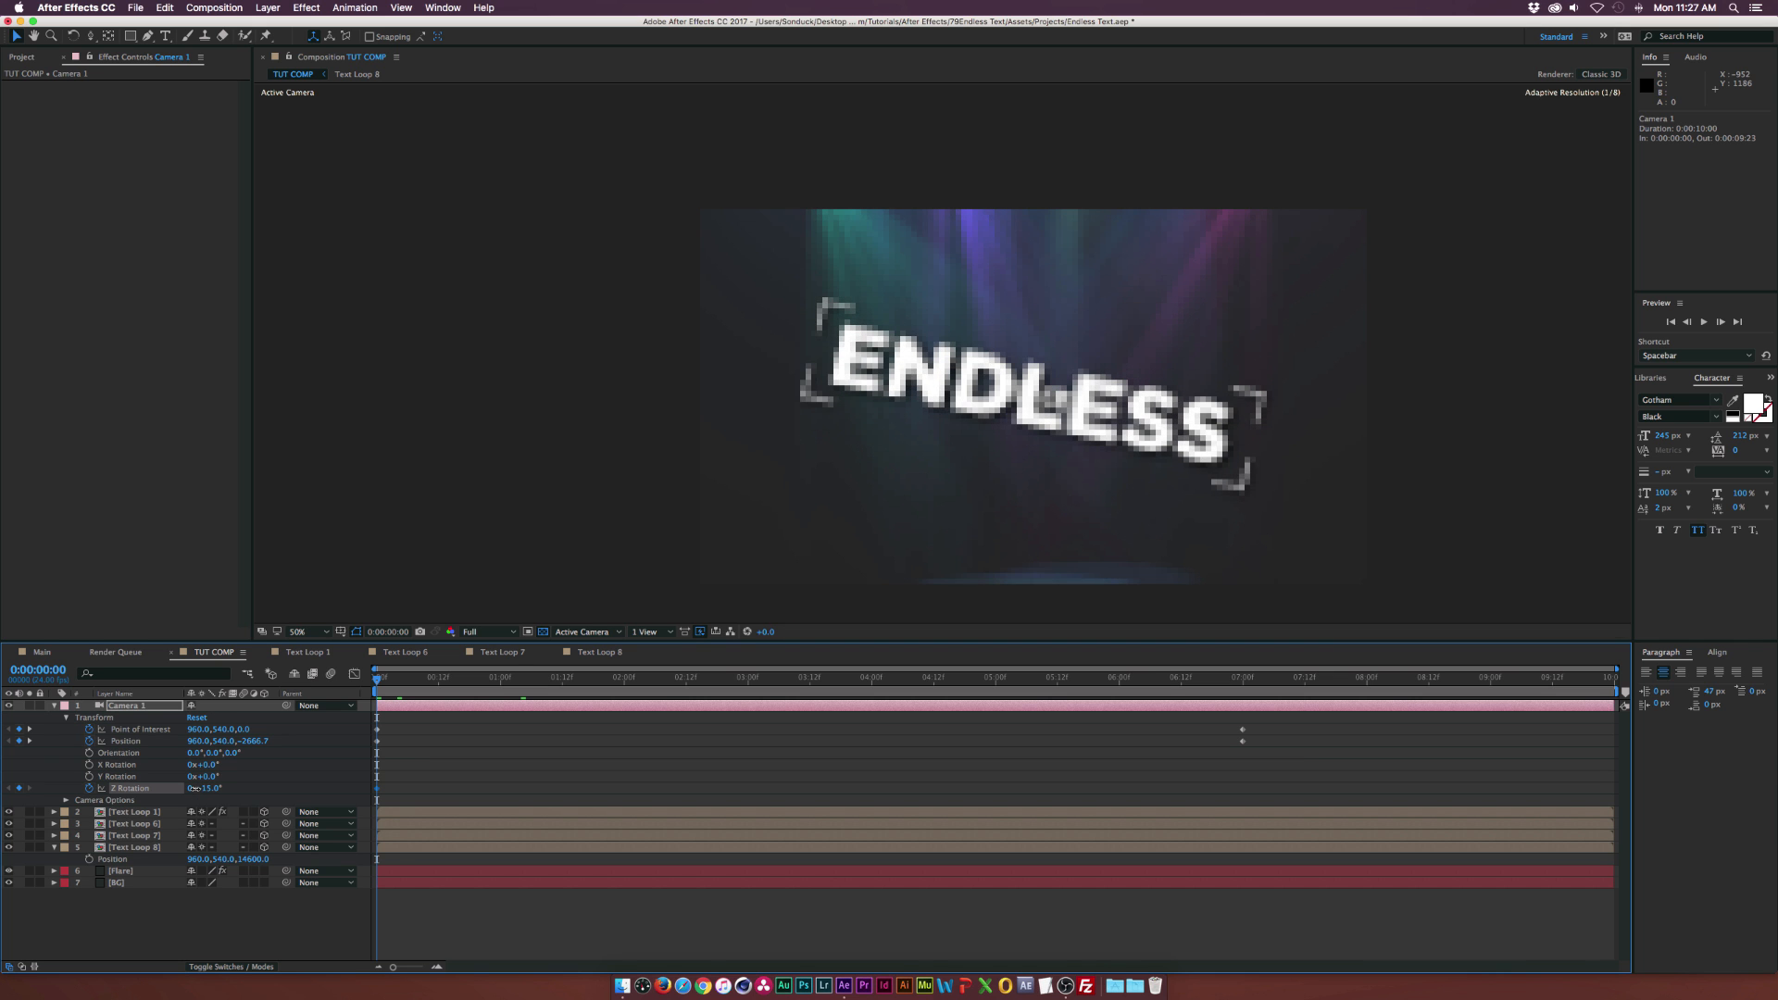
{"action": "left_click", "coordinate": [1003, 677]}
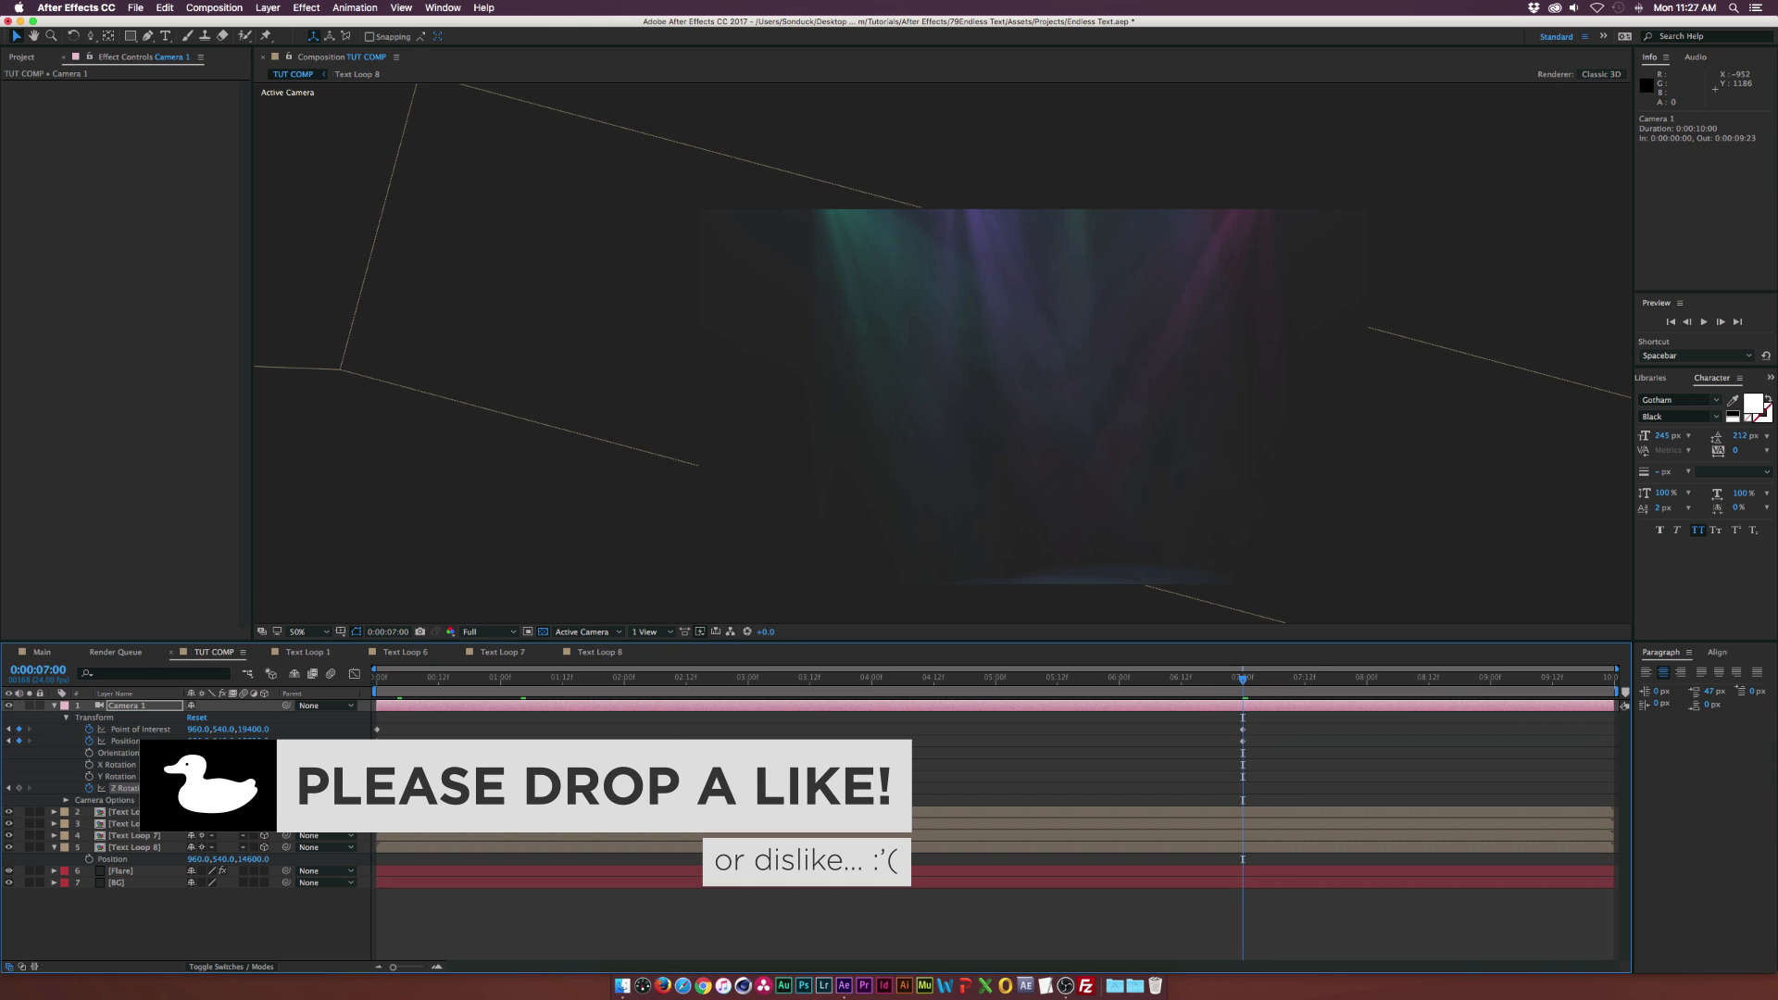
{"action": "left_click", "coordinate": [439, 678]}
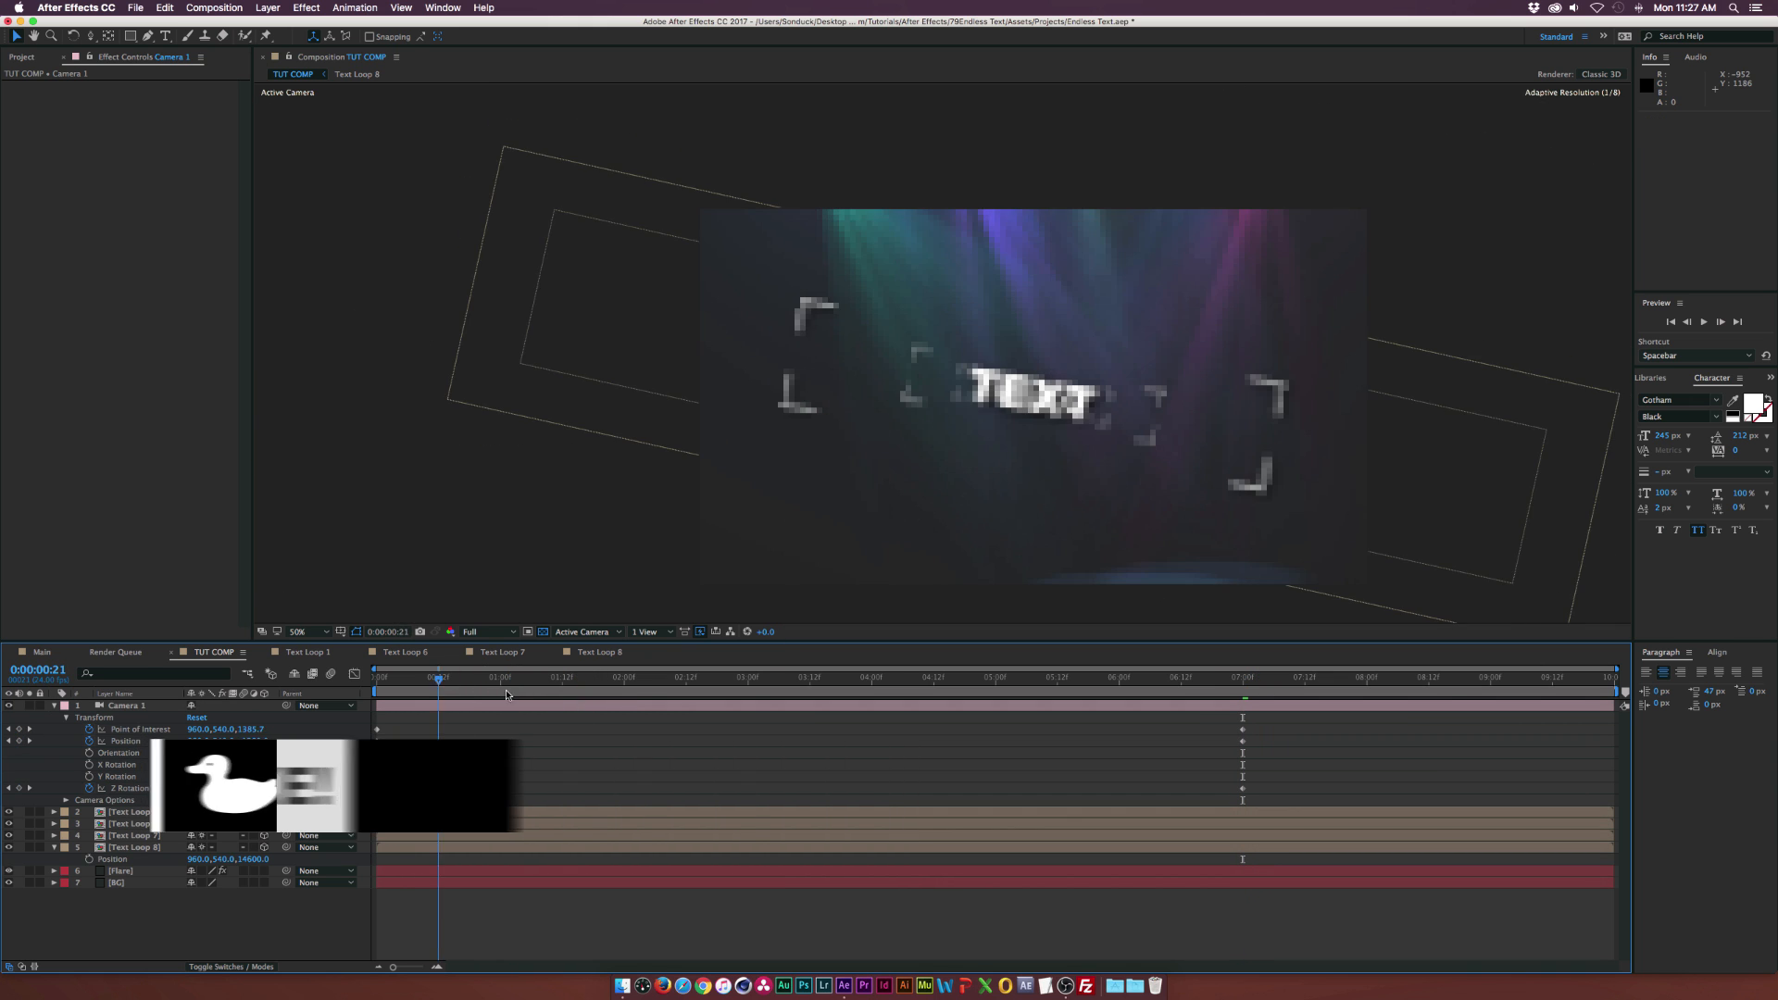